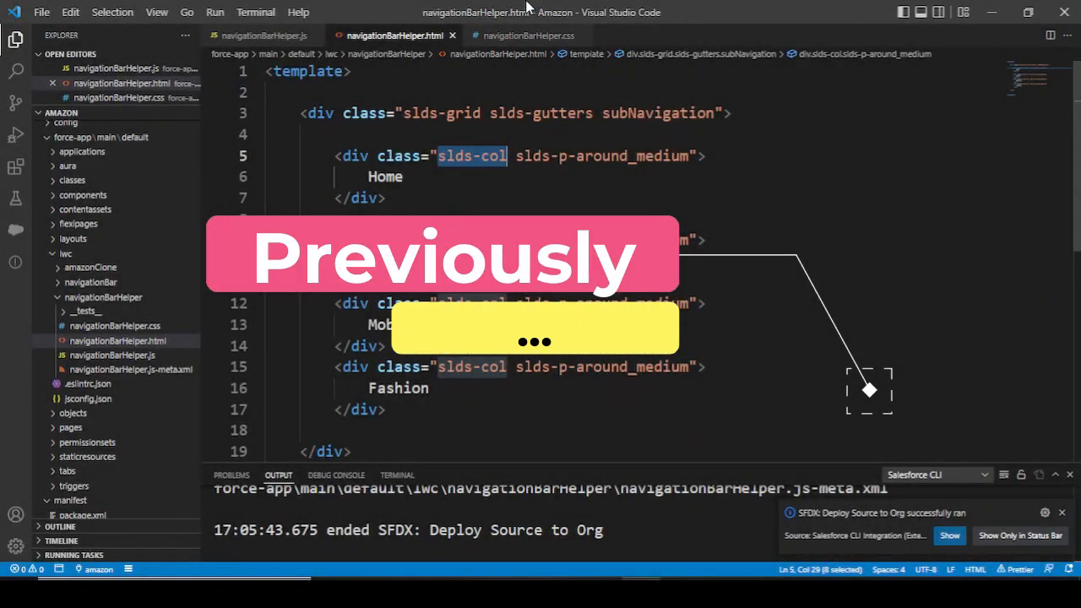
Step: In navigationBarHelper.css, start a .slds-col rule with a background-color property
{"action": "left_click", "coordinate": [527, 34]}
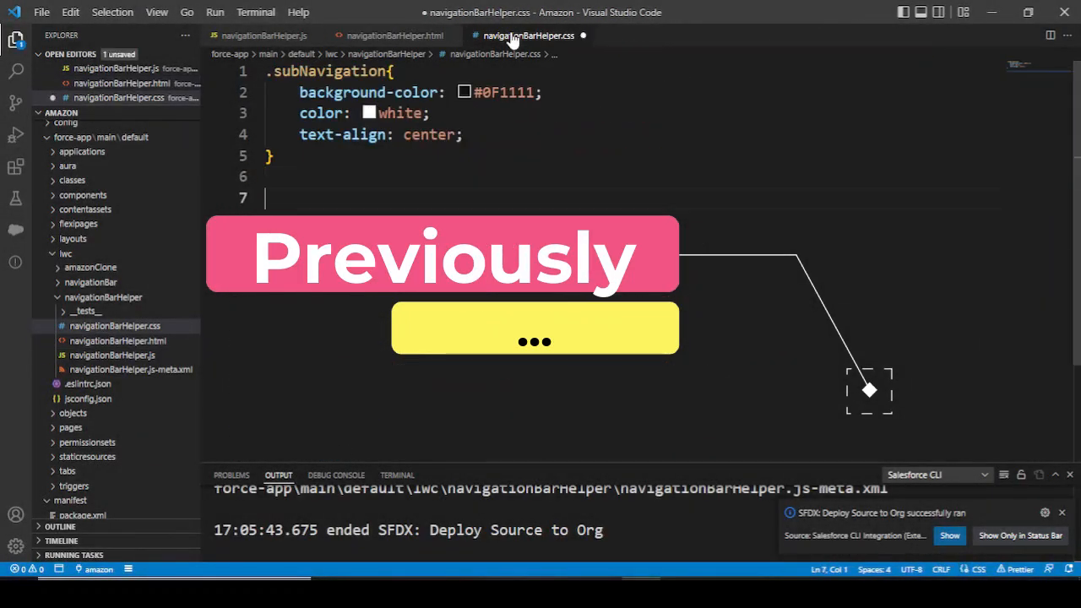
{"action": "type", "text": ".slds-col:hover"}
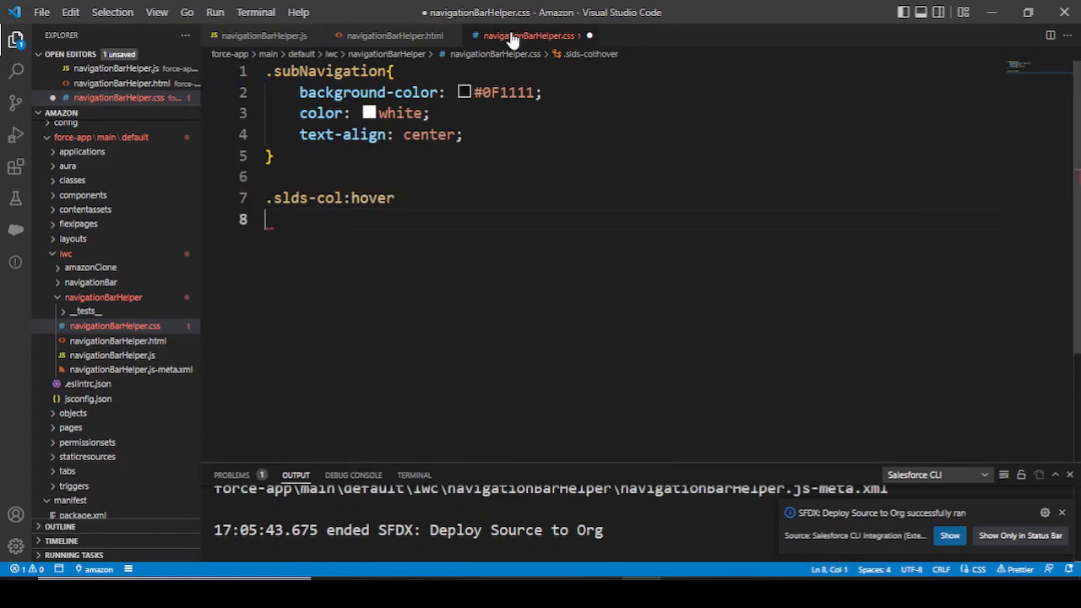
{"action": "type", "text": "{"}
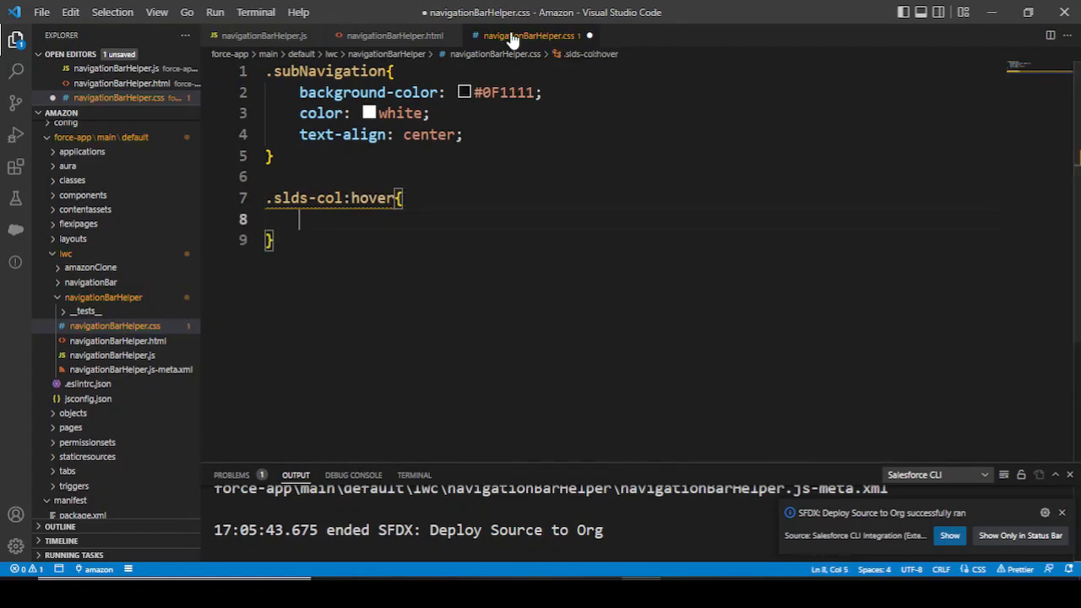
{"action": "type", "text": "background-color: ;"}
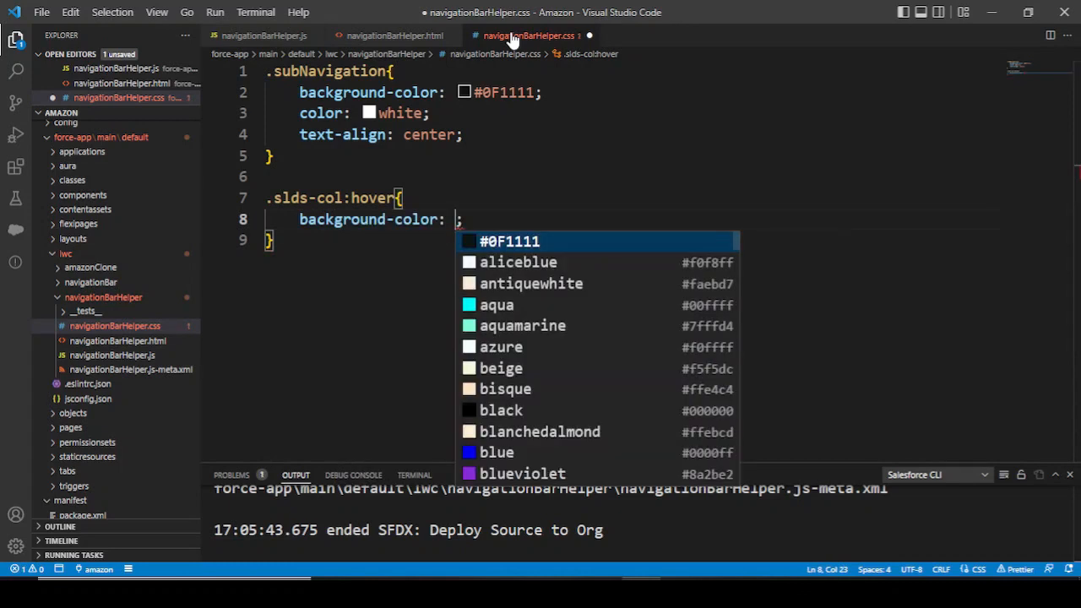
{"action": "type", "text": "gr"}
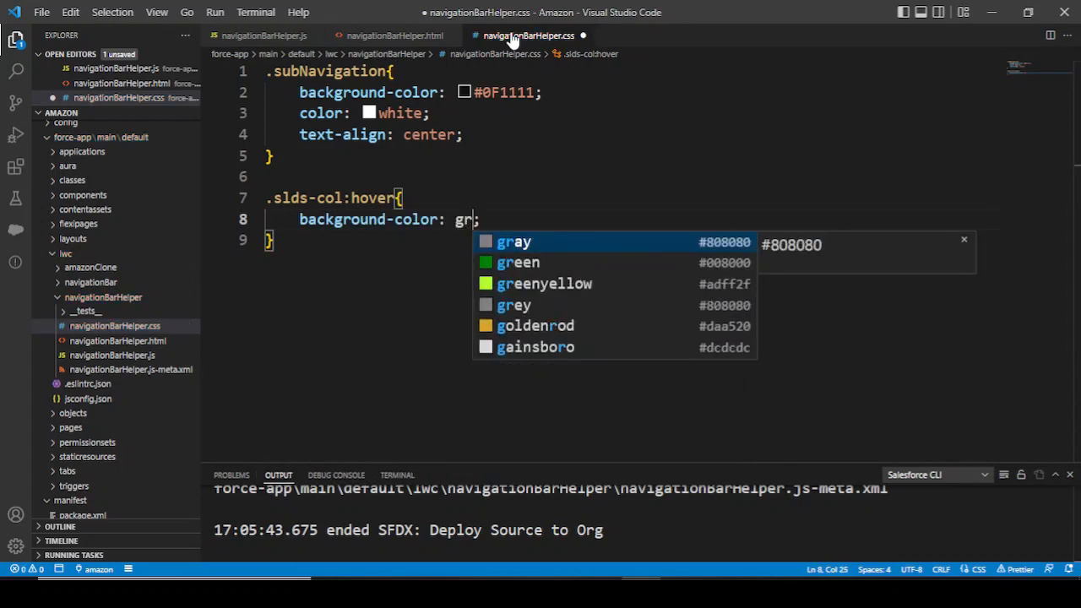
{"action": "mouse_move", "coordinate": [501, 261]}
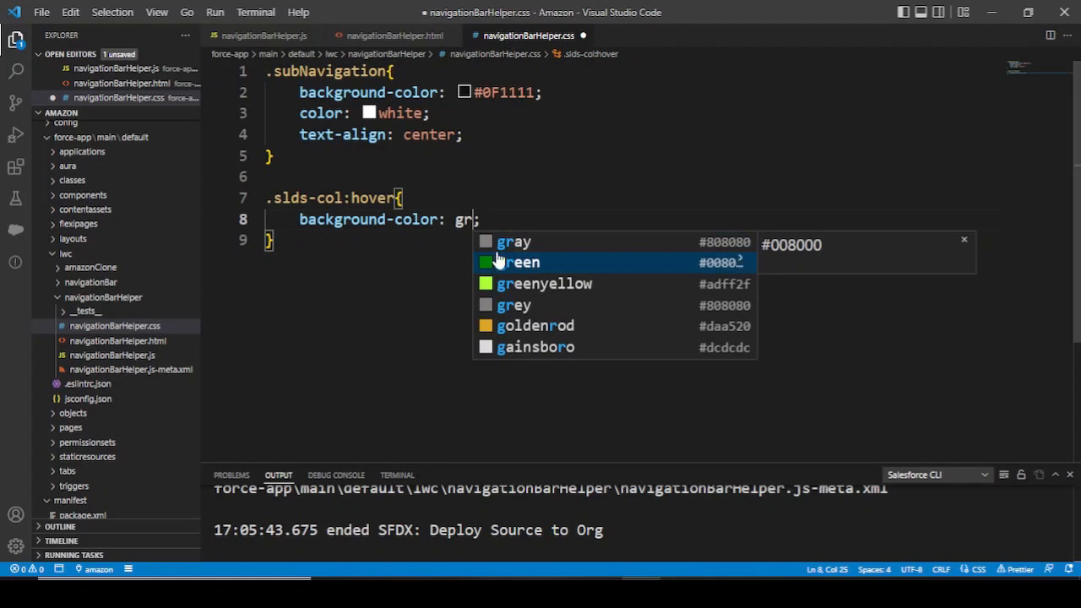
{"action": "mouse_move", "coordinate": [487, 291]}
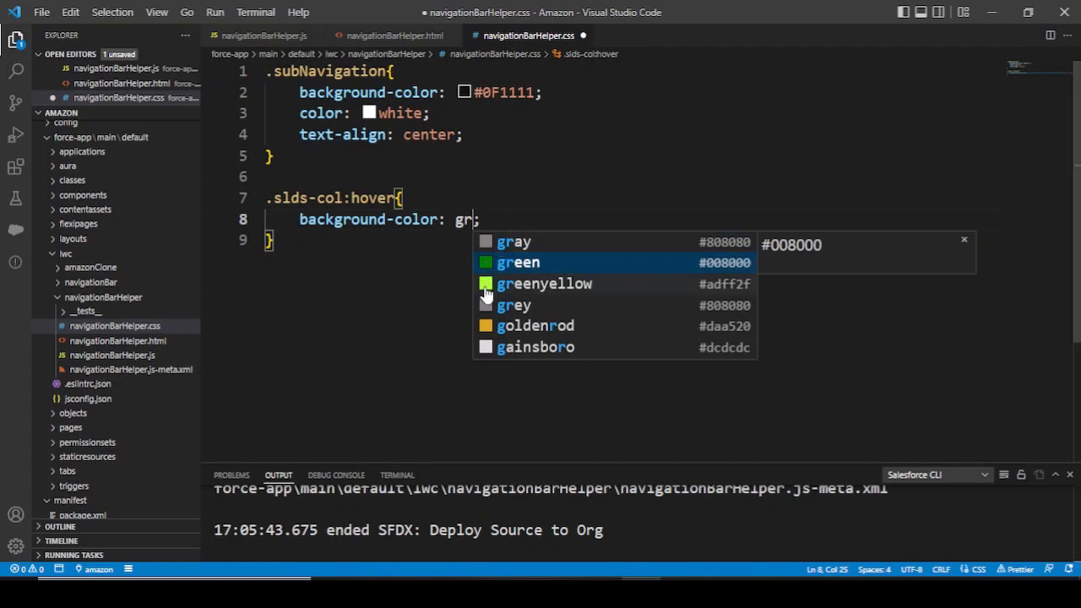
Step: Set the colour to greenyellow, then tune it to rgb(126, 193, 24) via the color picker
{"action": "left_click", "coordinate": [544, 284]}
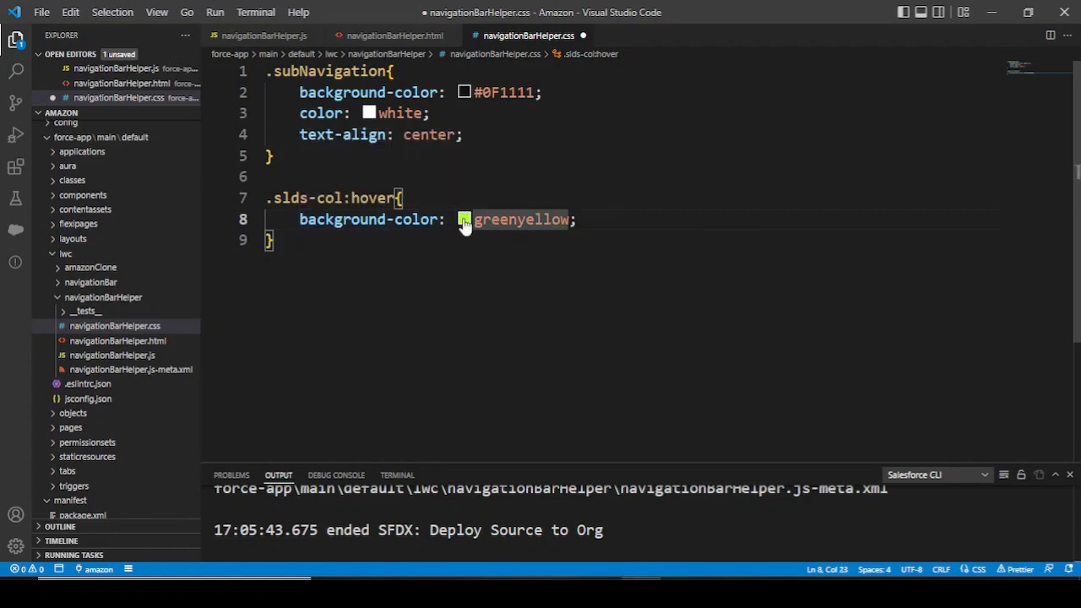
{"action": "left_click", "coordinate": [465, 219]}
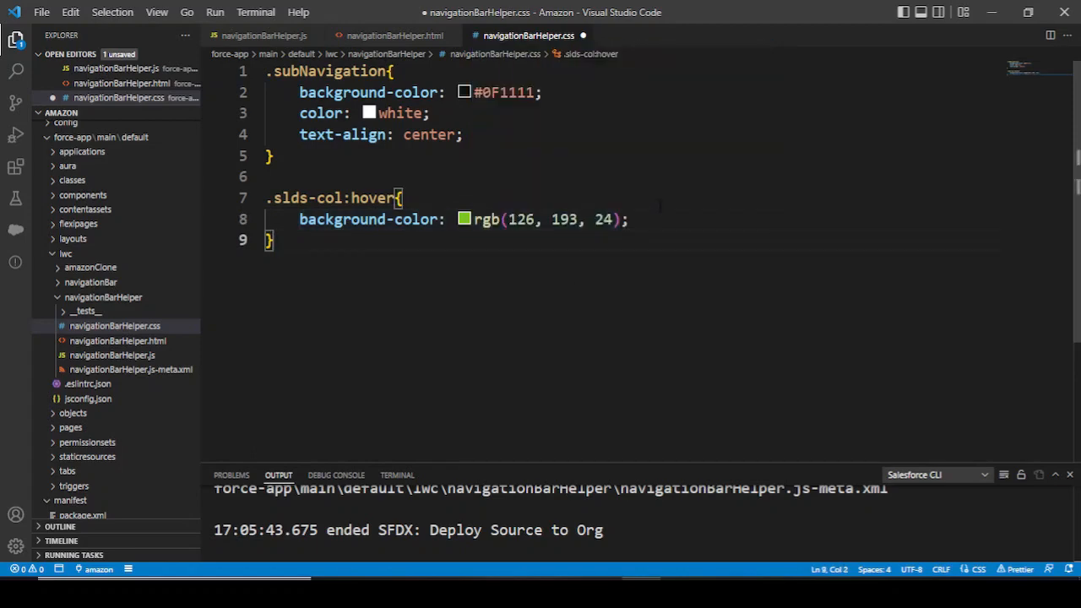
{"action": "type", "text": "col"}
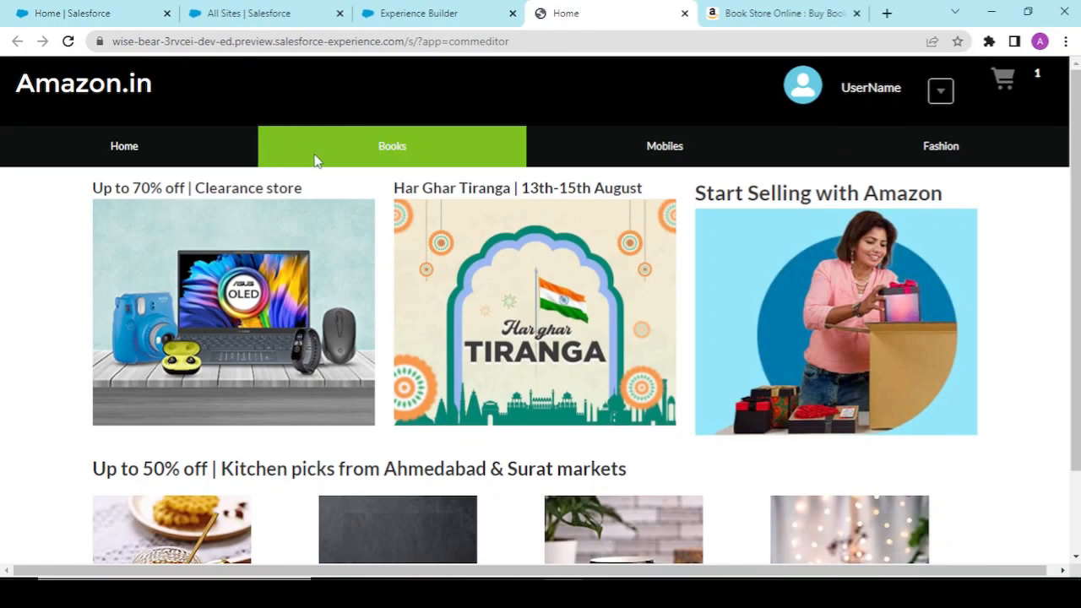
{"action": "mouse_move", "coordinate": [378, 146]}
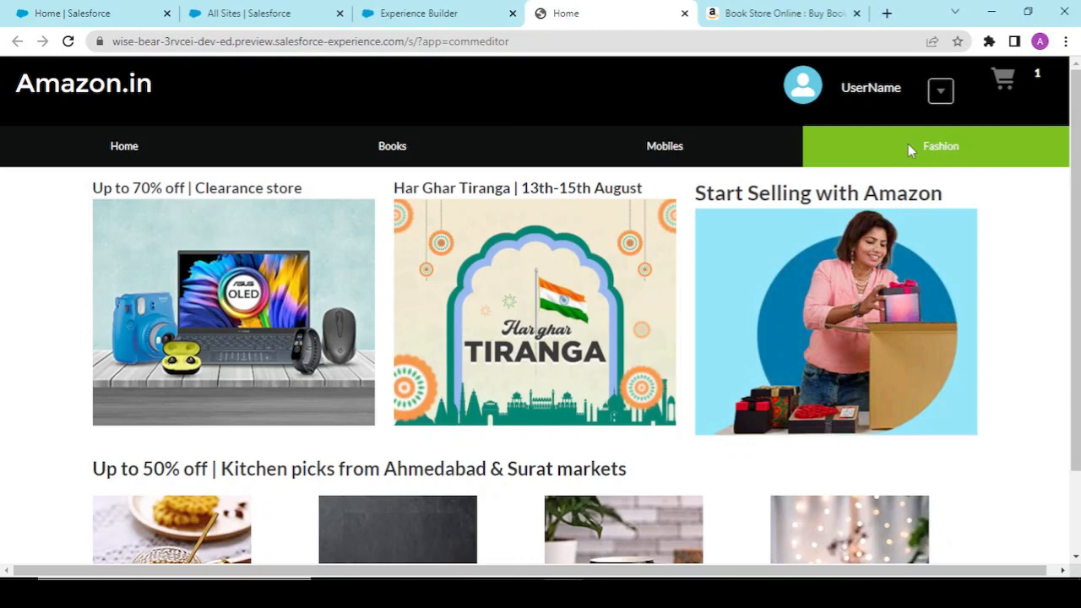
{"action": "mouse_move", "coordinate": [213, 74]}
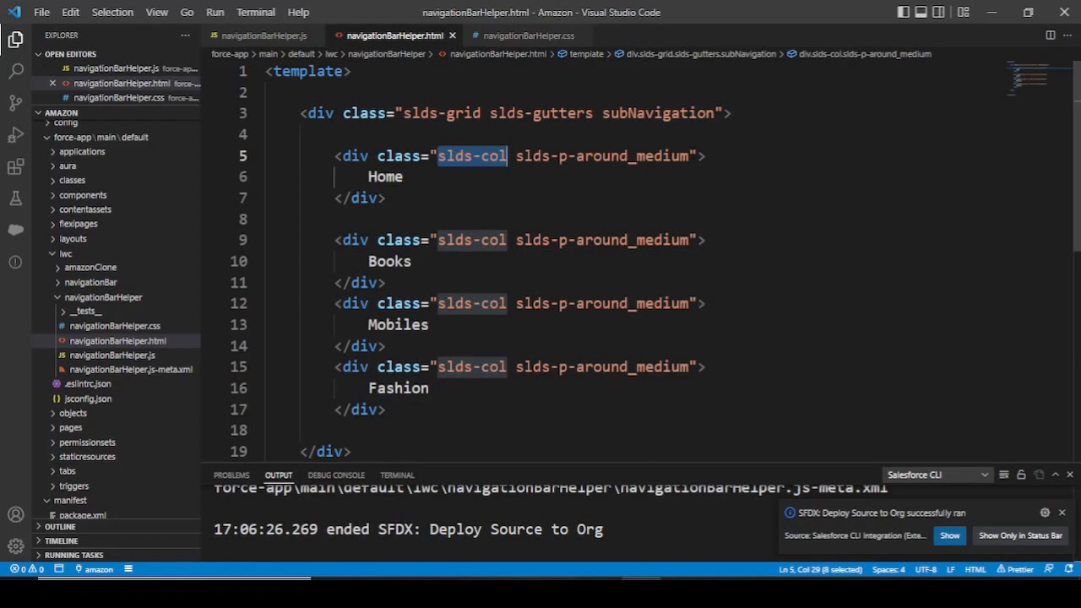
Step: Add the class columnHover to each slds-col div in the HTML template
{"action": "type", "text": "\" \""}
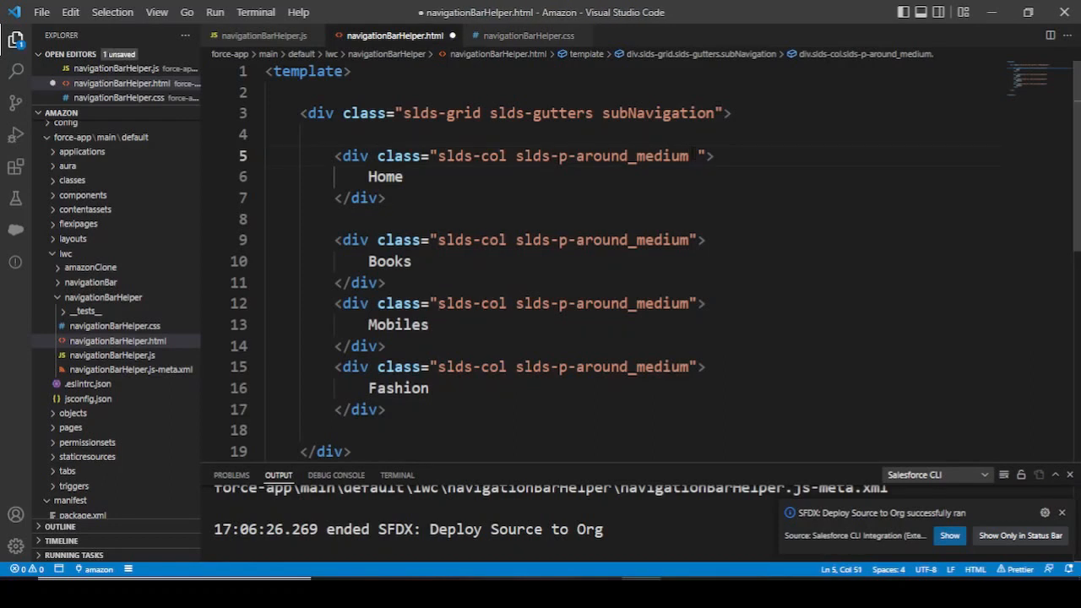
{"action": "type", "text": "co"}
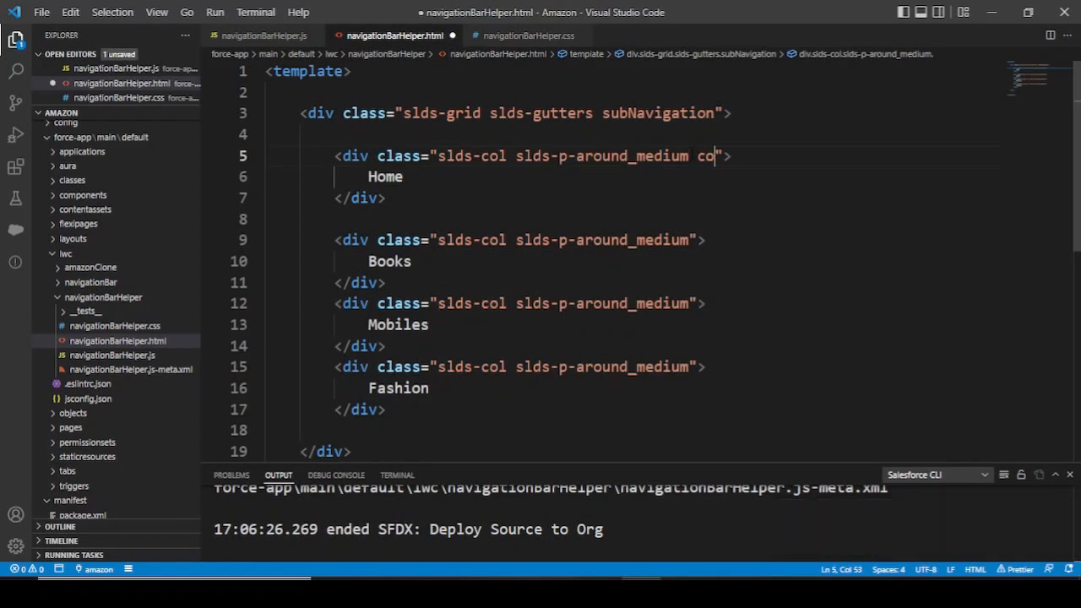
{"action": "type", "text": "lumn"}
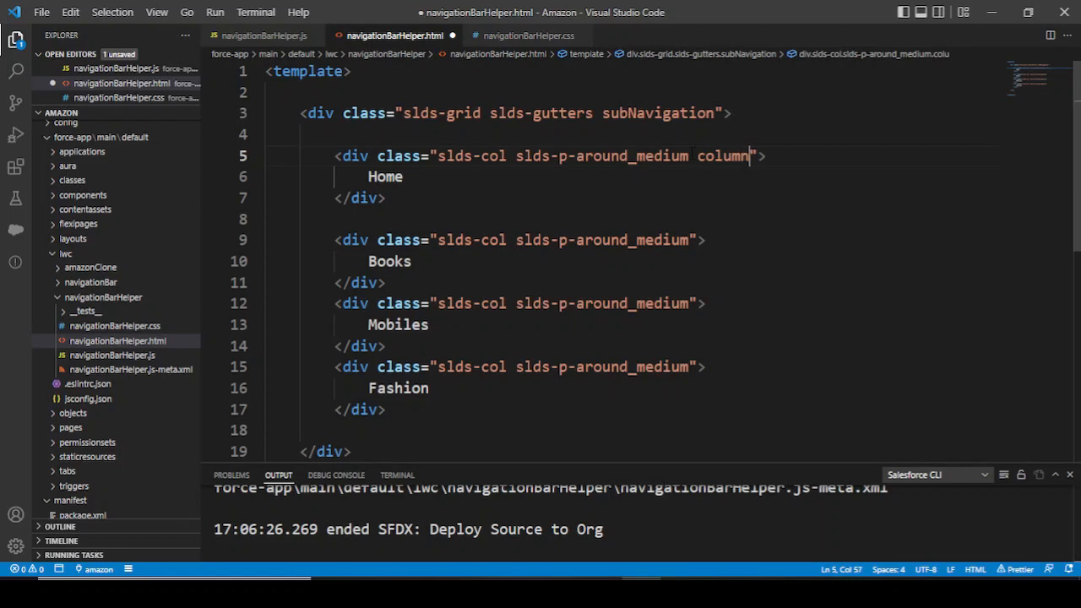
{"action": "type", "text": "Hover"}
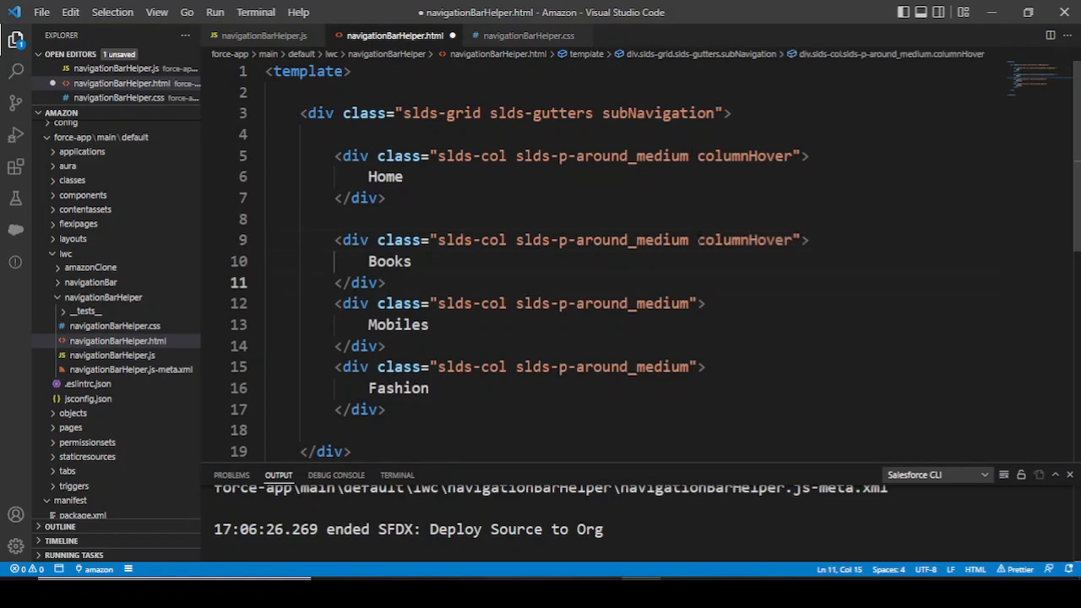
{"action": "type", "text": "columnHover"}
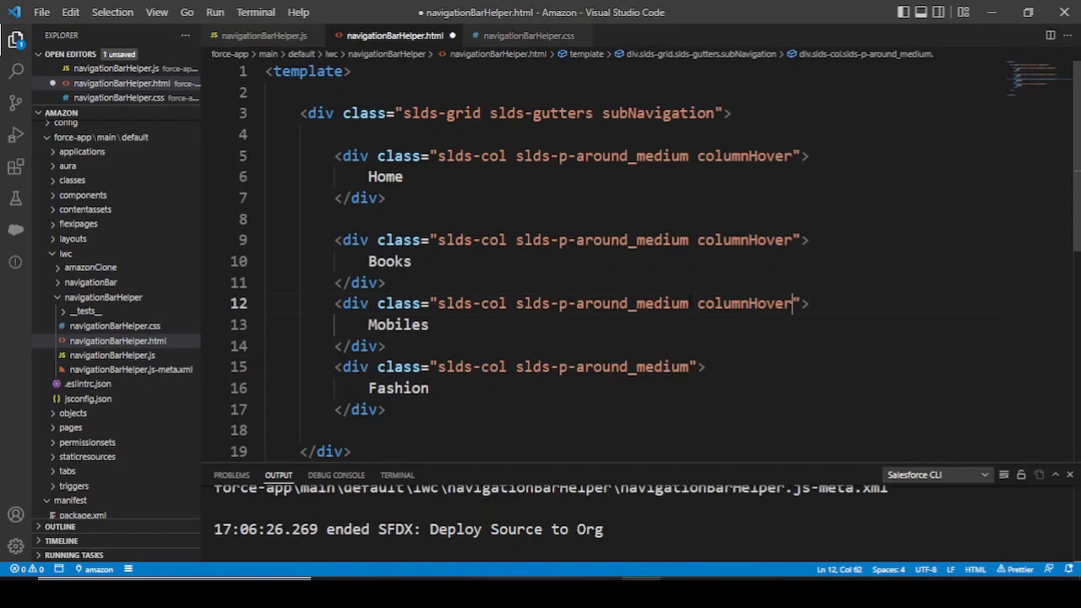
{"action": "type", "text": "columnHover"}
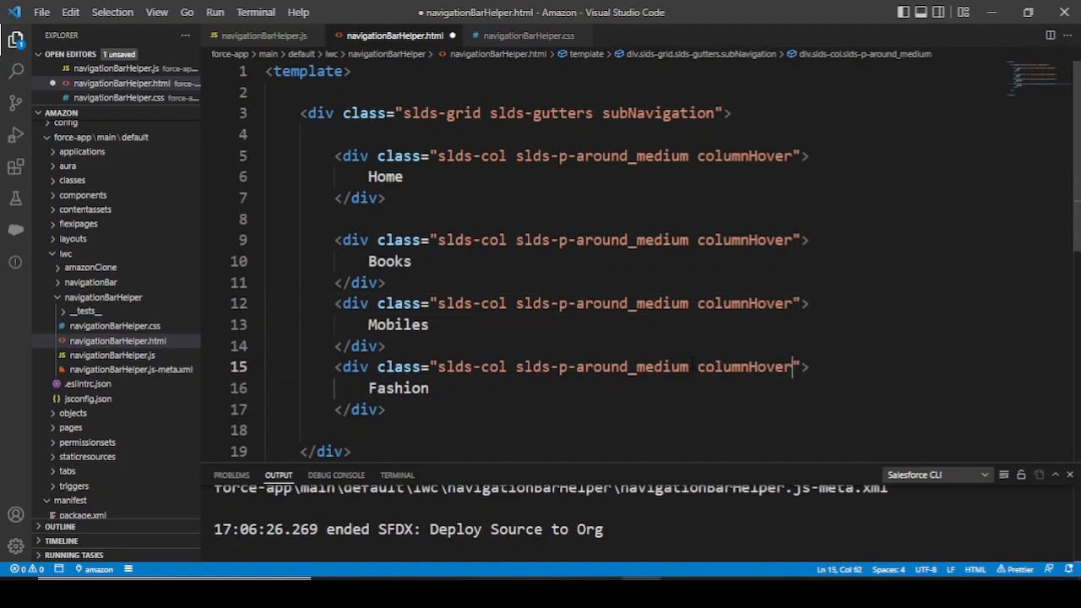
{"action": "double_click", "coordinate": [745, 304]}
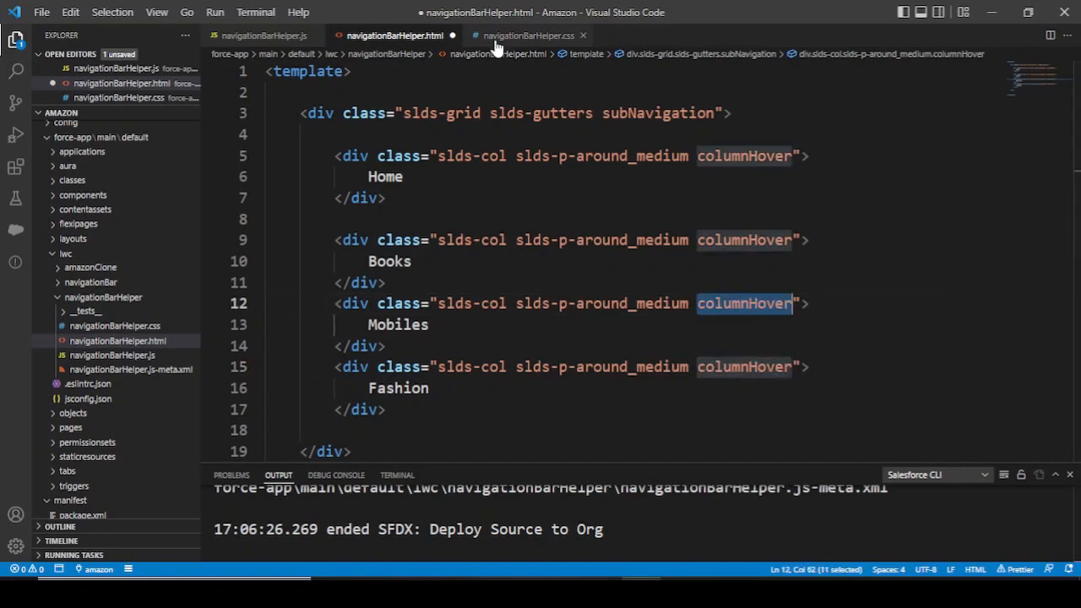
Step: Rename the CSS hover selector to .columnHover:hover and return to the markup
{"action": "left_click", "coordinate": [534, 34]}
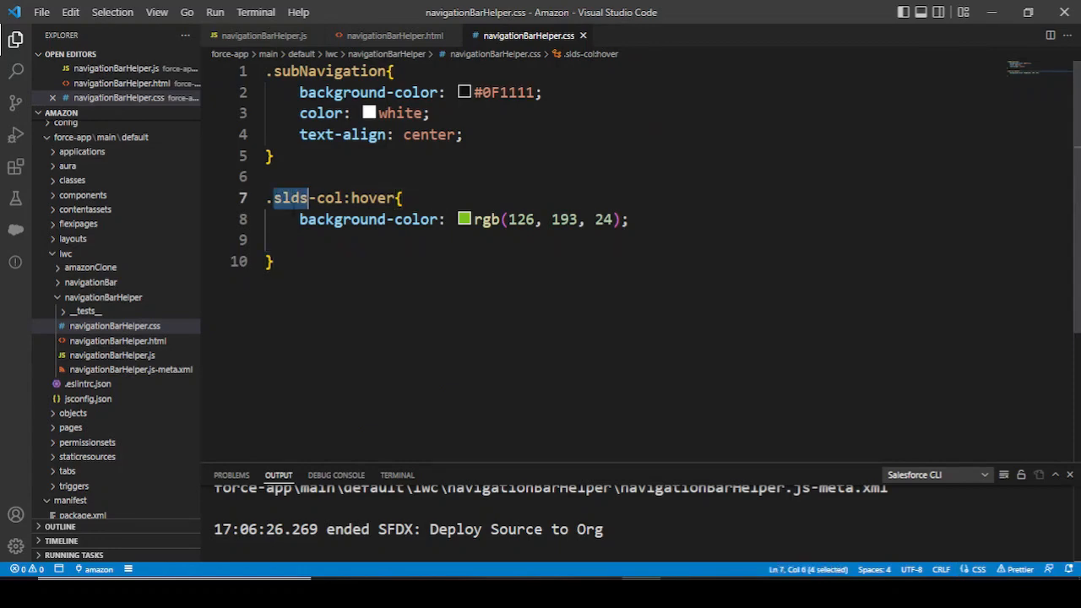
{"action": "type", "text": "columnHover"}
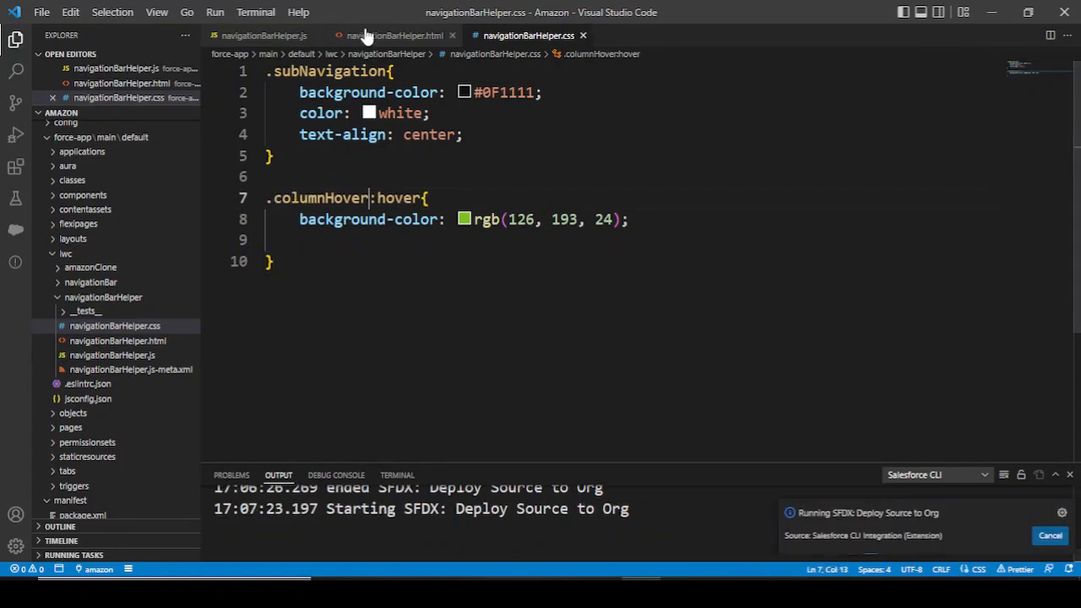
{"action": "left_click", "coordinate": [391, 35]}
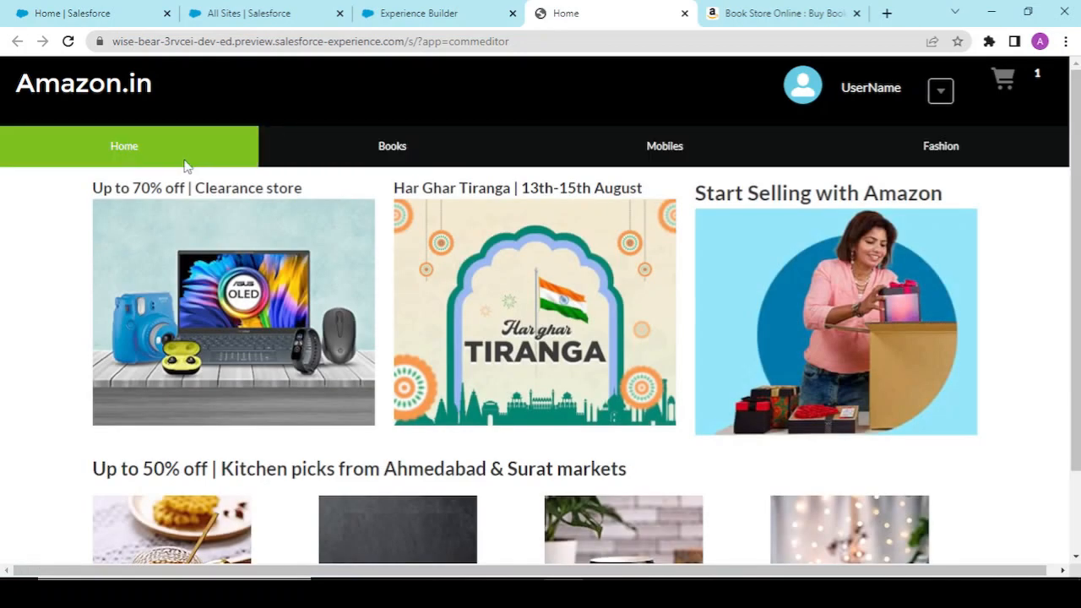
{"action": "mouse_move", "coordinate": [252, 108]}
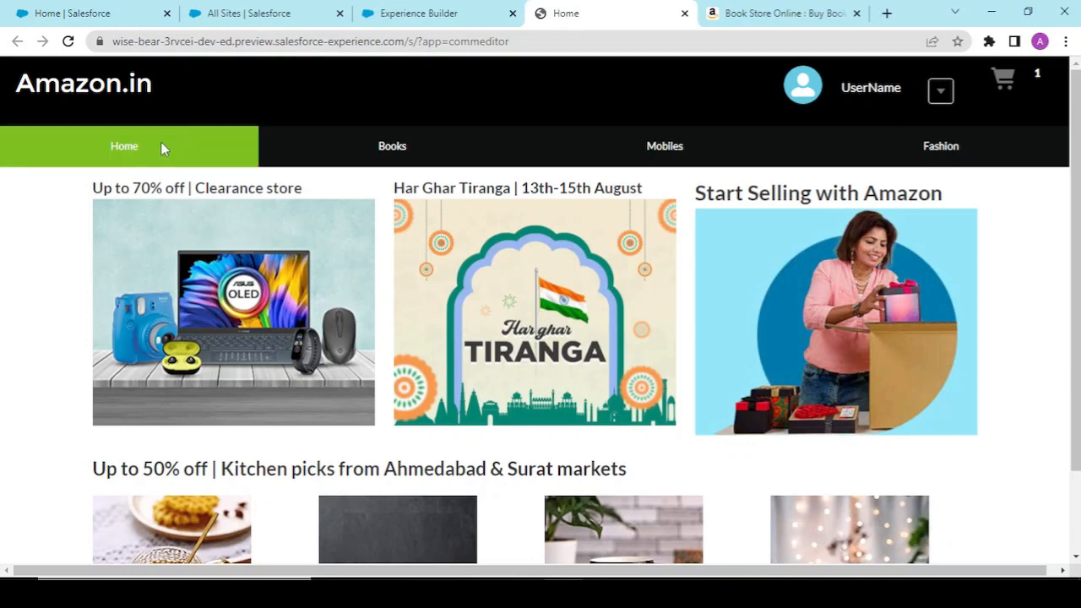
{"action": "mouse_move", "coordinate": [652, 125]}
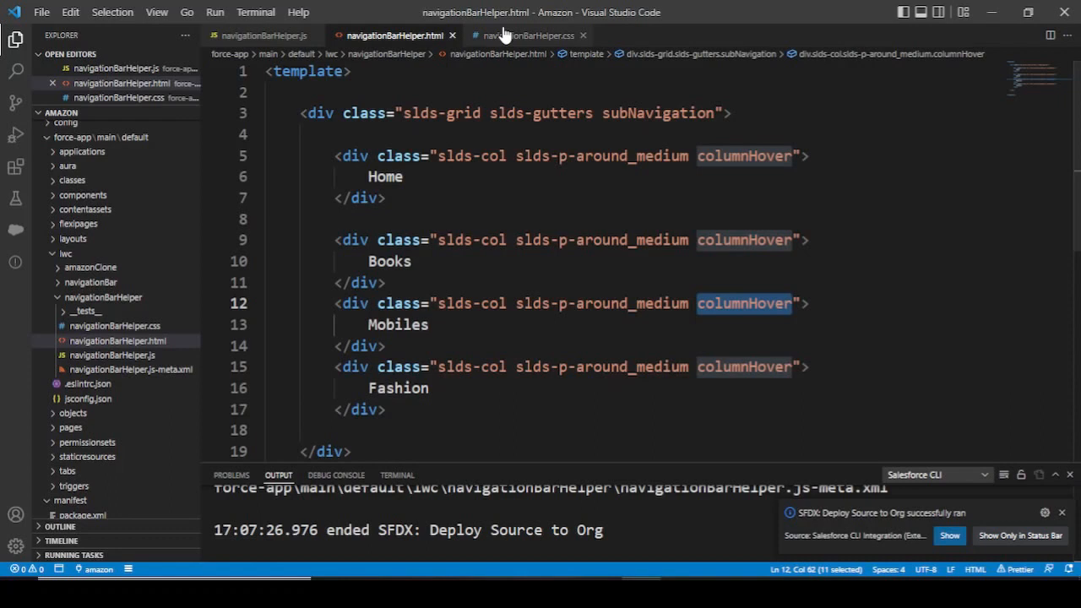
Step: Add cursor: pointer; to the .columnHover:hover rule in the stylesheet
{"action": "left_click", "coordinate": [527, 35]}
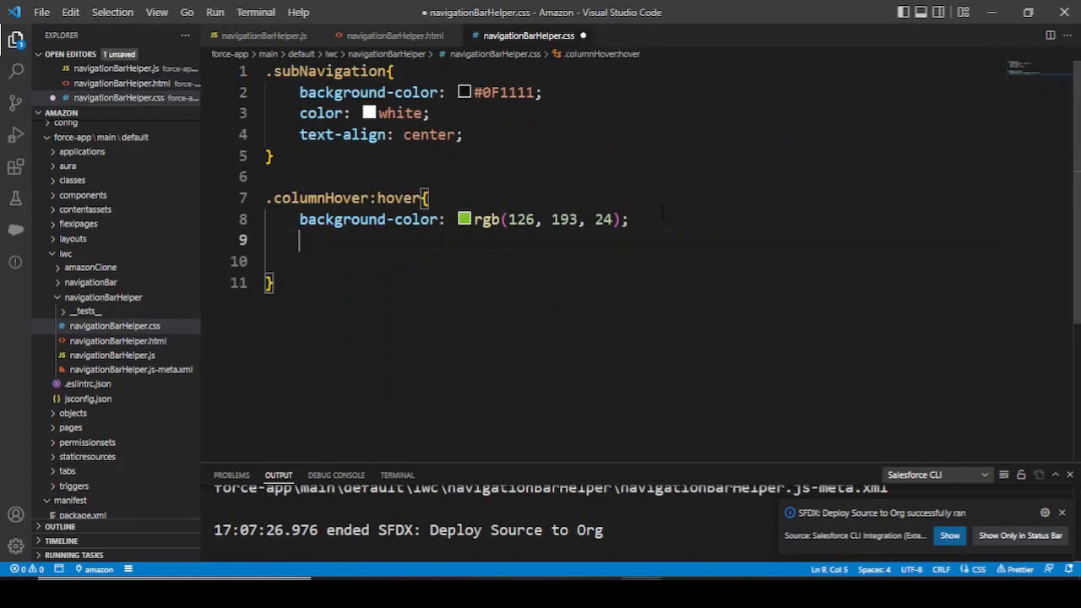
{"action": "type", "text": "cursor: pointer;"}
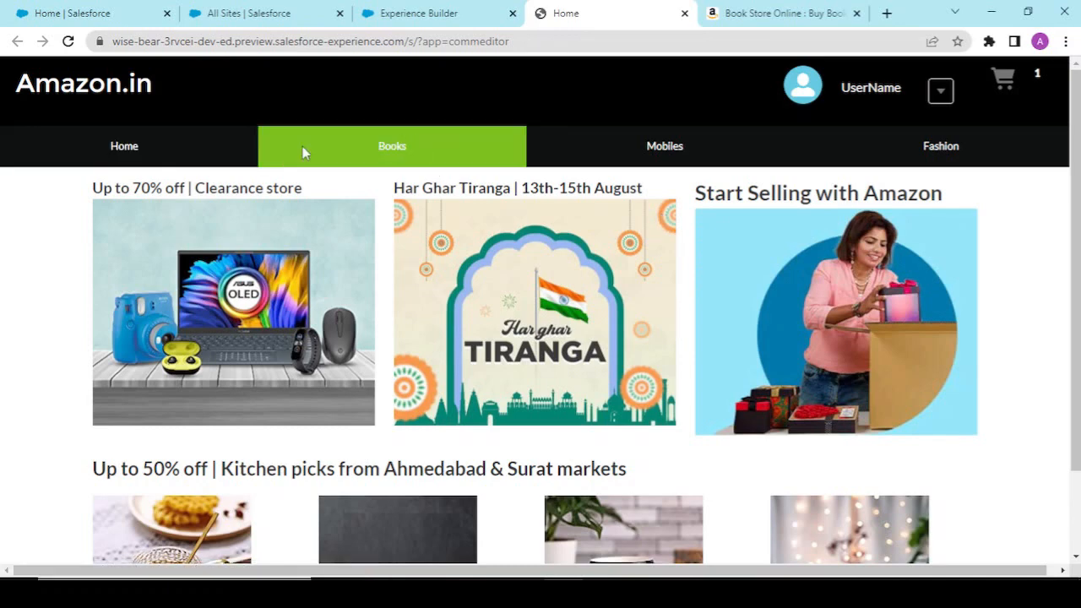
{"action": "mouse_move", "coordinate": [537, 7]}
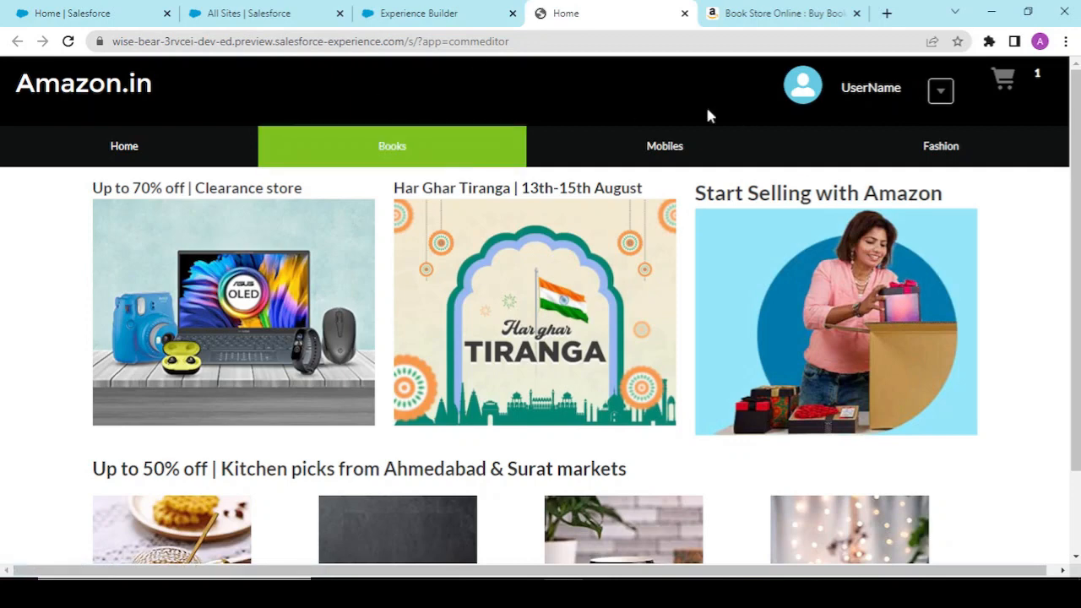
Step: In Experience Builder's Pages panel, start a new page with the 2 columns 1:2 ratio layout
{"action": "left_click", "coordinate": [422, 13]}
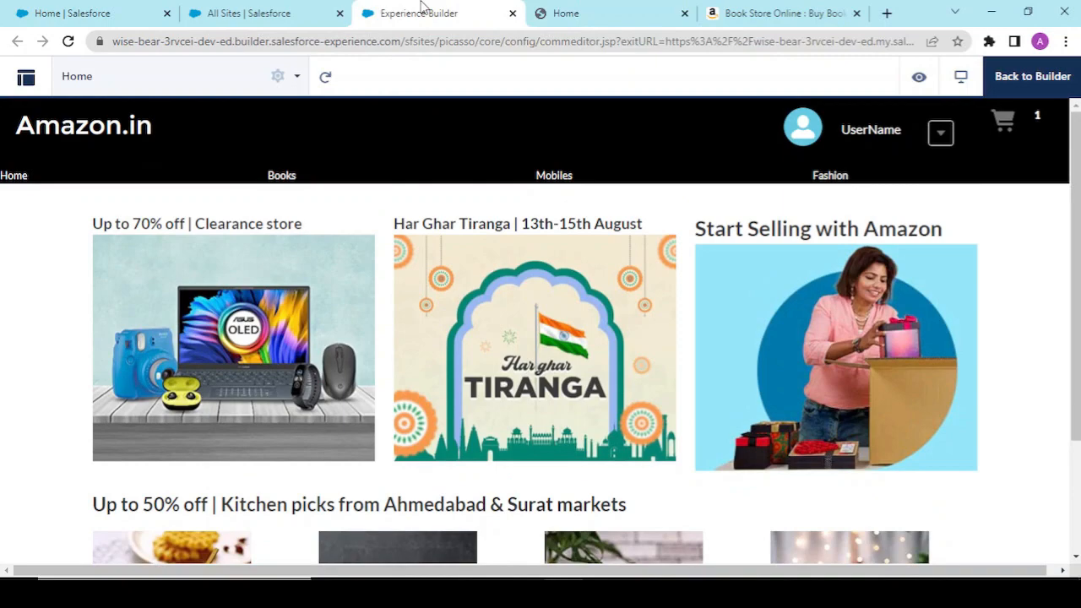
{"action": "left_click", "coordinate": [78, 76]}
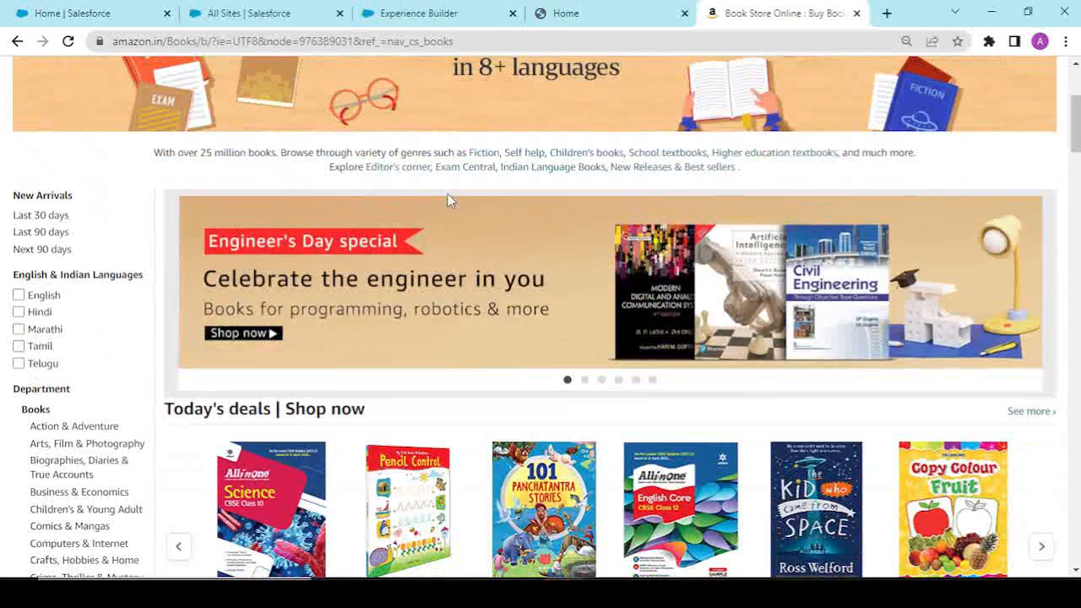
{"action": "scroll", "scroll_direction": "down", "scroll_amount": 3}
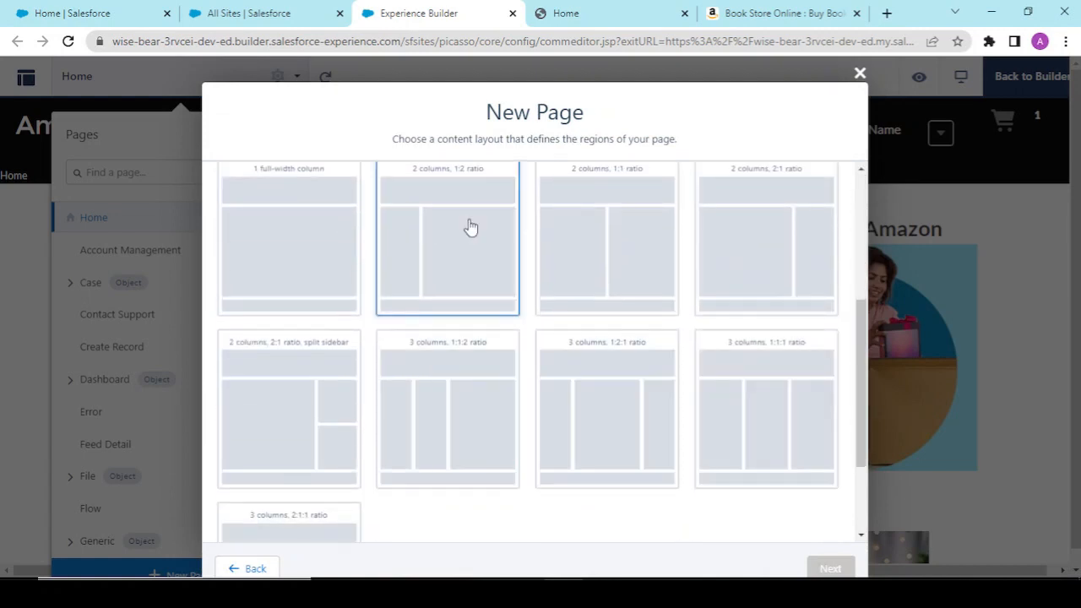
{"action": "left_click", "coordinate": [831, 570]}
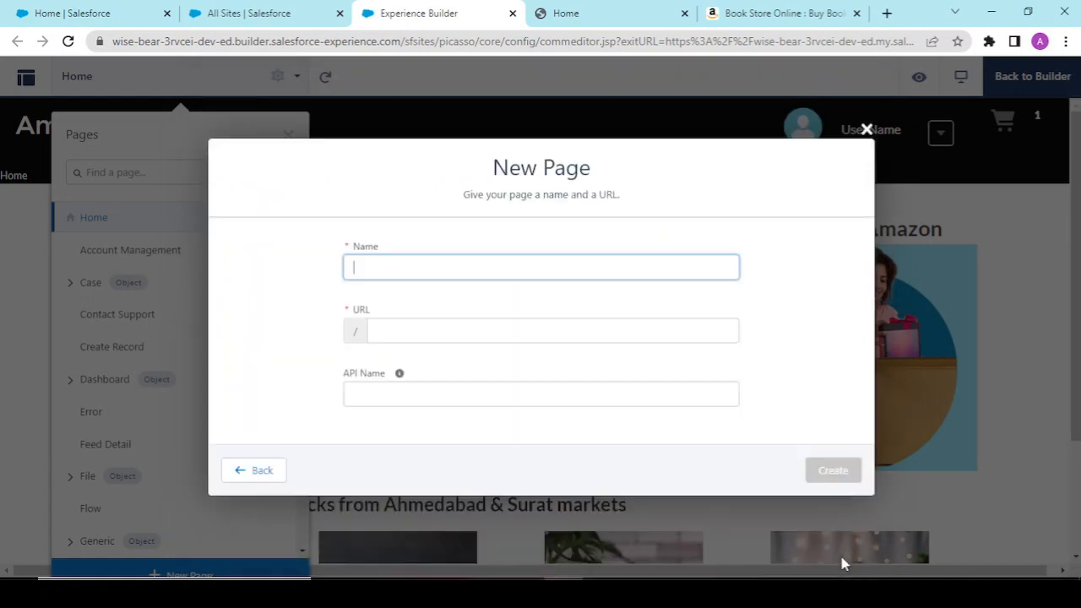
Step: Name the page Books with URL books and create it
{"action": "type", "text": "Books"}
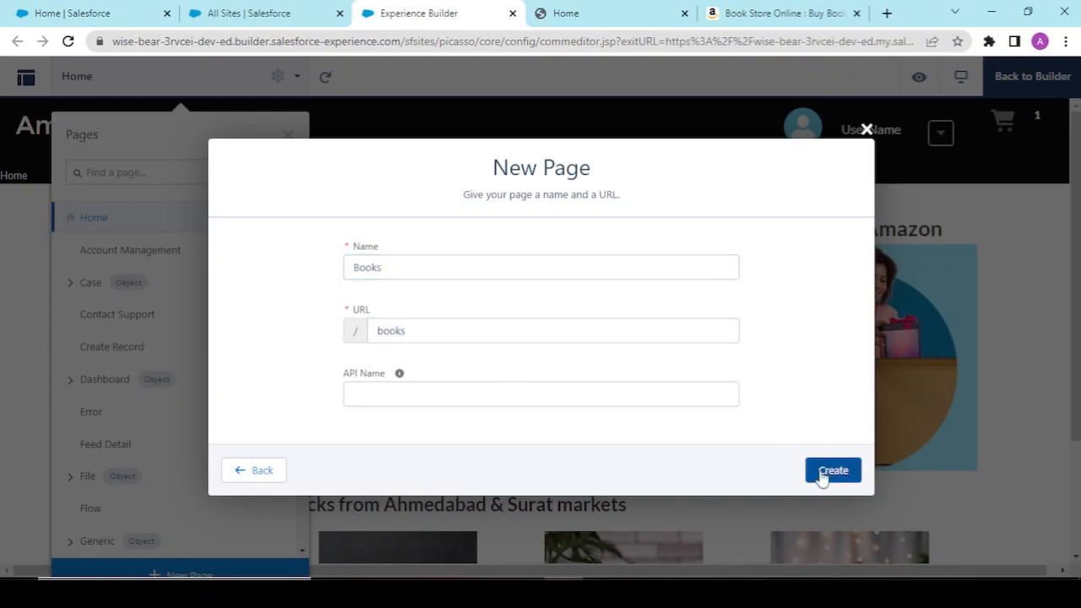
{"action": "left_click", "coordinate": [832, 469]}
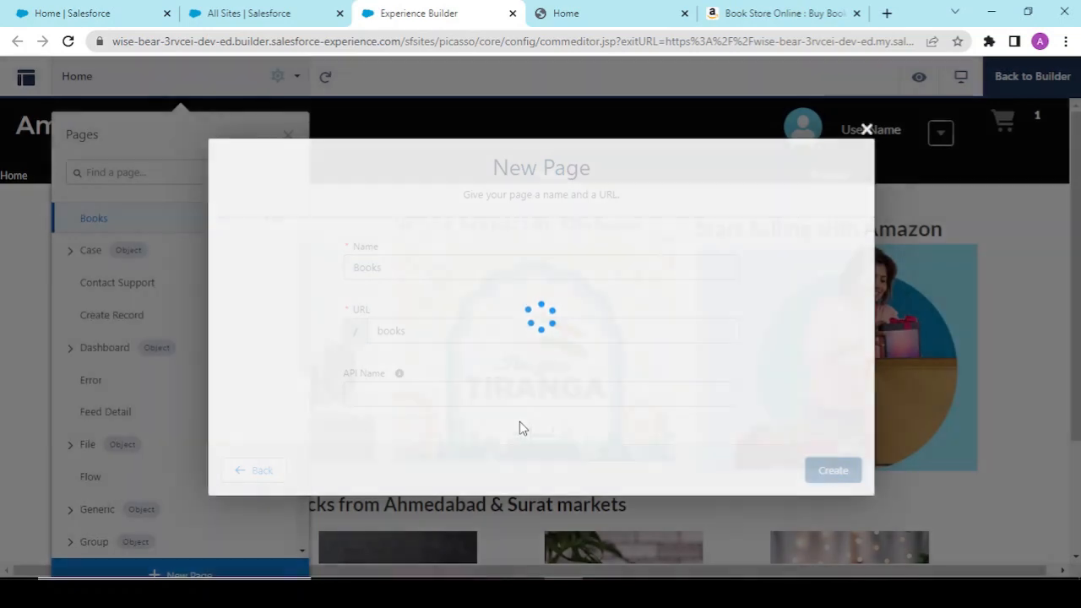
{"action": "left_click", "coordinate": [832, 469]}
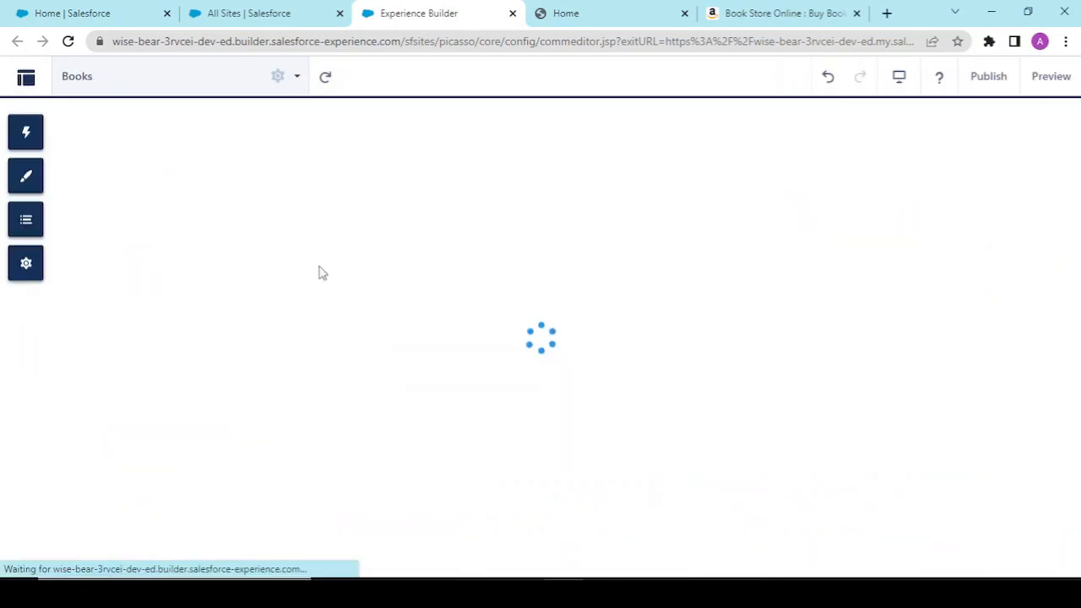
{"action": "mouse_move", "coordinate": [331, 201]}
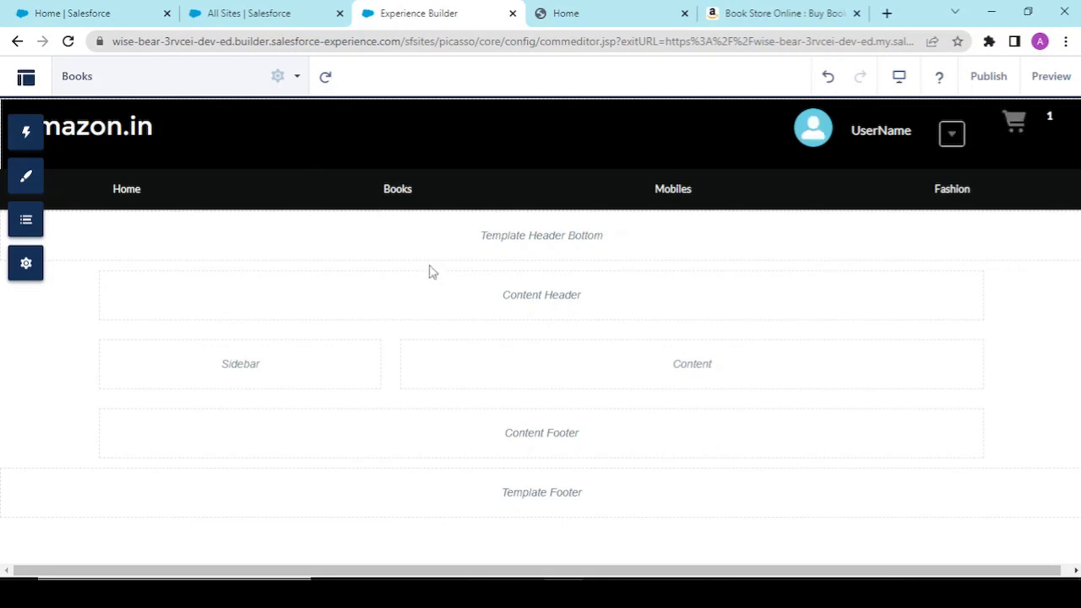
{"action": "mouse_move", "coordinate": [483, 150]}
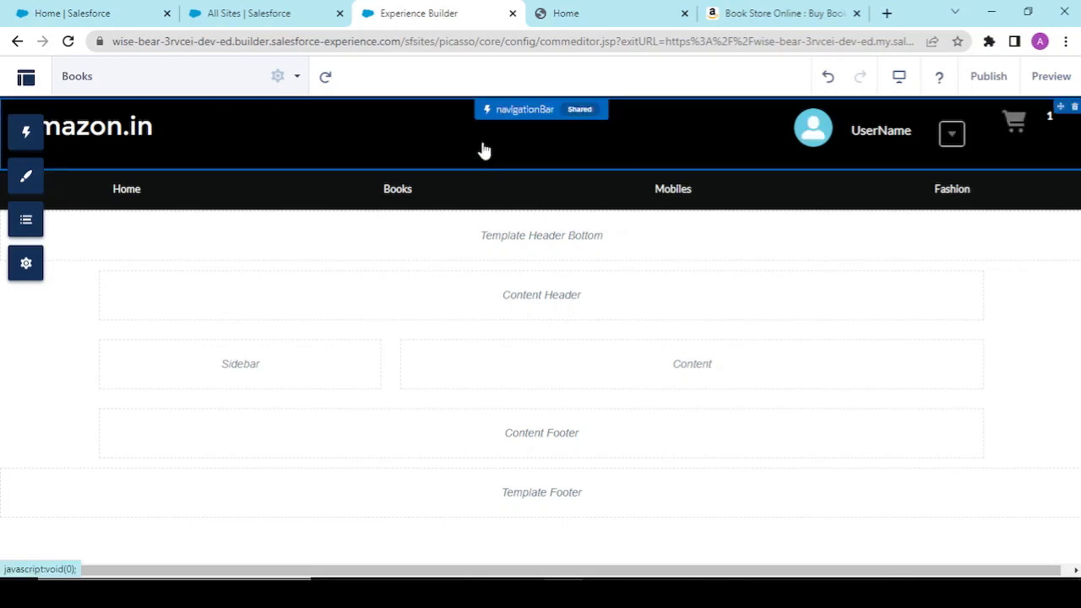
{"action": "mouse_move", "coordinate": [533, 139]}
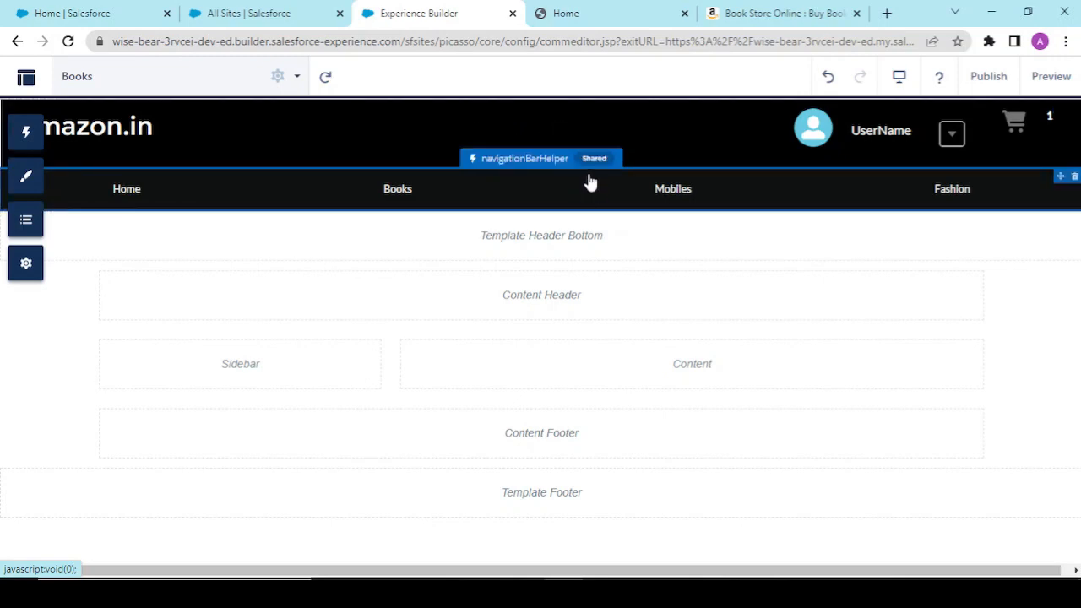
{"action": "mouse_move", "coordinate": [548, 270]}
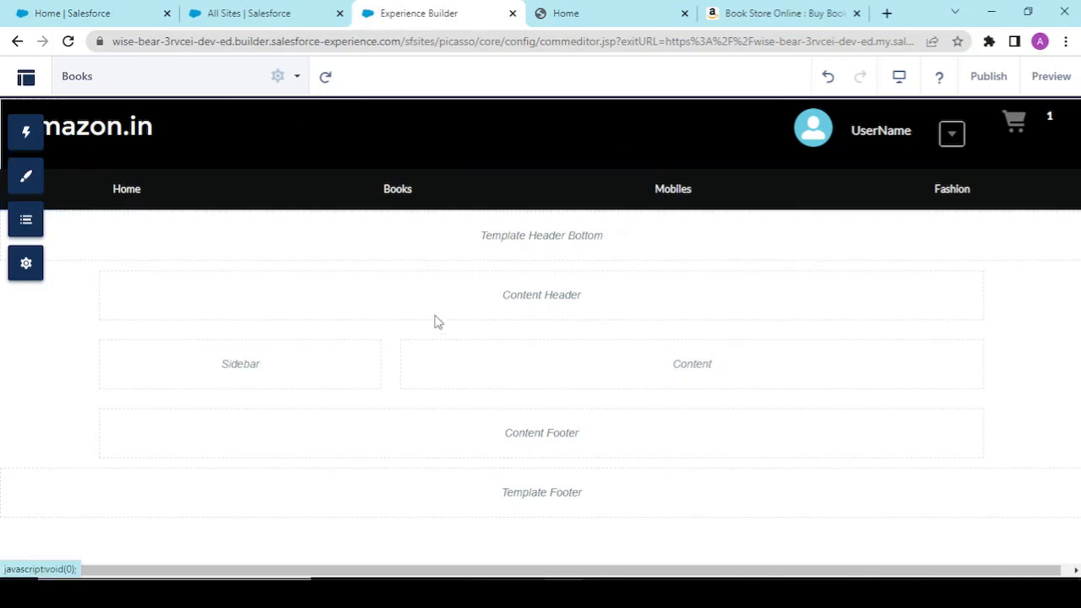
{"action": "mouse_move", "coordinate": [425, 392]}
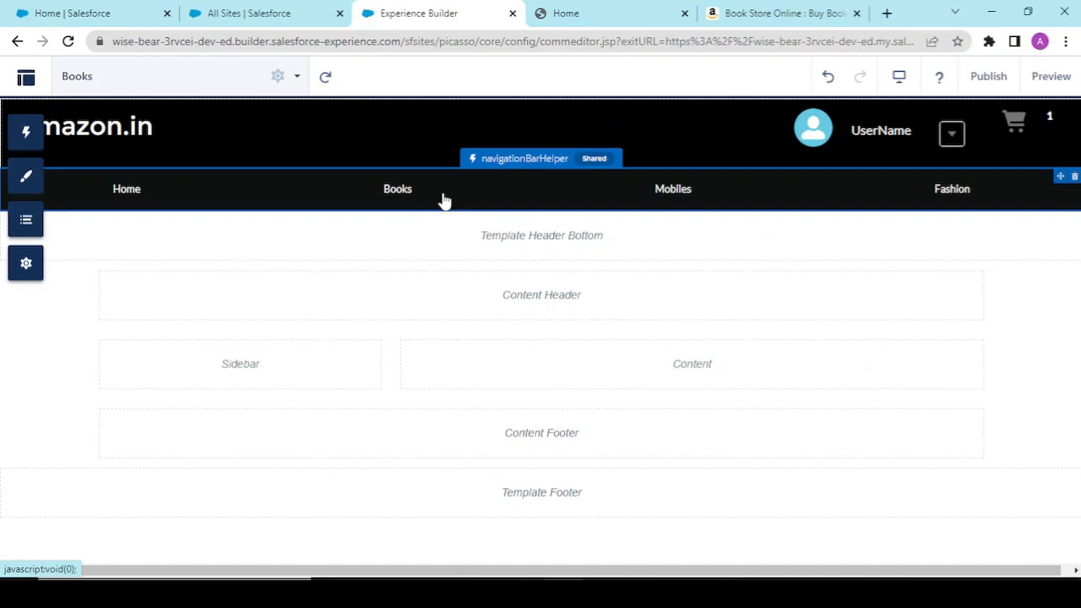
{"action": "mouse_move", "coordinate": [431, 196]}
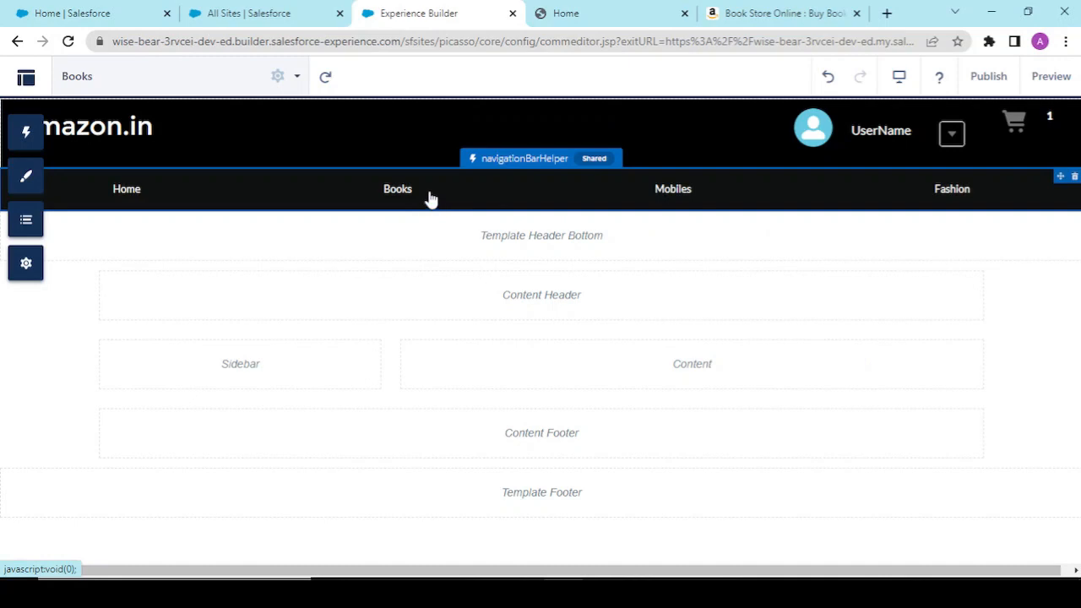
{"action": "mouse_move", "coordinate": [420, 203]}
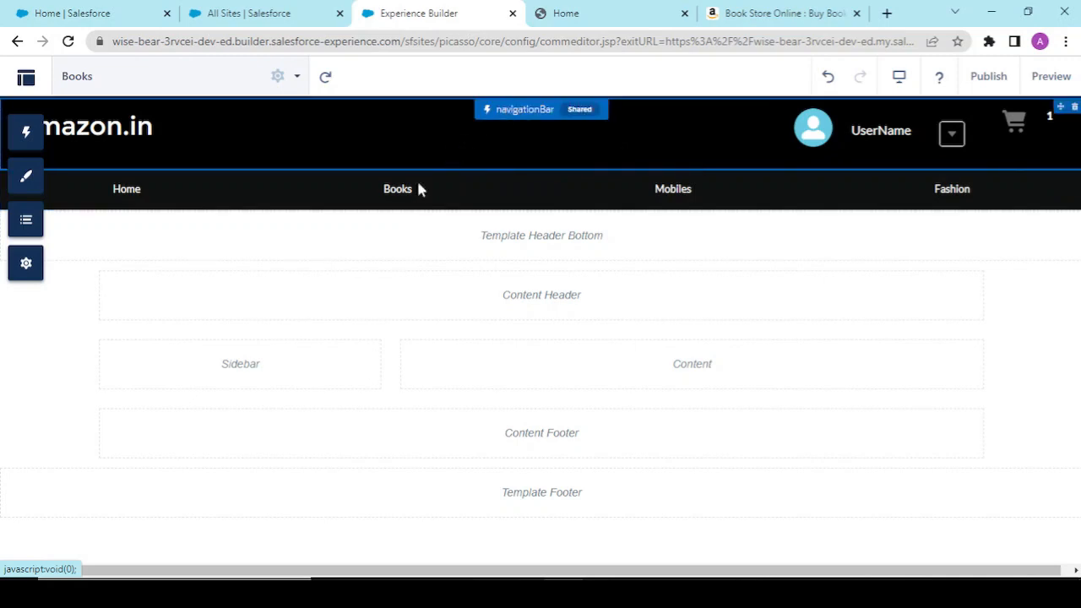
{"action": "mouse_move", "coordinate": [483, 128]}
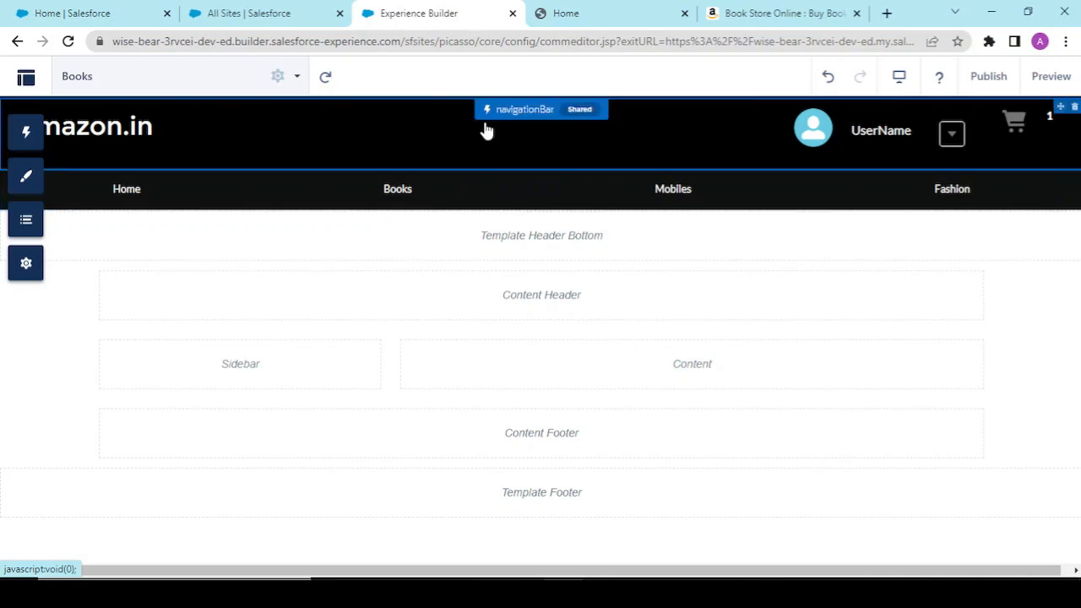
{"action": "mouse_move", "coordinate": [521, 122]}
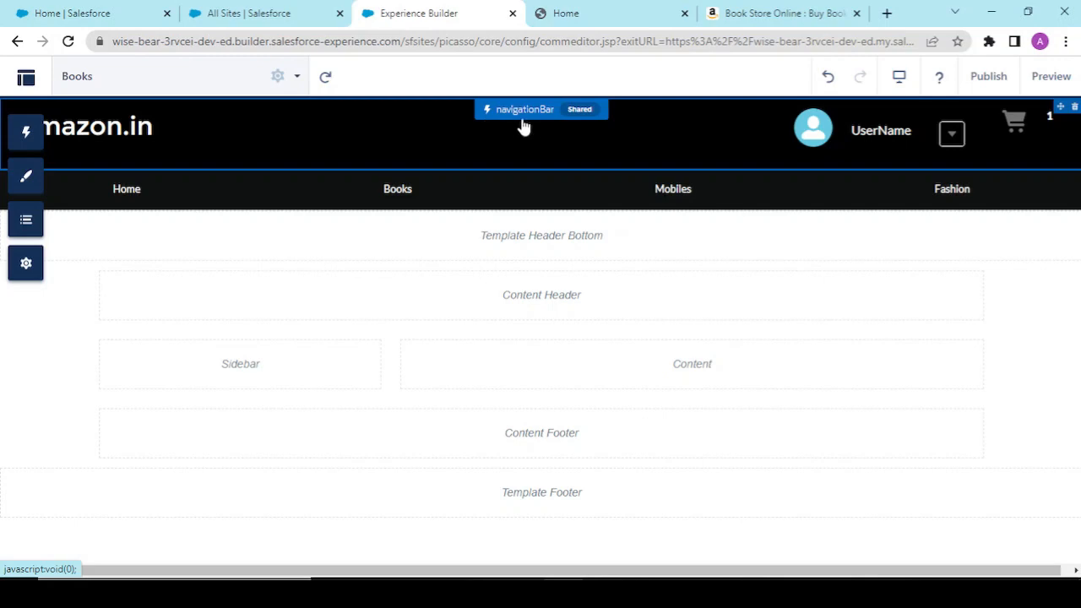
{"action": "mouse_move", "coordinate": [581, 117]}
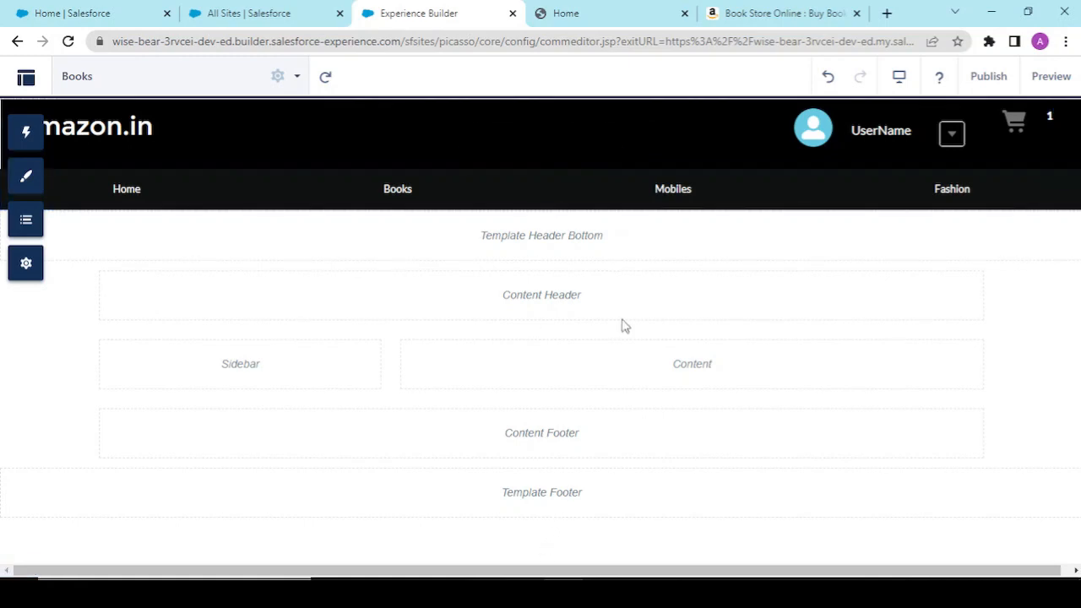
{"action": "mouse_move", "coordinate": [446, 304]}
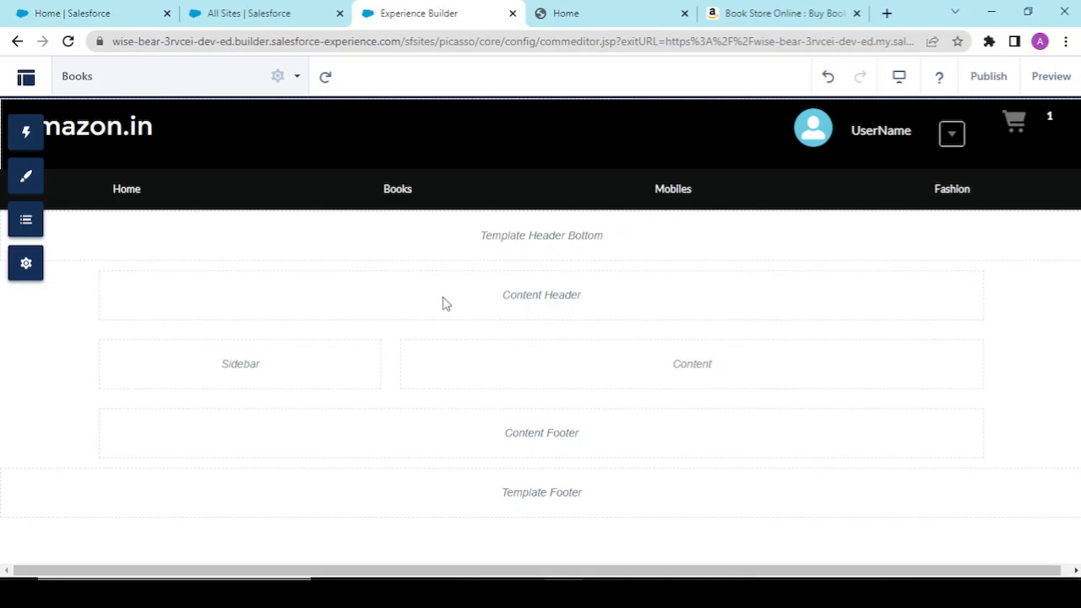
{"action": "mouse_move", "coordinate": [540, 445]}
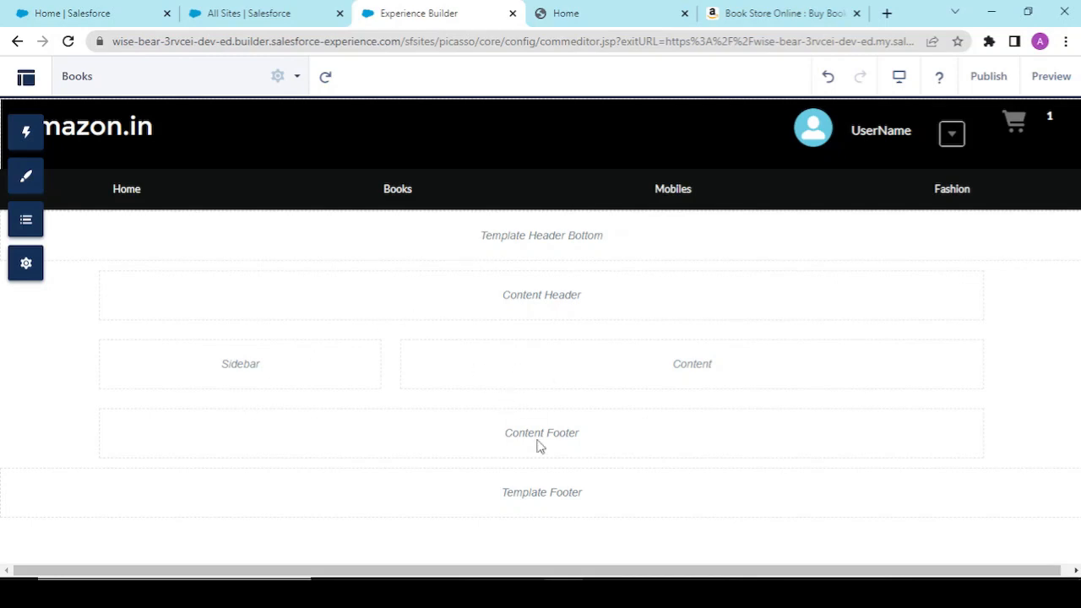
{"action": "mouse_move", "coordinate": [520, 453]}
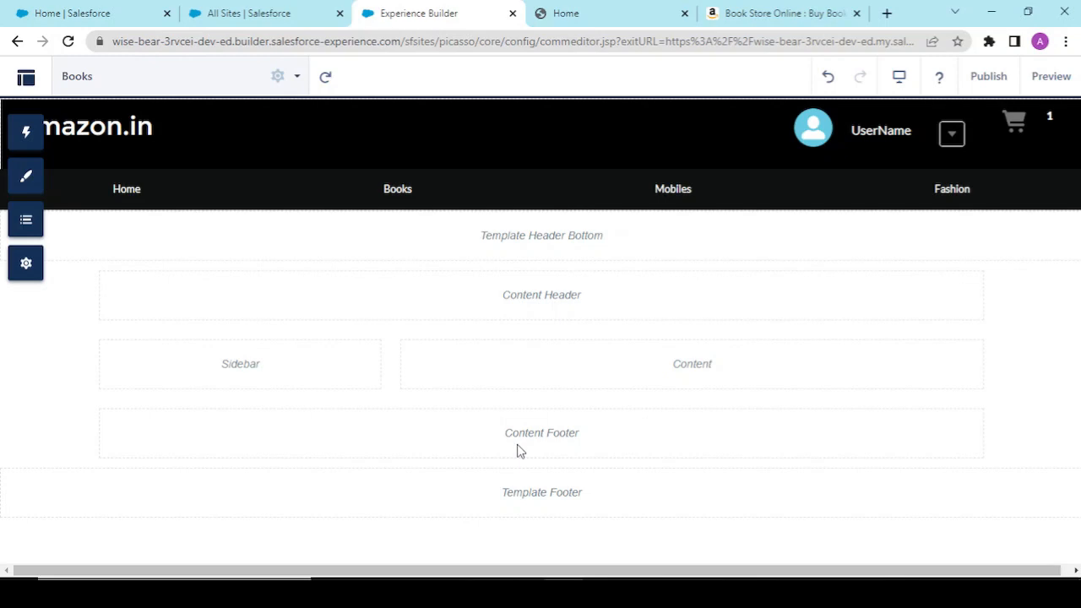
{"action": "mouse_move", "coordinate": [568, 473]}
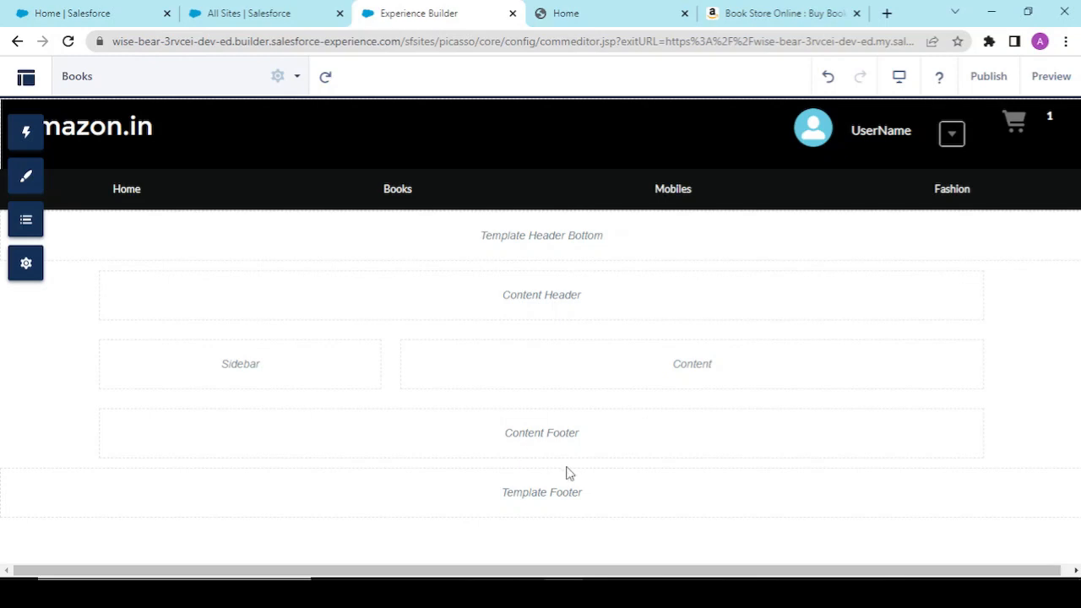
{"action": "mouse_move", "coordinate": [247, 236]}
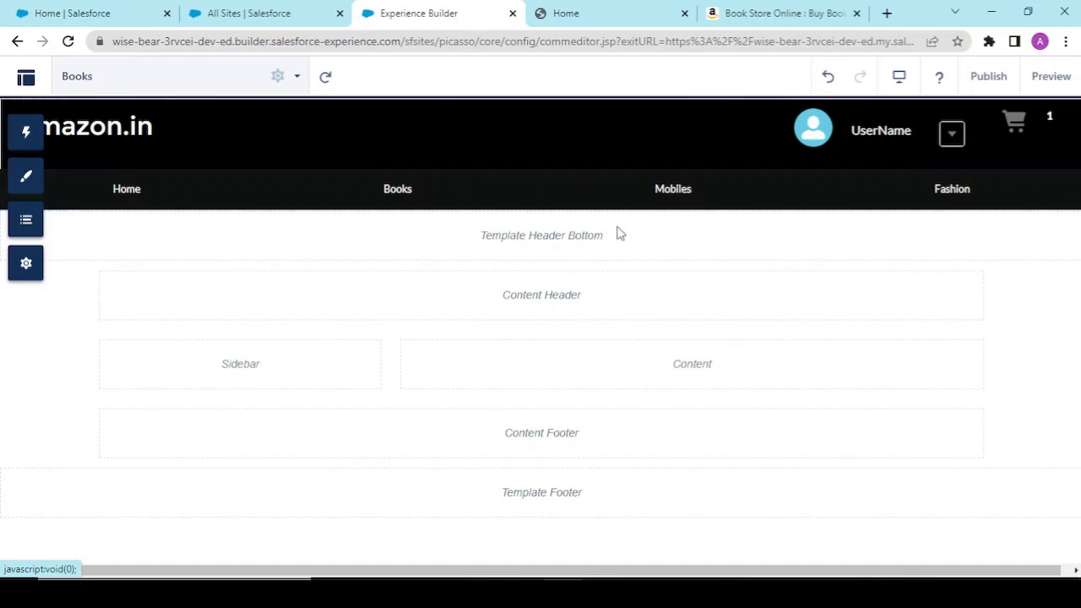
Step: Publish the site, confirm, dismiss the Got It message and switch to the live site tab
{"action": "left_click", "coordinate": [988, 76]}
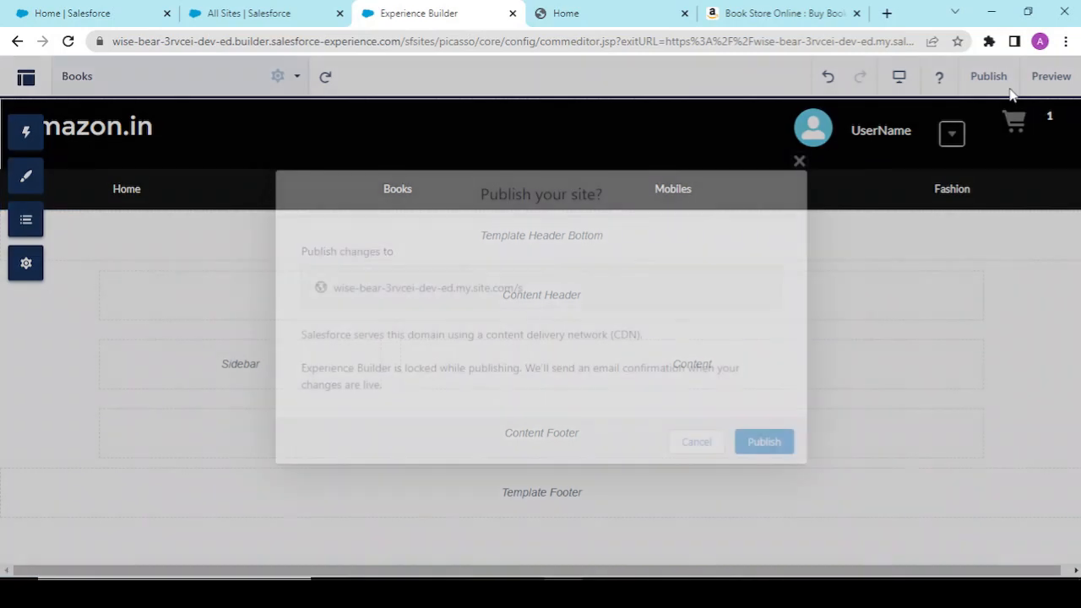
{"action": "left_click", "coordinate": [763, 441]}
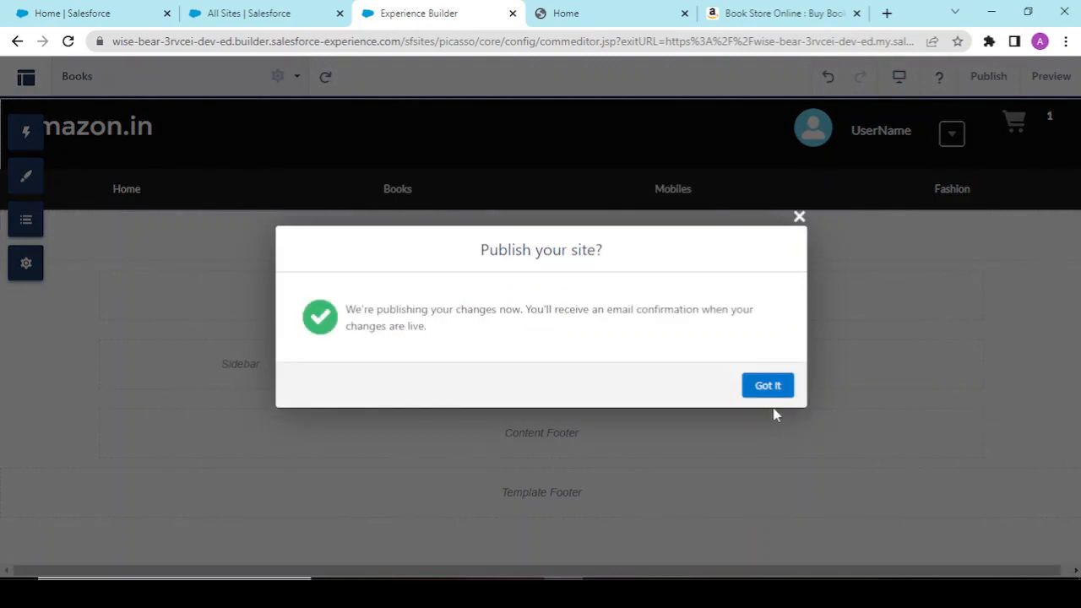
{"action": "left_click", "coordinate": [767, 385]}
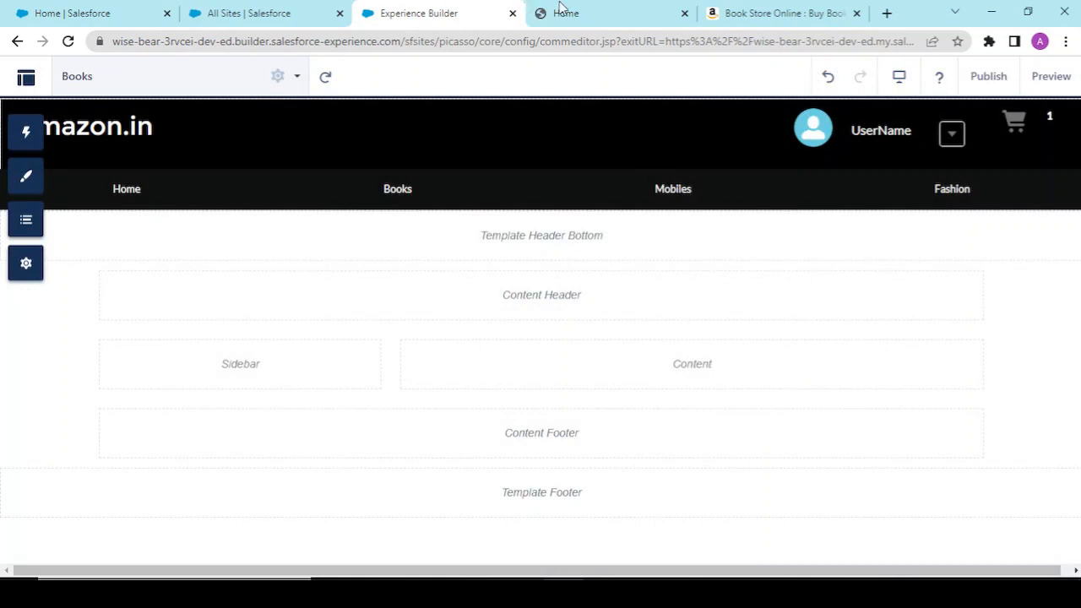
{"action": "left_click", "coordinate": [562, 13]}
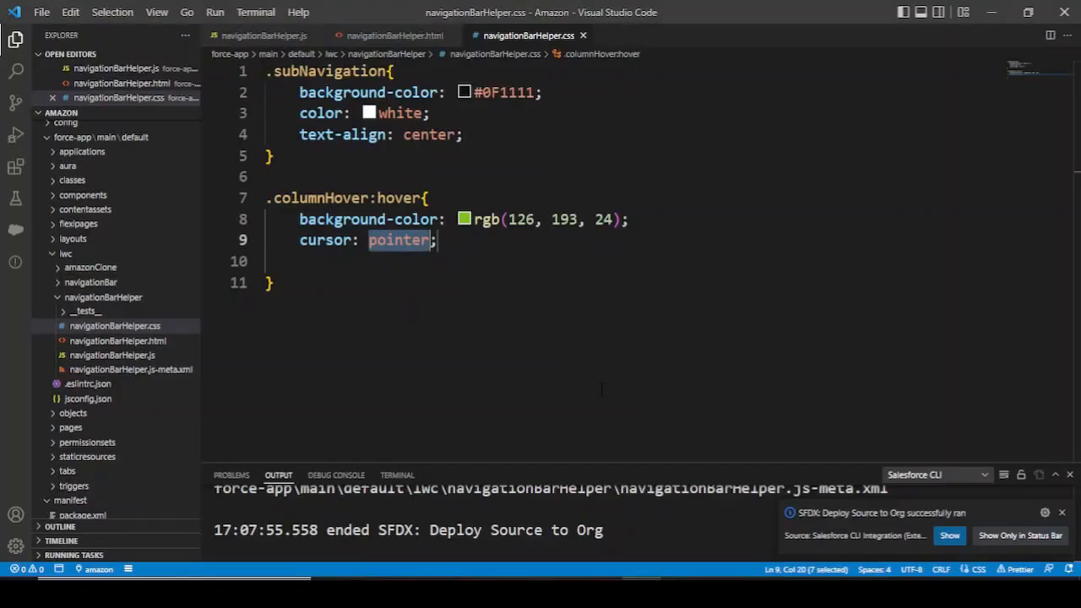
Step: In the HTML template, give the Home and Books divs onclick handlers navigateToHome and navigateToBooks
{"action": "left_click", "coordinate": [395, 36]}
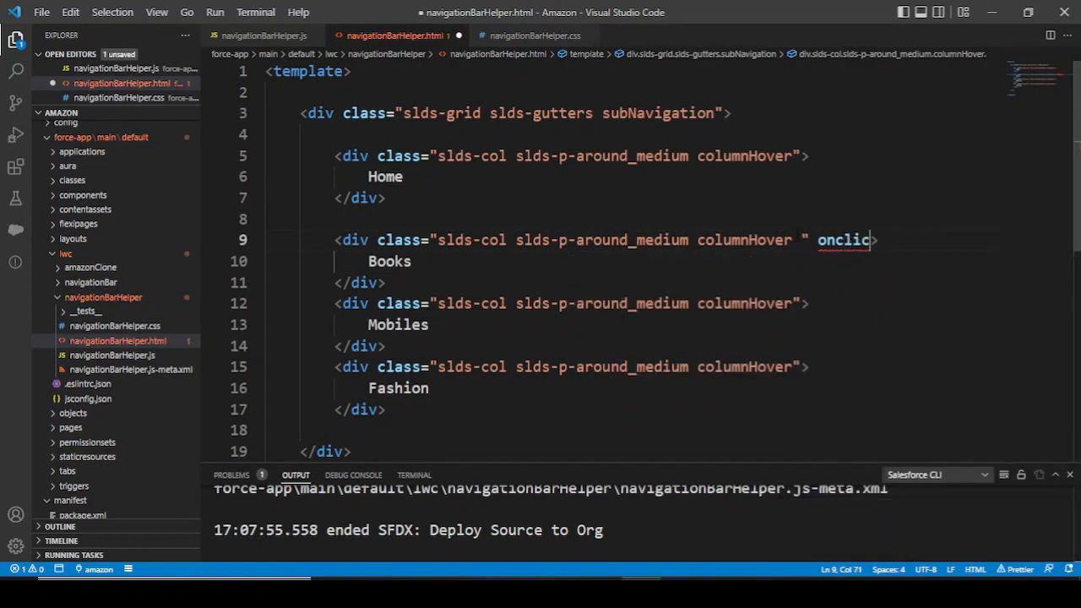
{"action": "type", "text": "onclic"}
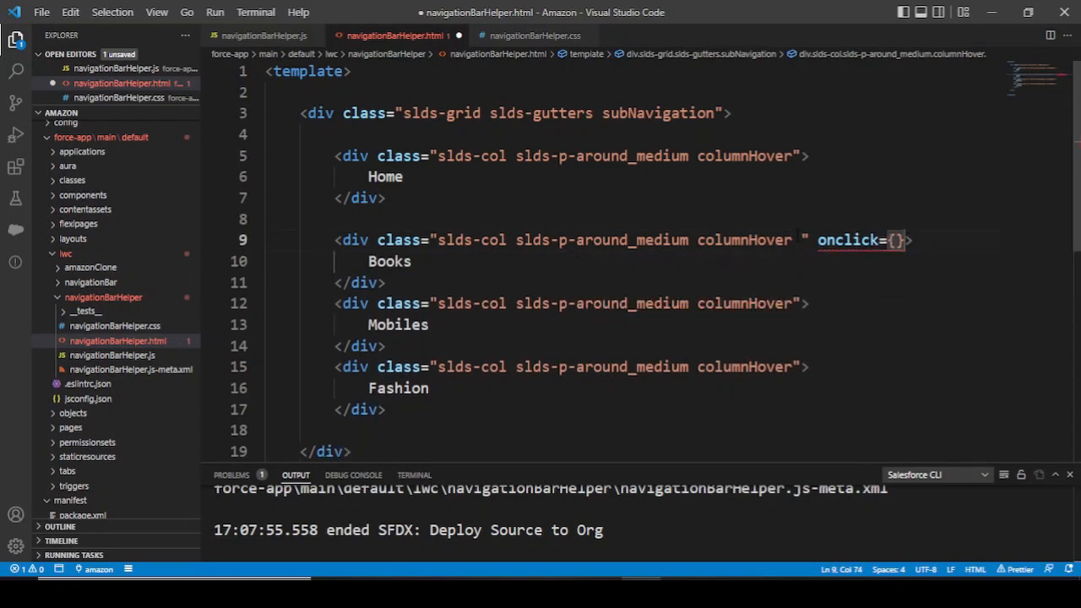
{"action": "type", "text": "navi"}
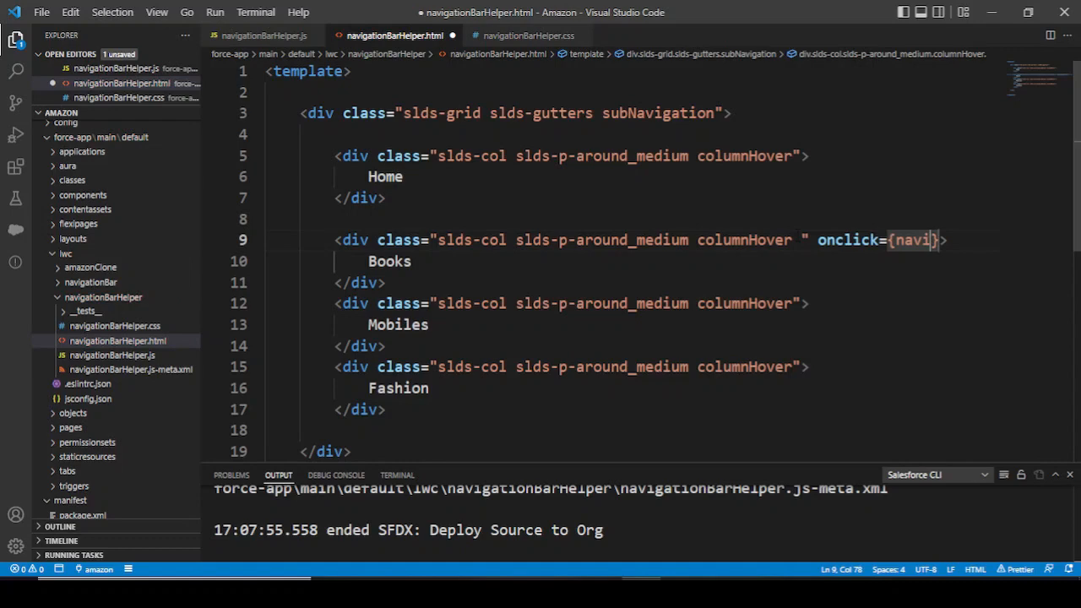
{"action": "type", "text": "gateToBooks"}
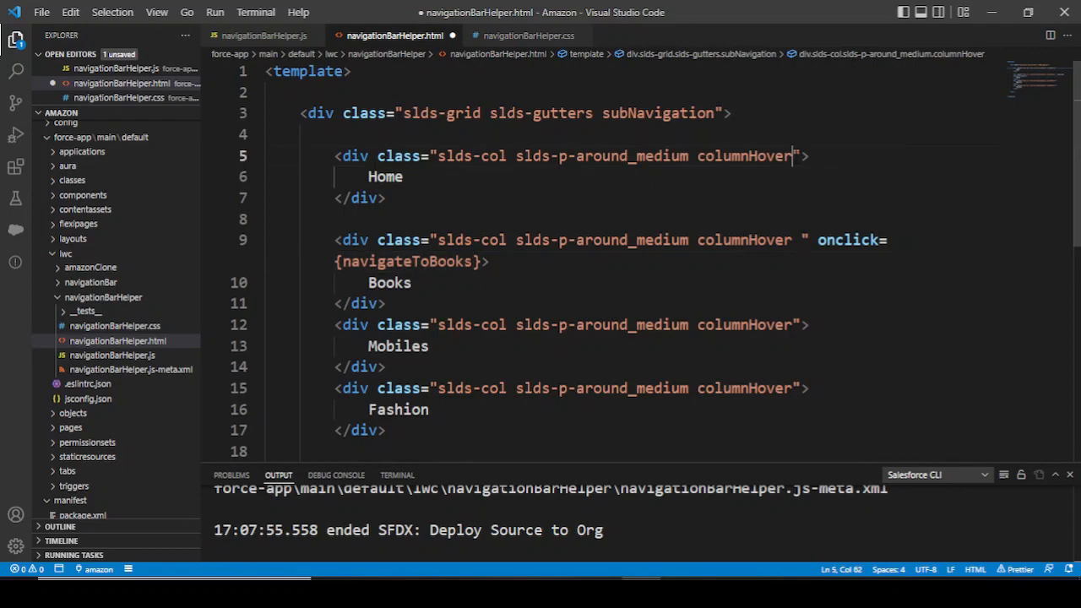
{"action": "type", "text": "o"}
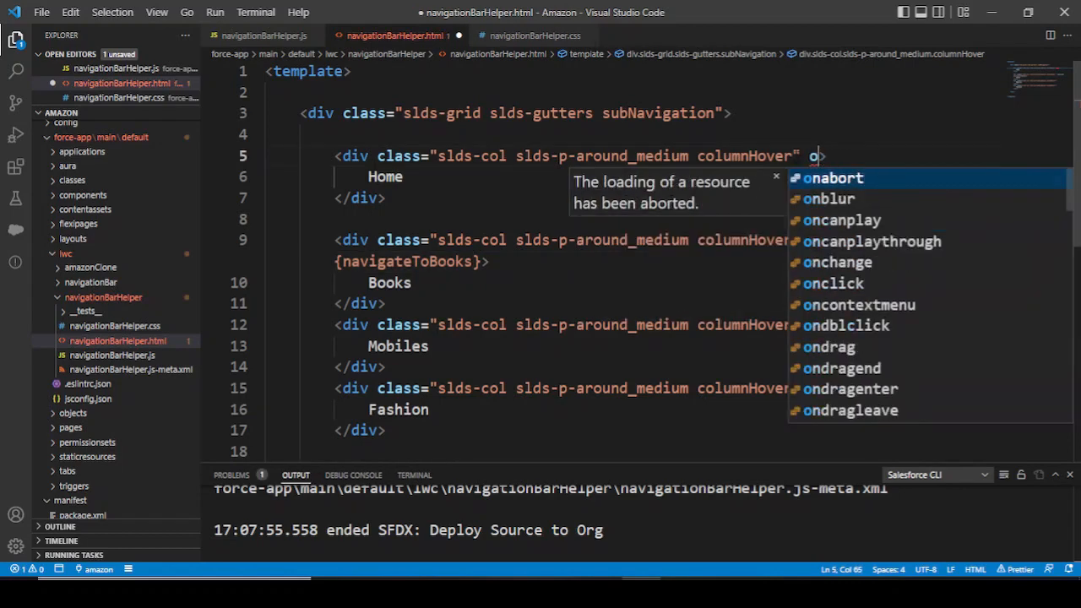
{"action": "type", "text": "nclick="}
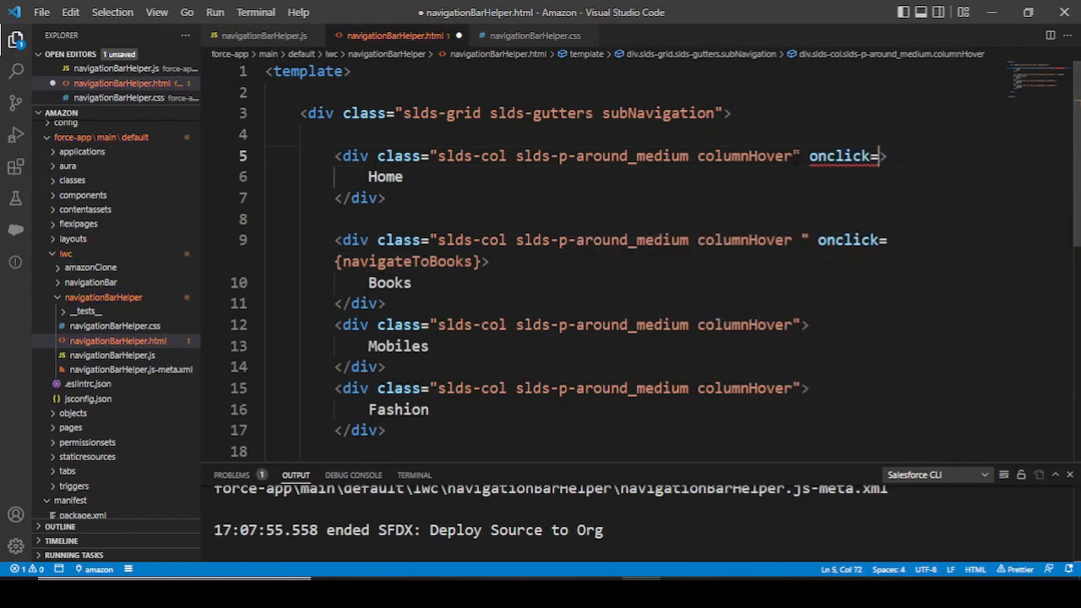
{"action": "type", "text": "{Navi}"}
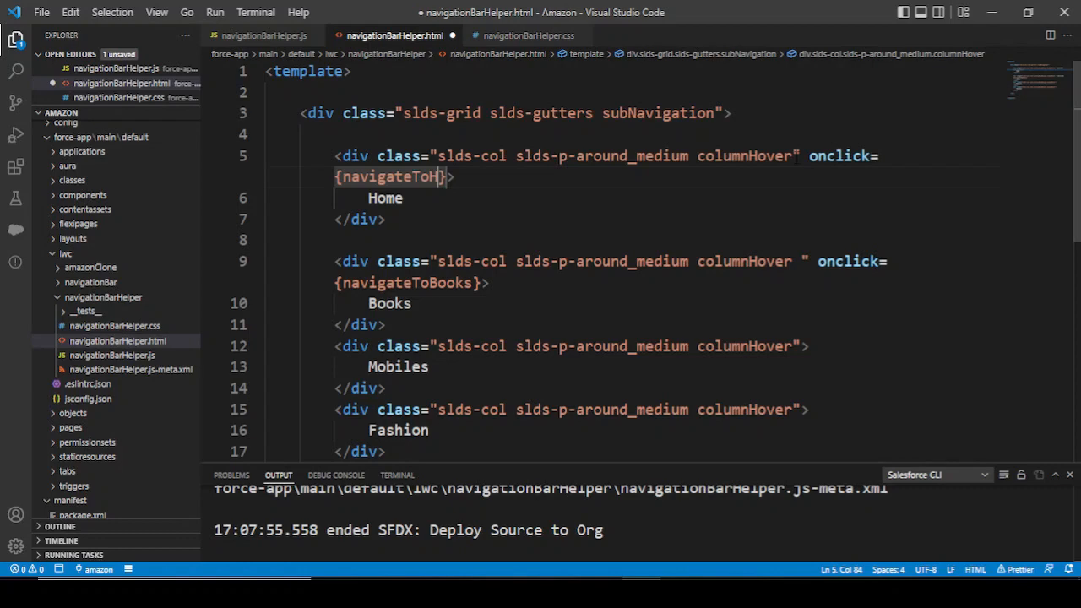
{"action": "type", "text": "ome"}
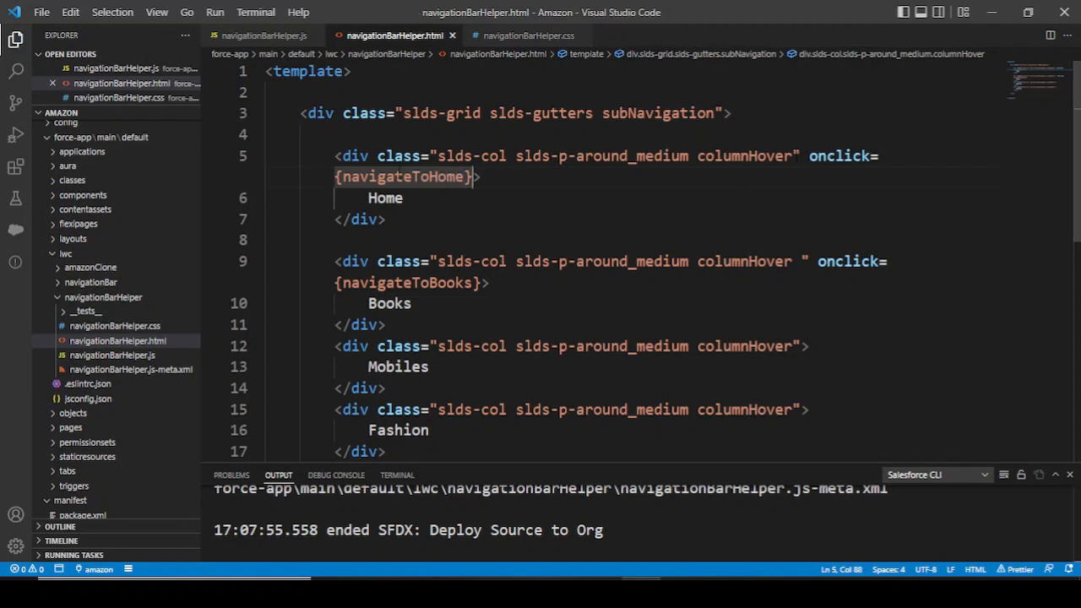
Step: Copy the navigateToBooks handler name and bring up navigationBarHelper.js
{"action": "double_click", "coordinate": [406, 284]}
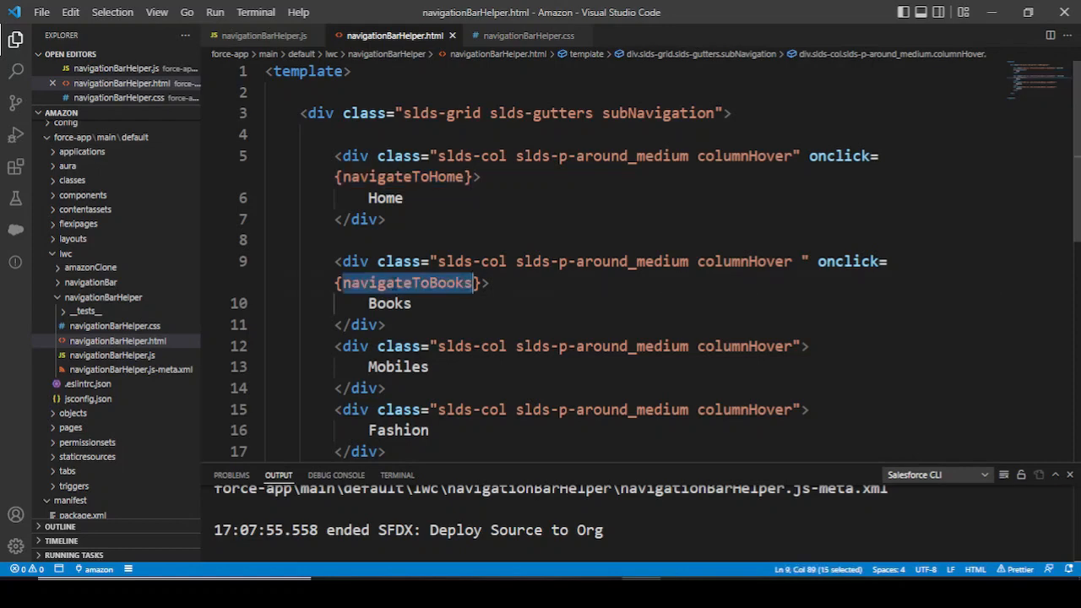
{"action": "left_click", "coordinate": [111, 354]}
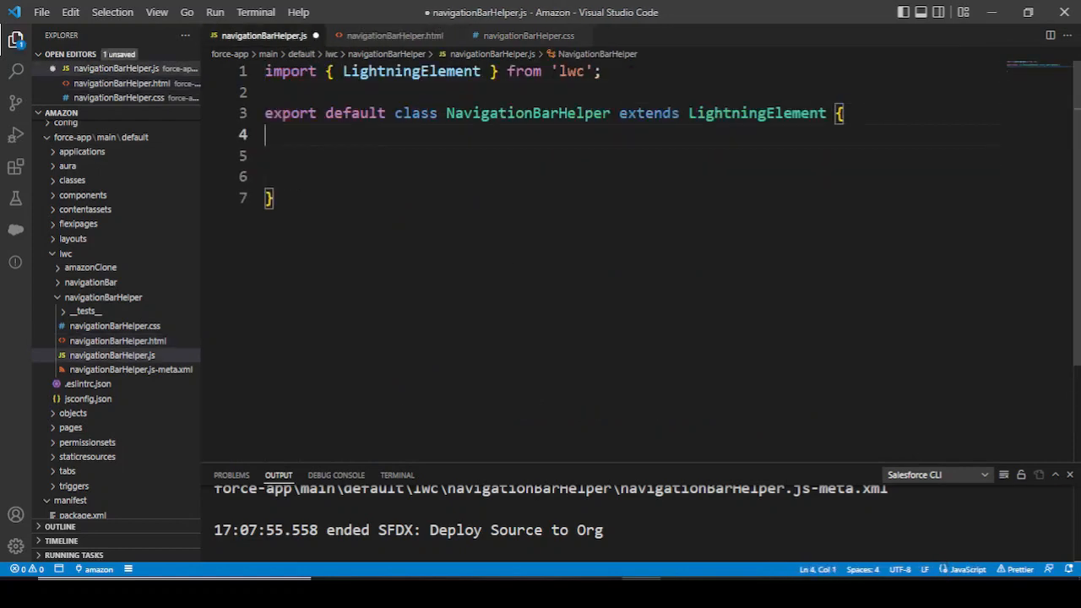
Step: Add a navigateToBooks stub and import { NavigationMixin } from 'lightning/navigation'
{"action": "type", "text": "navigateToBooks"}
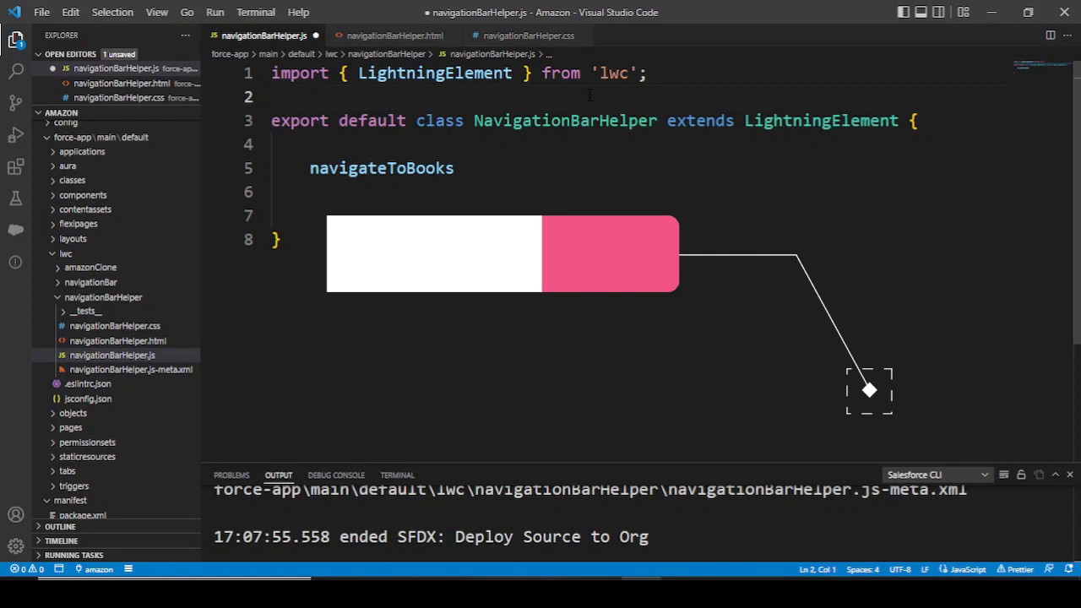
{"action": "type", "text": "i"}
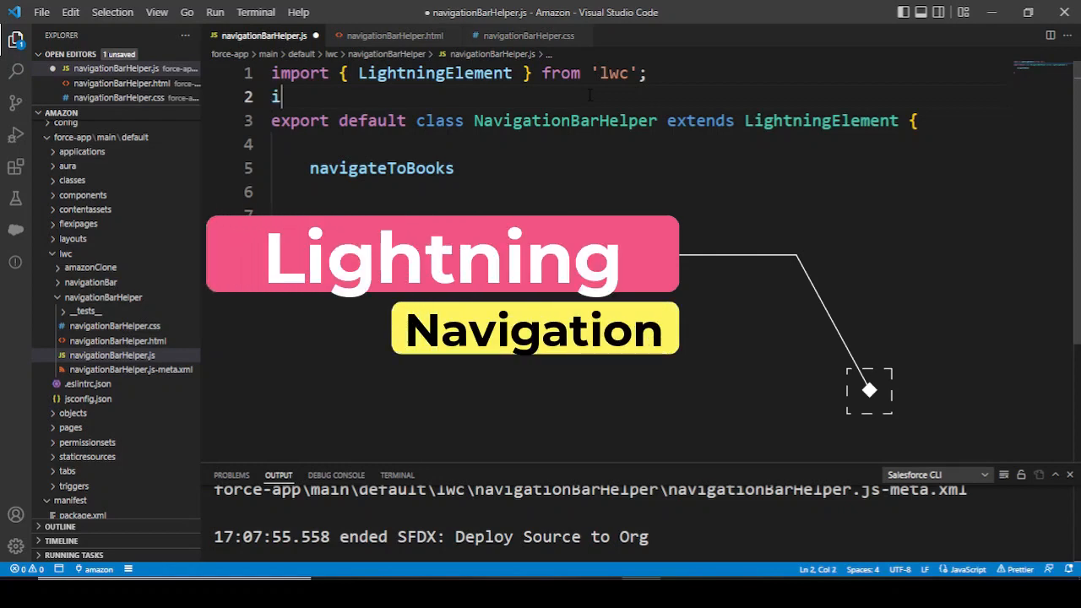
{"action": "type", "text": "mport {}"}
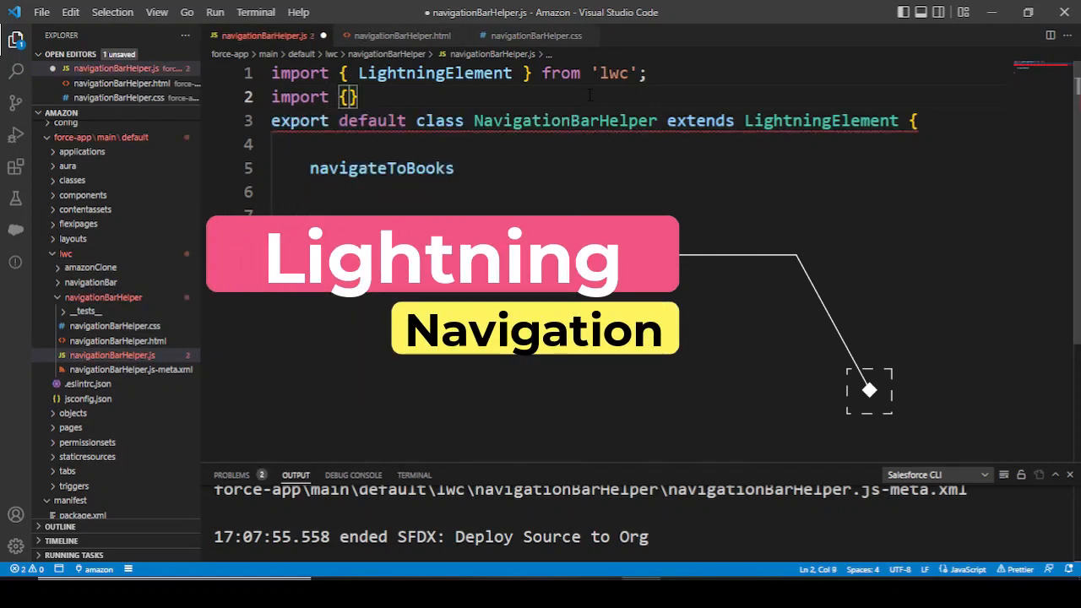
{"action": "type", "text": "\" \""}
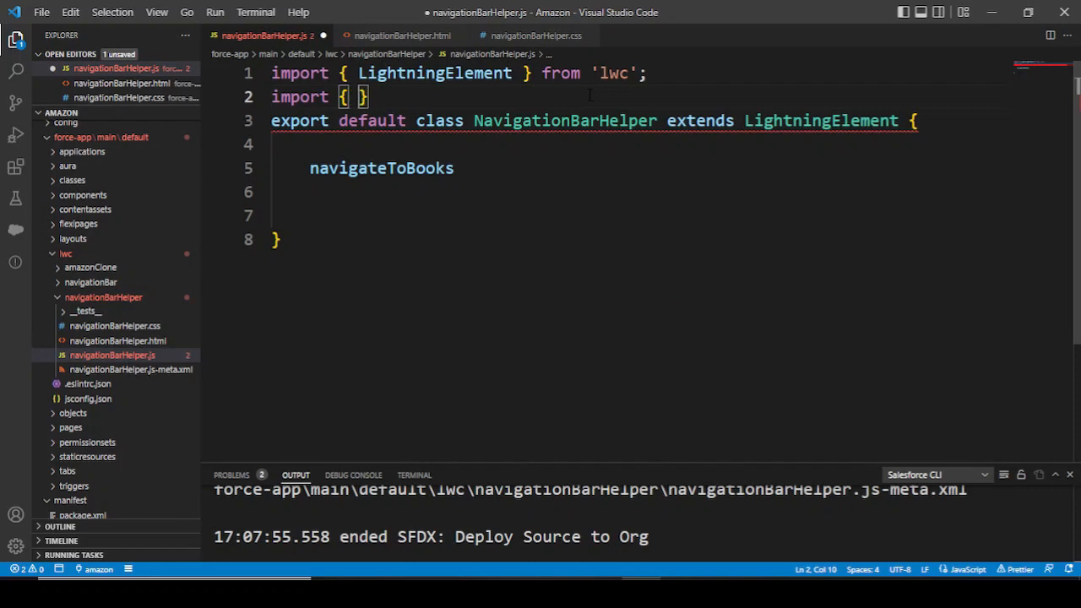
{"action": "type", "text": "Navigati"}
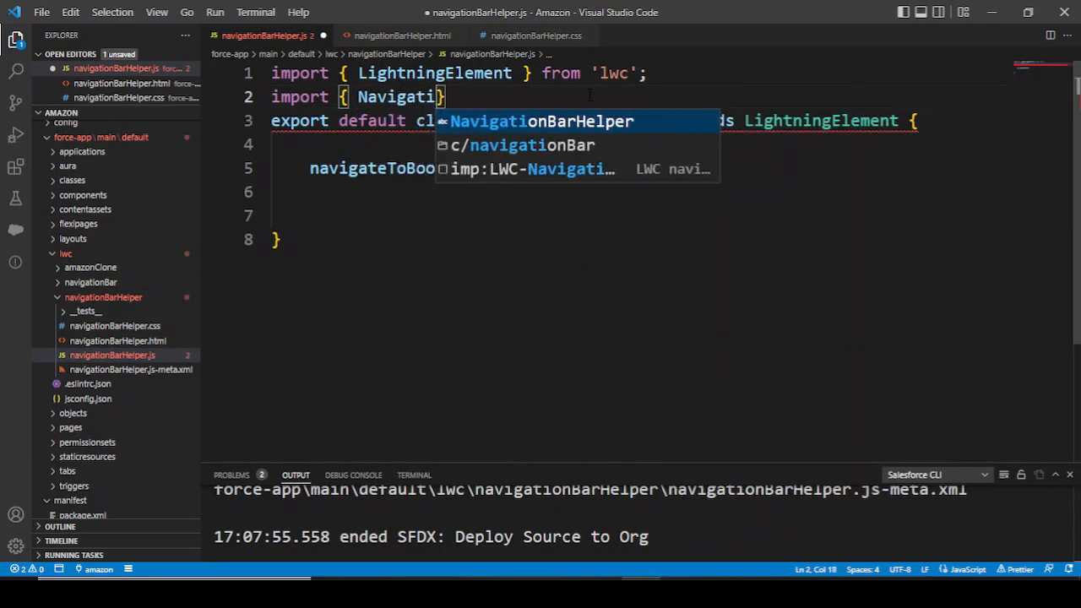
{"action": "type", "text": "Mixin"}
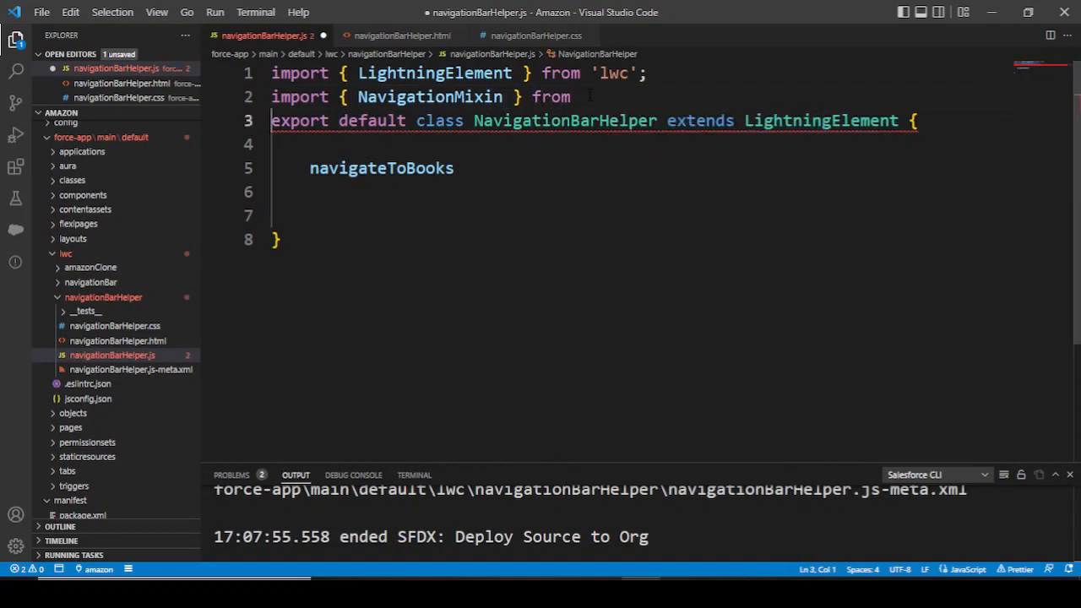
{"action": "type", "text": "'"}
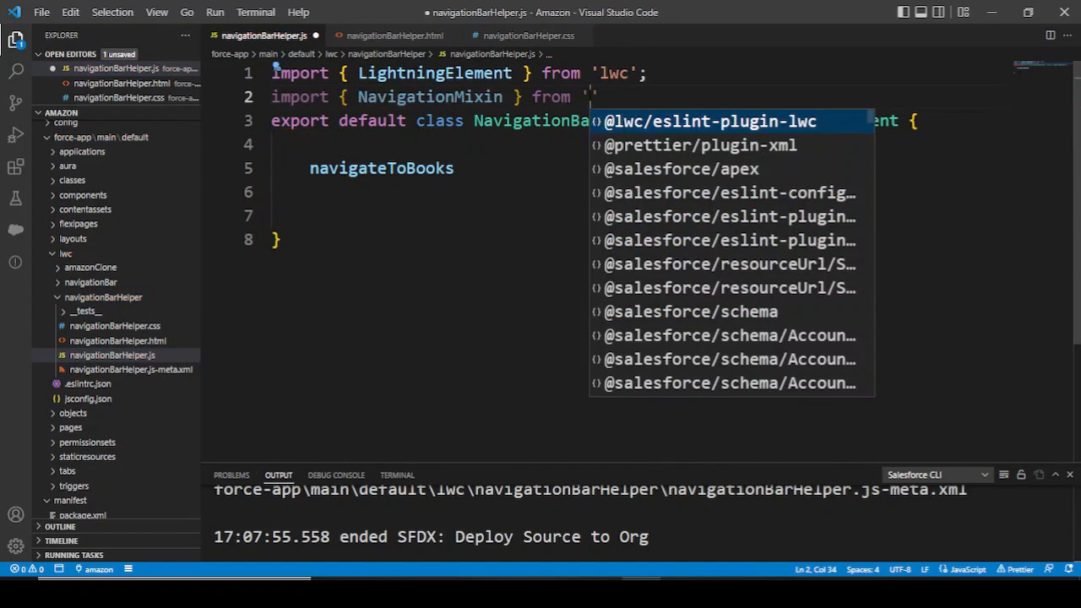
{"action": "type", "text": "lig"}
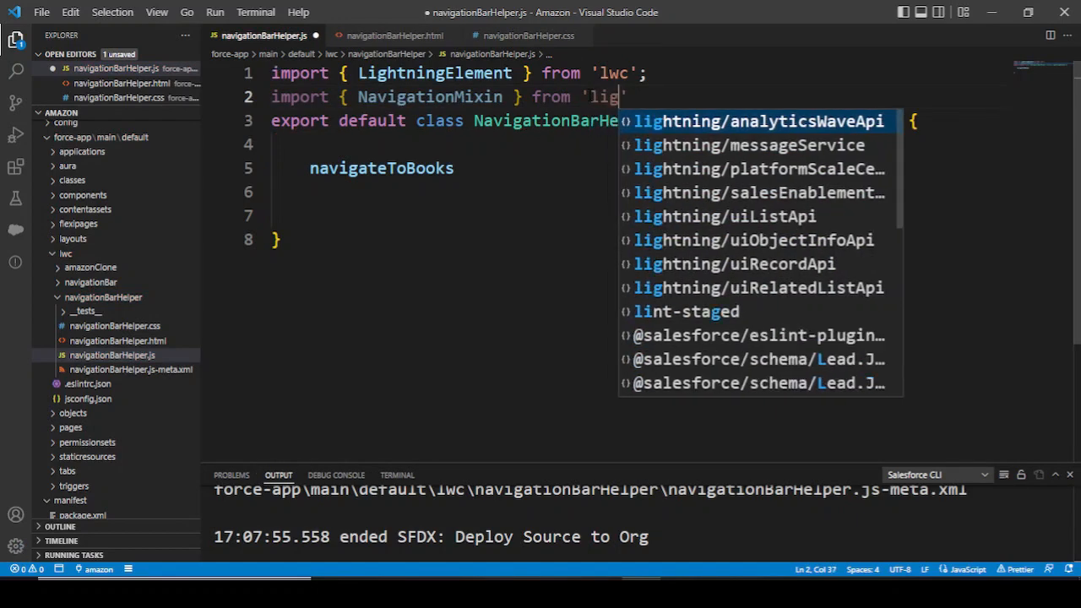
{"action": "type", "text": "tning/"}
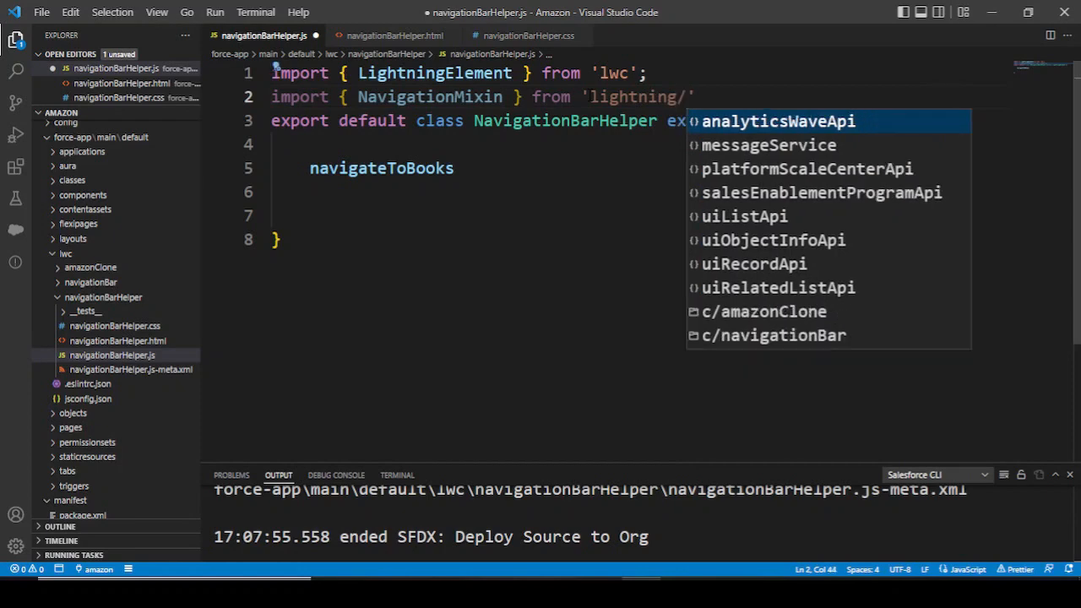
{"action": "type", "text": "navigation"}
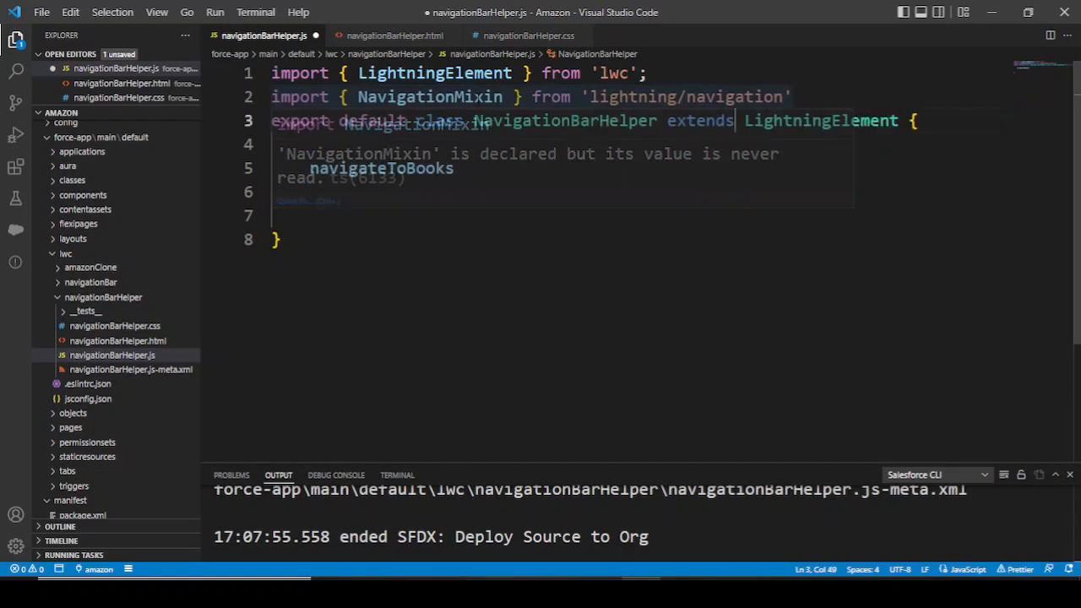
Step: Change the class to extend NavigationMixin(LightningElement)
{"action": "double_click", "coordinate": [432, 96]}
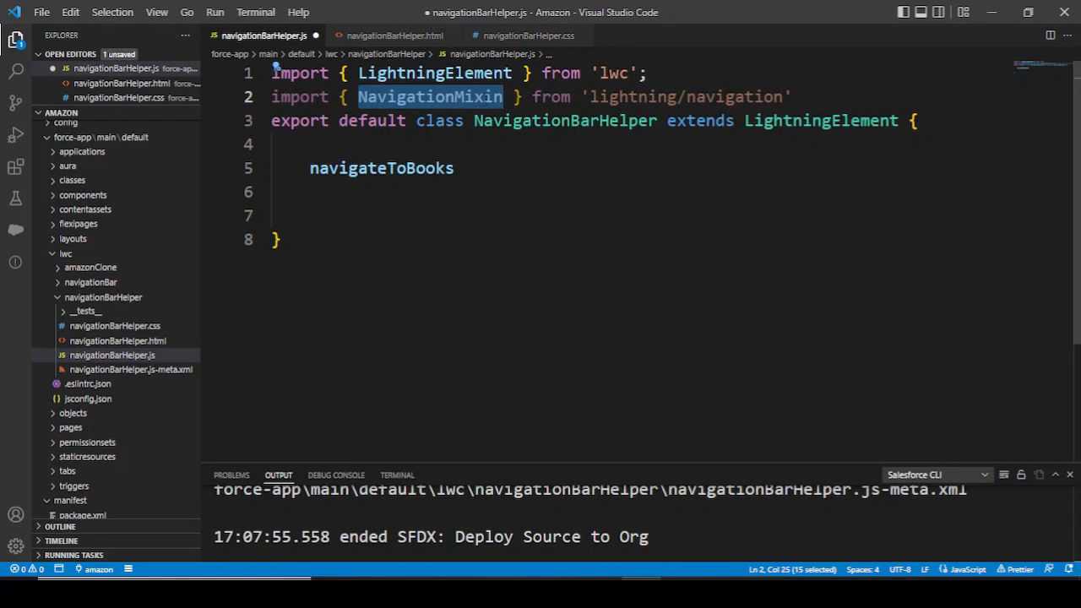
{"action": "mouse_move", "coordinate": [431, 96]}
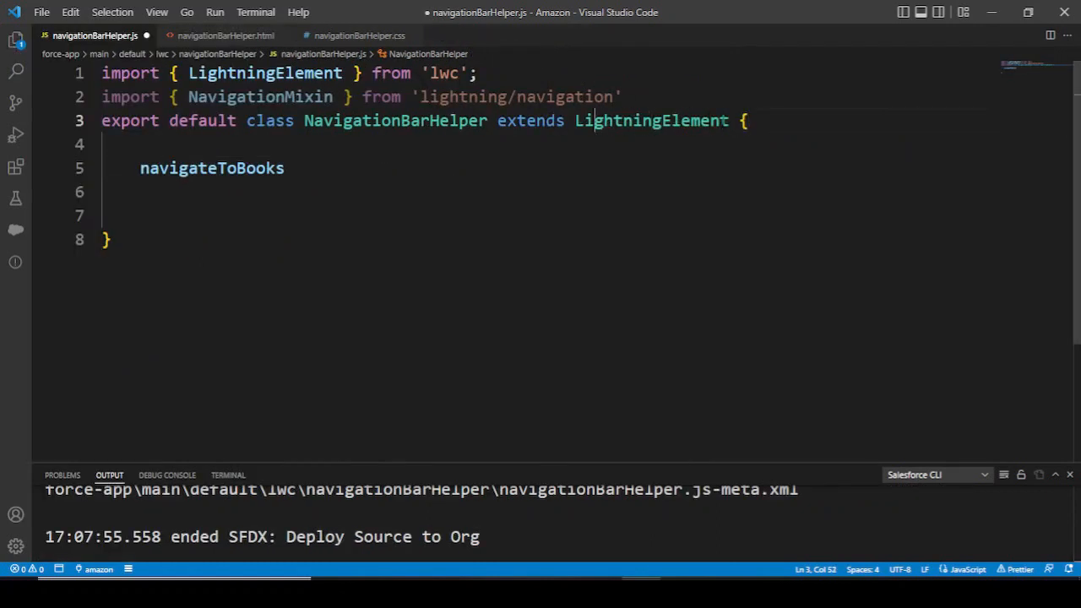
{"action": "type", "text": "NavigationMixin("}
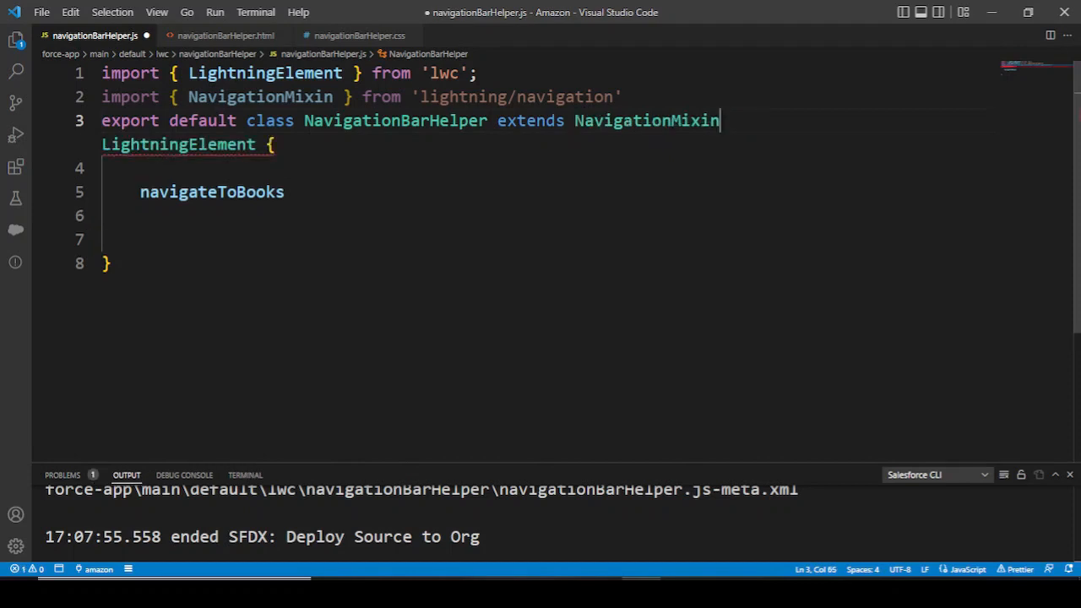
{"action": "type", "text": "()"}
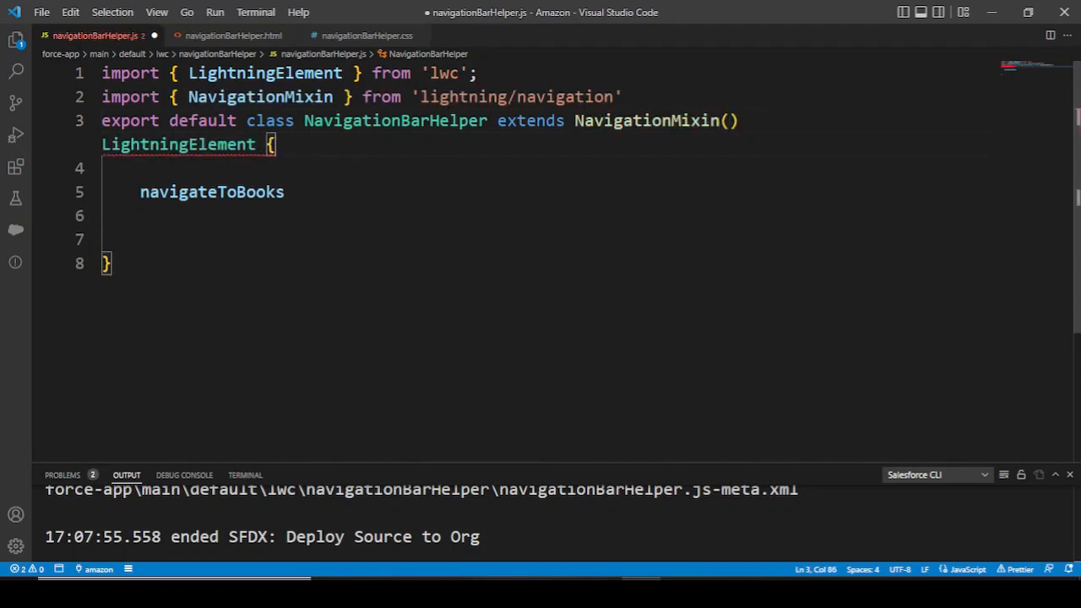
{"action": "double_click", "coordinate": [177, 144]}
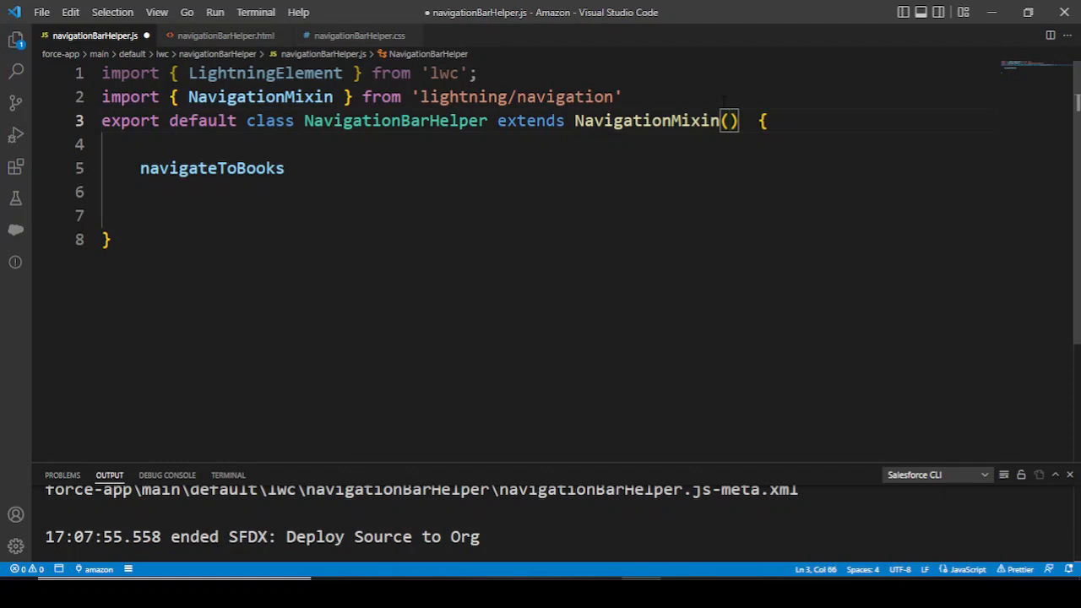
{"action": "type", "text": "LightningElement"}
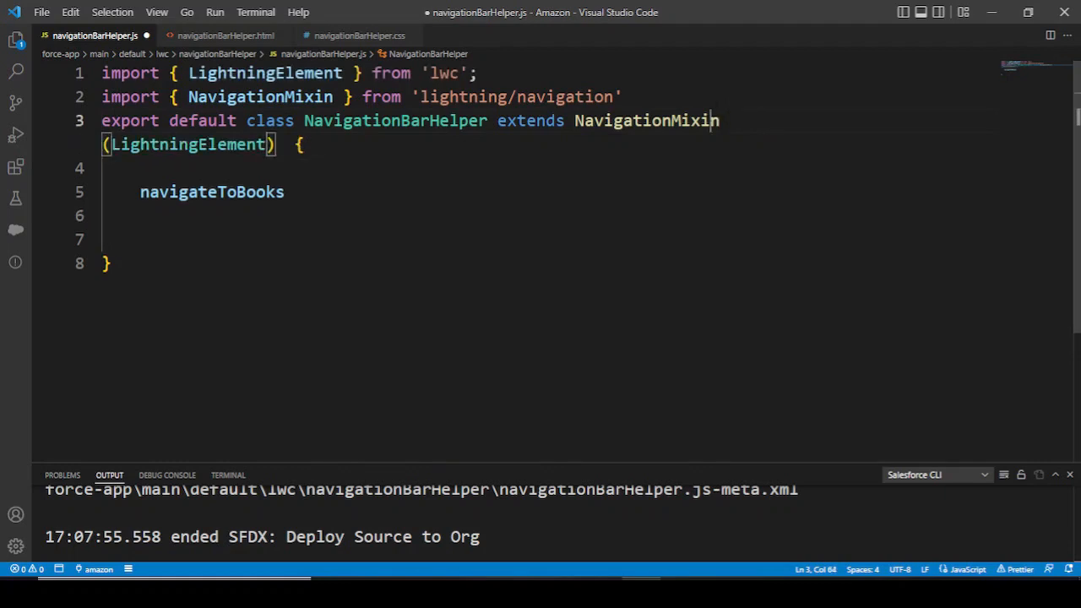
{"action": "double_click", "coordinate": [645, 120]}
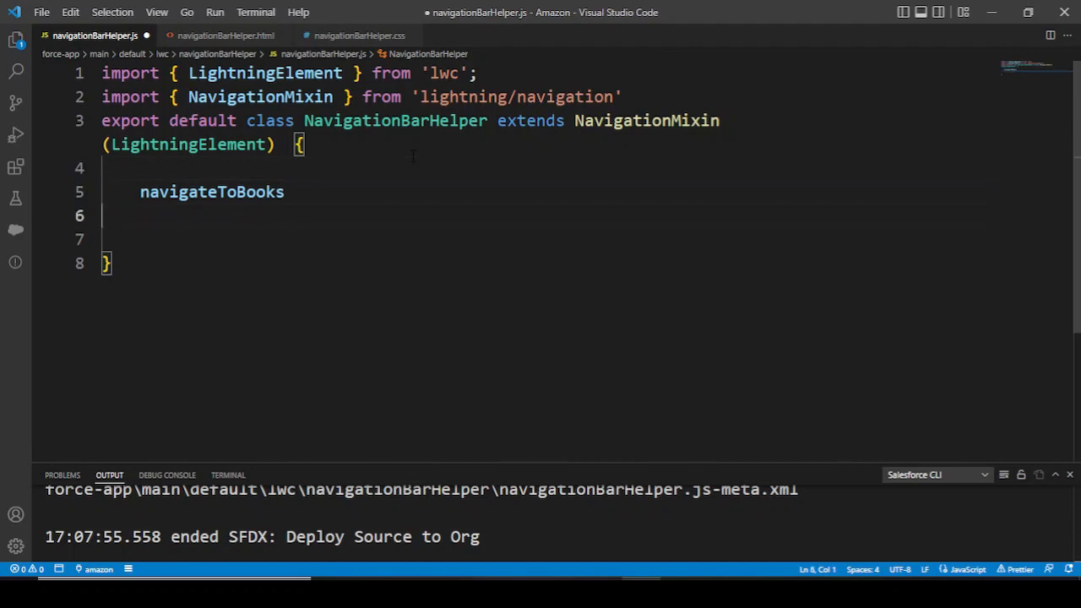
Step: Give navigateToBooks a body with a console.log for Books
{"action": "type", "text": "()"}
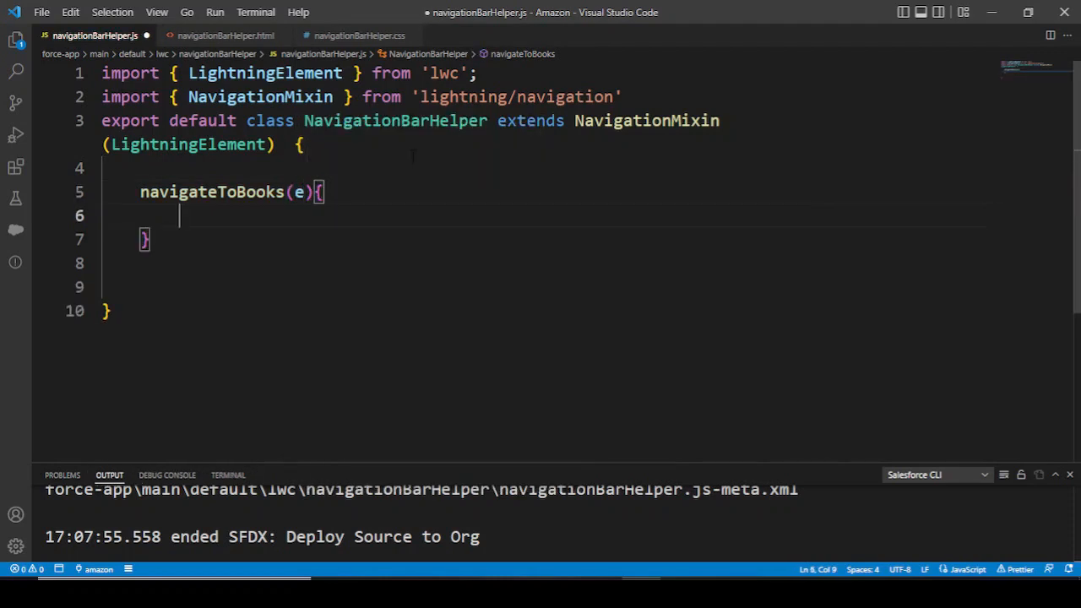
{"action": "type", "text": "console"}
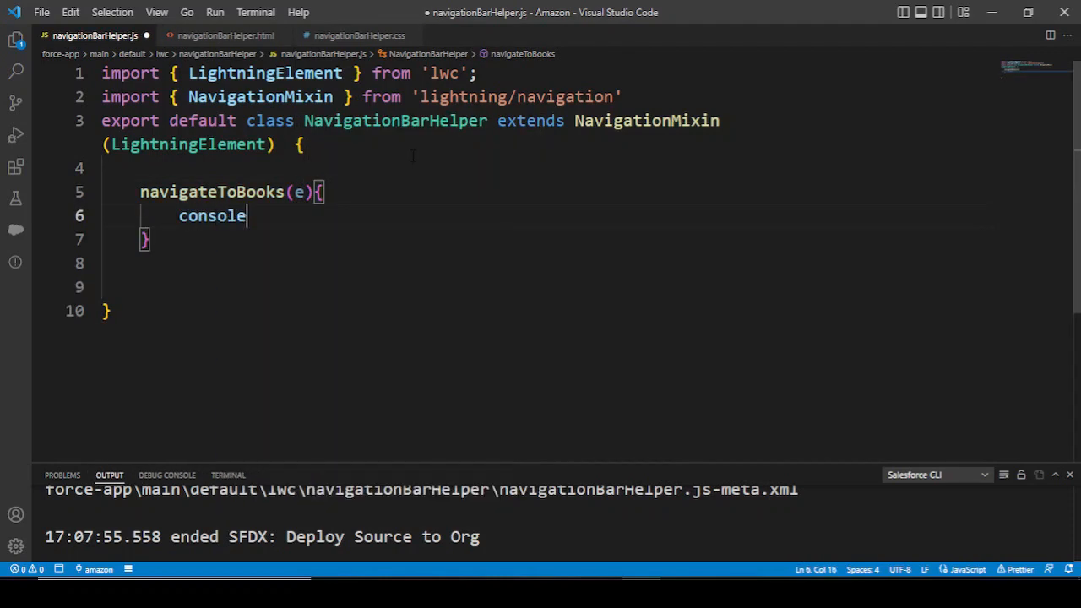
{"action": "type", "text": ".log(\"\")"}
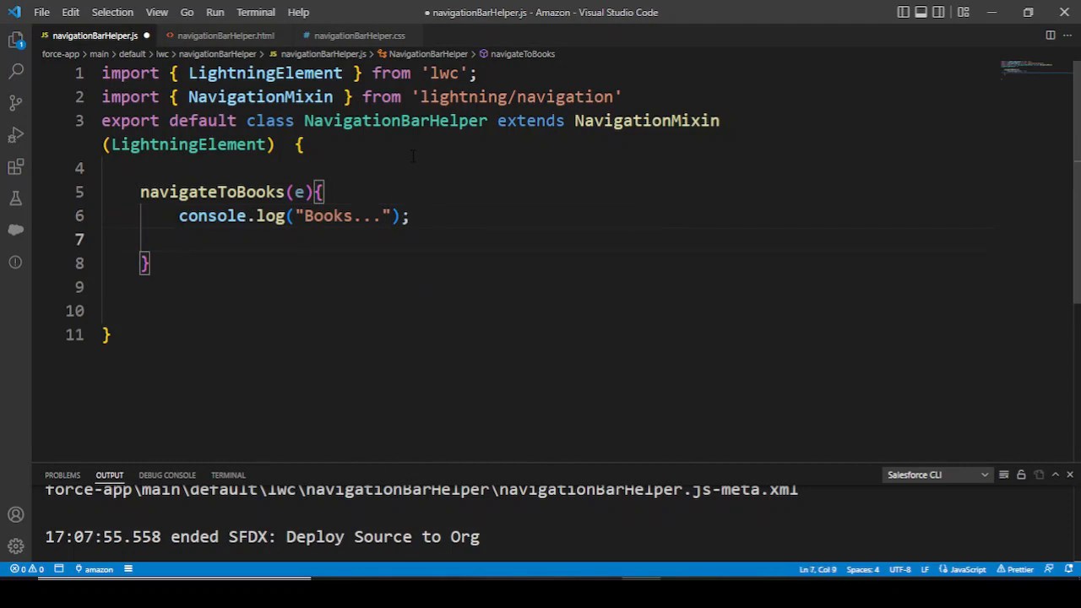
Step: Write this[NavigationMixin.Navigate]({ }) after the console log
{"action": "type", "text": "this"}
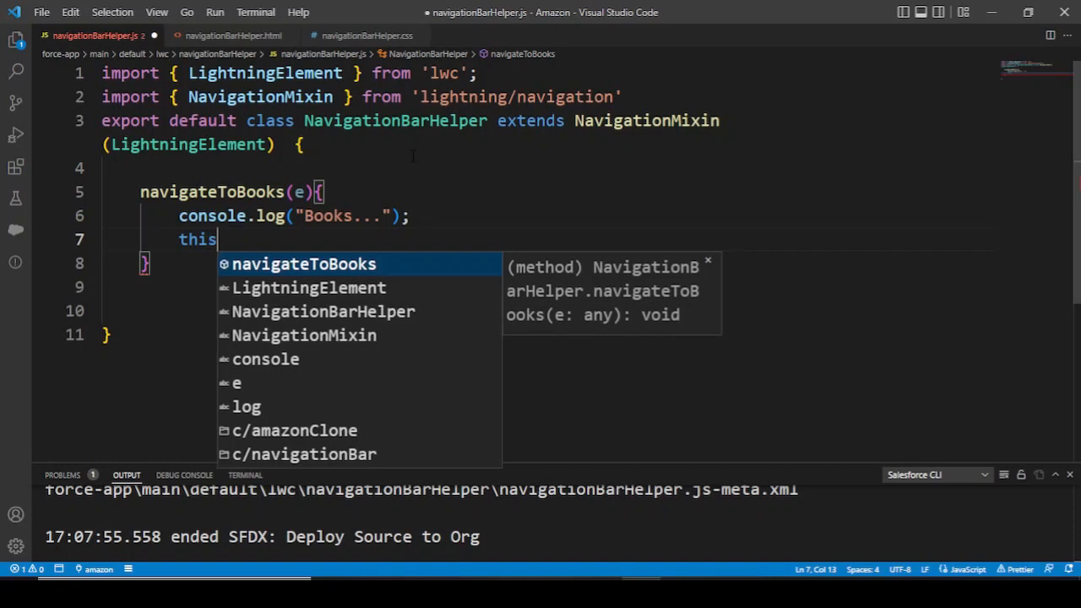
{"action": "type", "text": "["}
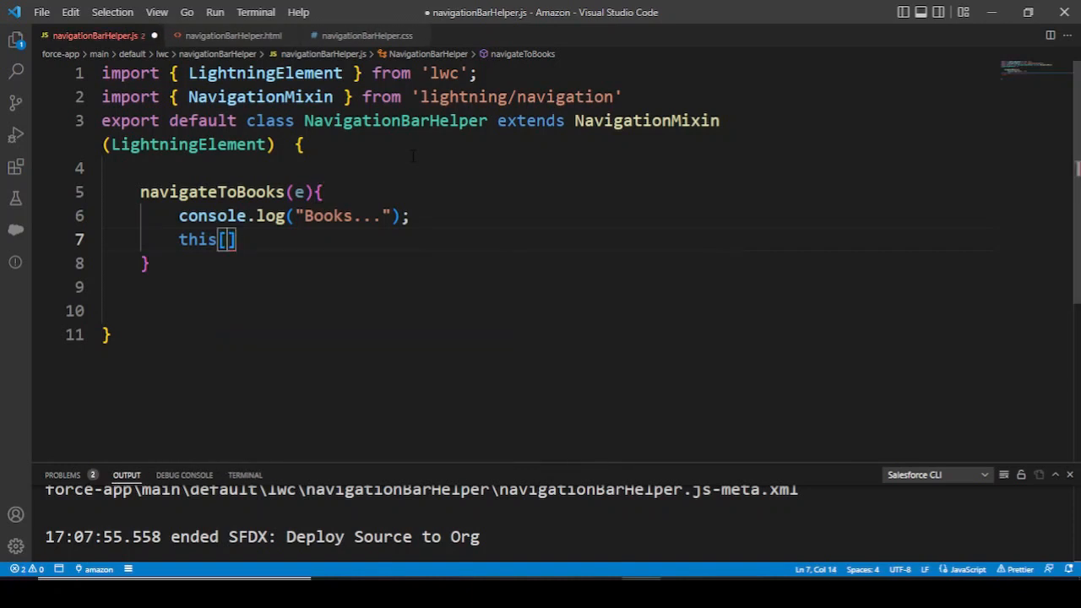
{"action": "type", "text": "LightningElement"}
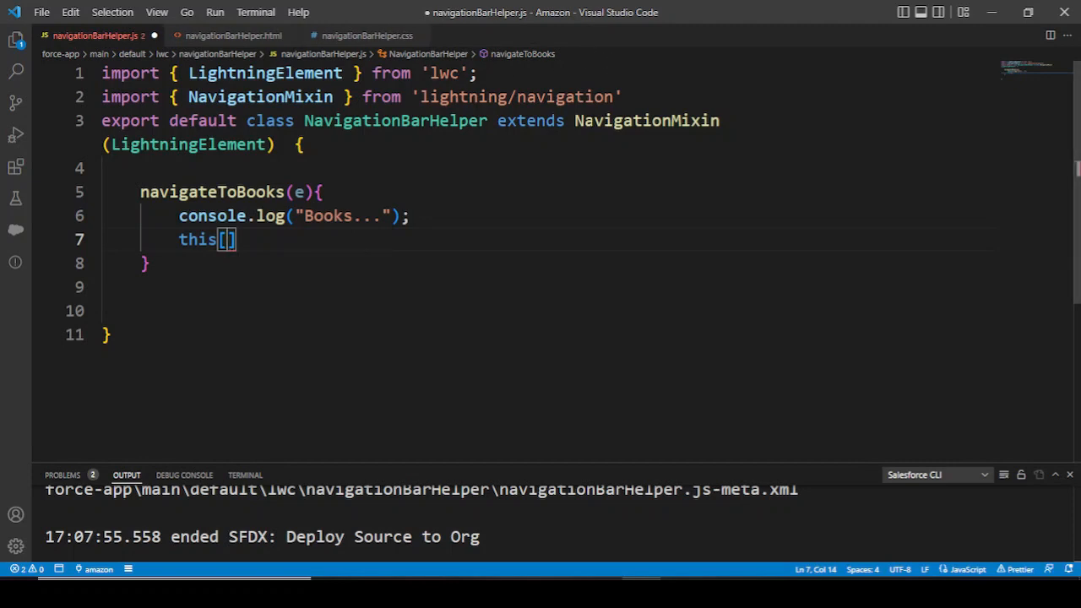
{"action": "double_click", "coordinate": [646, 120]}
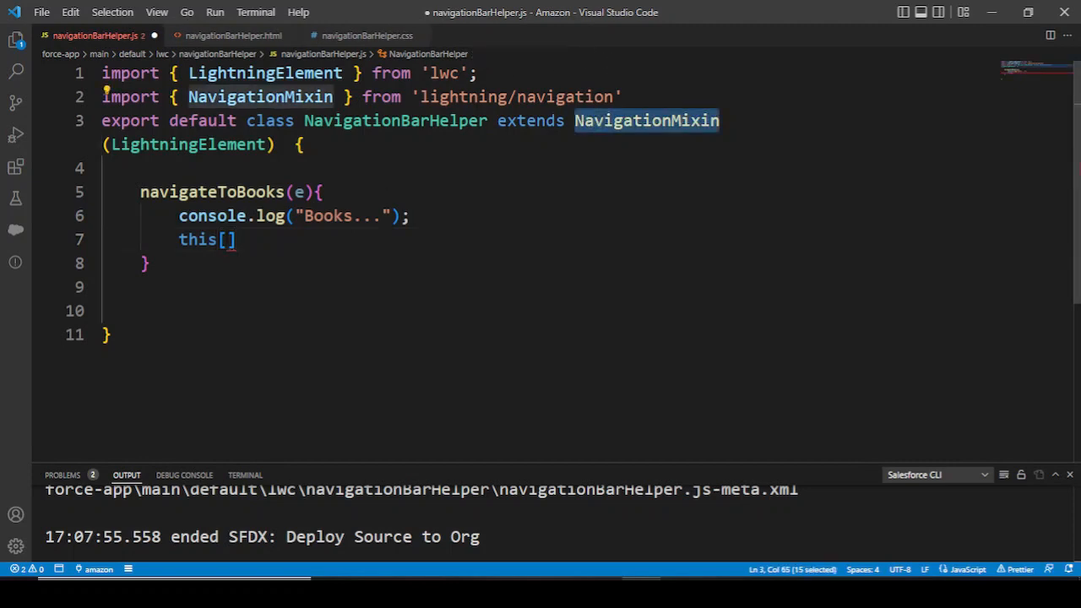
{"action": "type", "text": "NavigationMixin."}
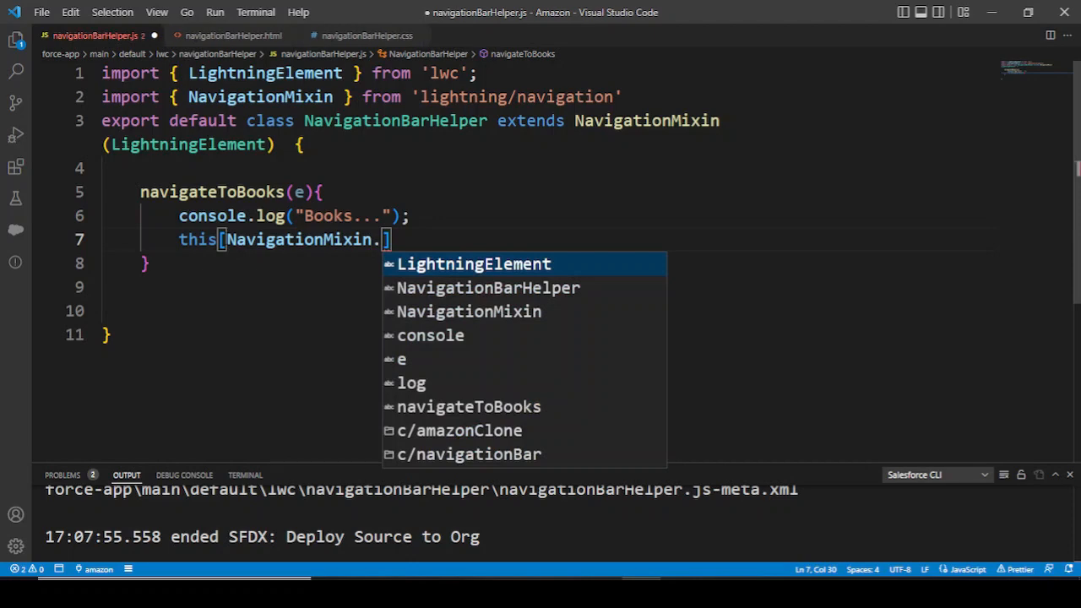
{"action": "type", "text": "Nv"}
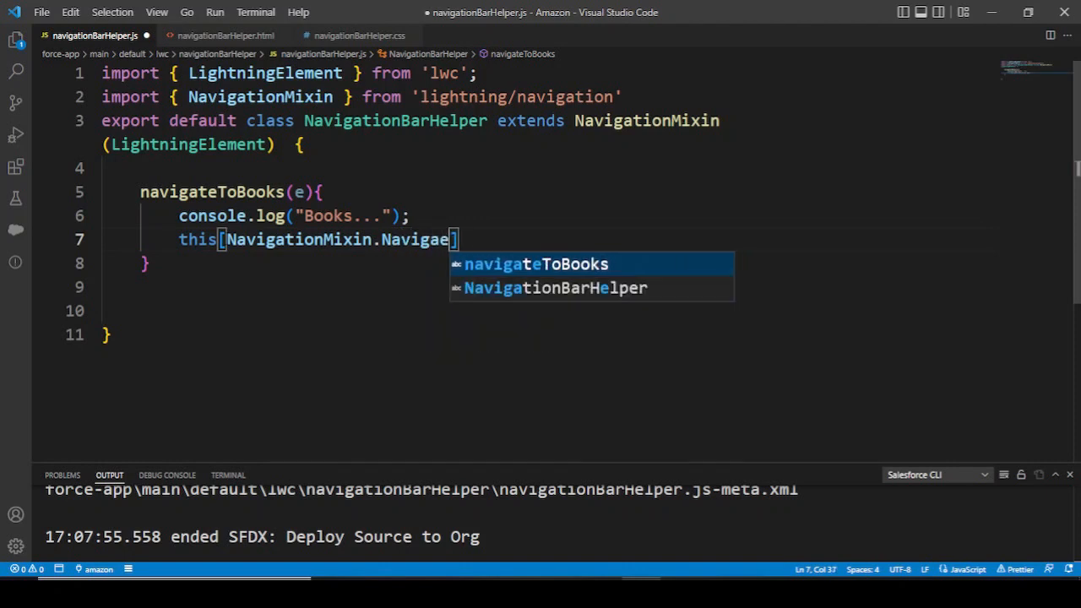
{"action": "type", "text": "t"}
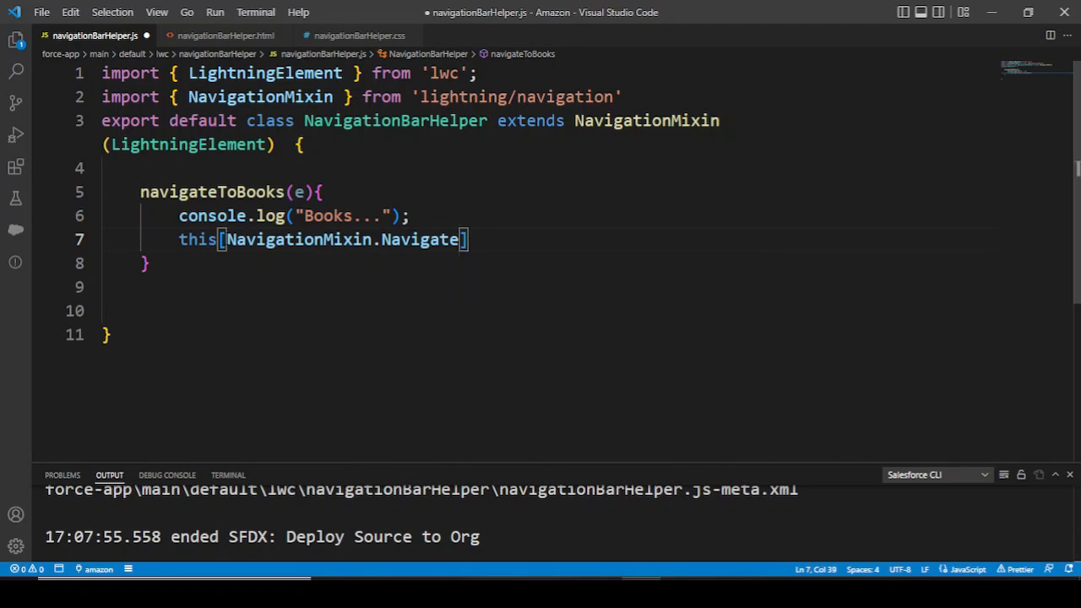
{"action": "type", "text": "({"}
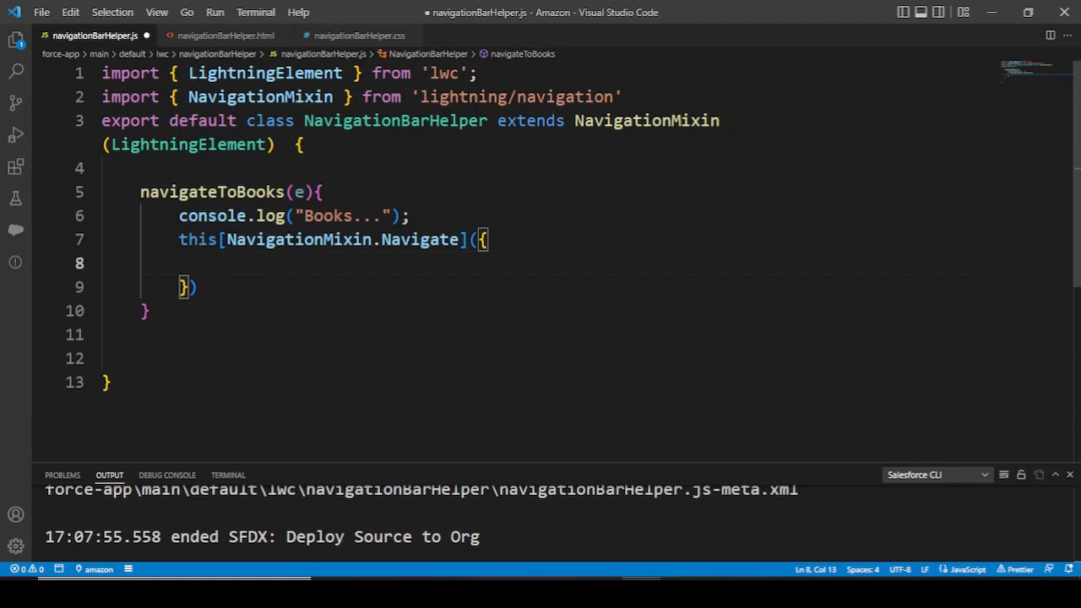
Step: Set the Navigate object's "type" to "standard__webPage"
{"action": "type", "text": "type\""}
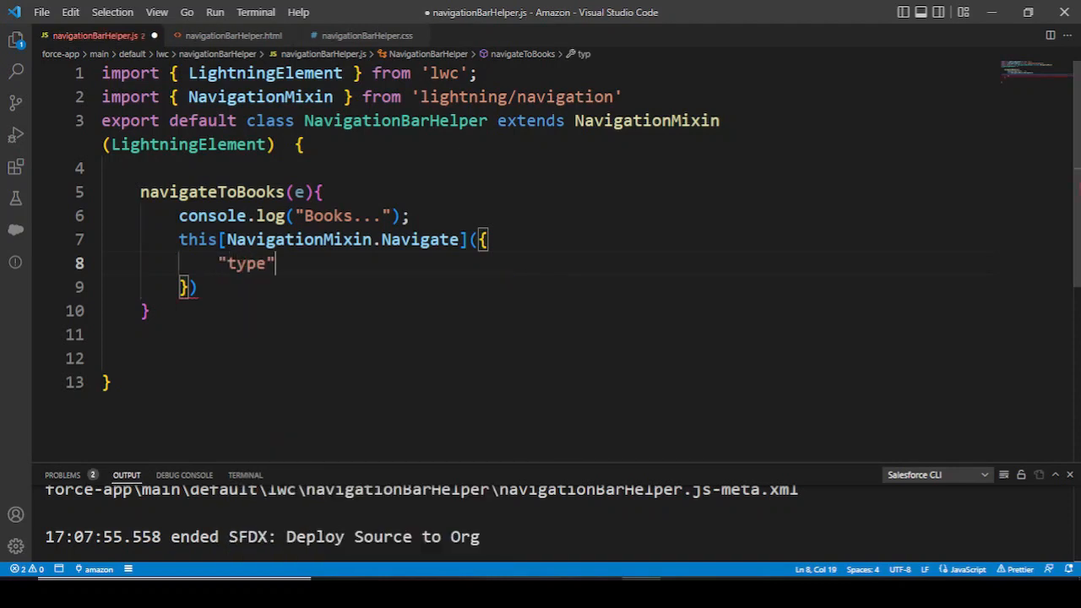
{"action": "type", "text": ":"}
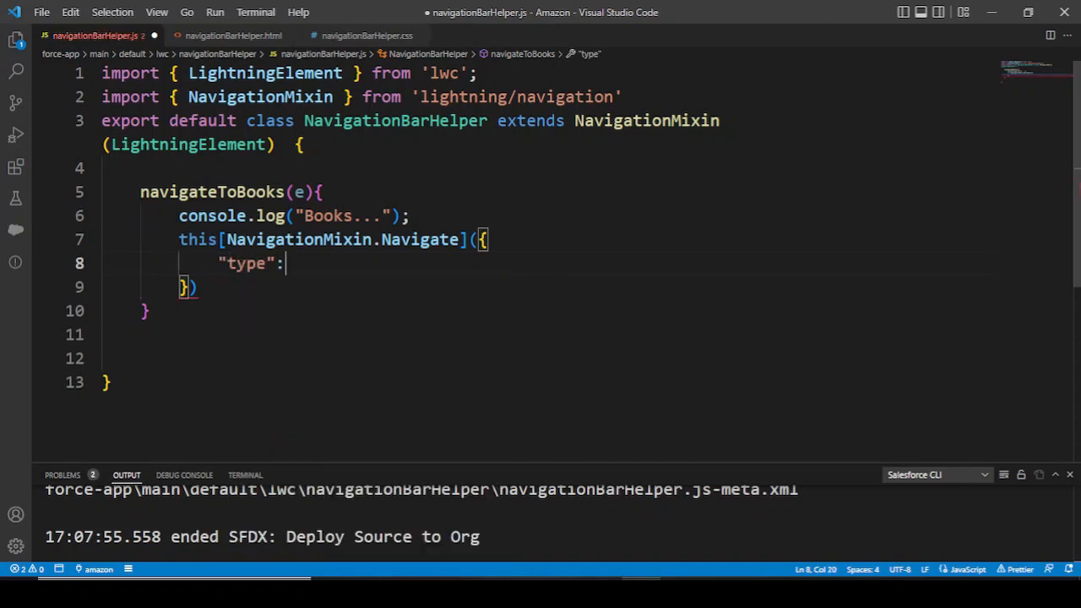
{"action": "type", "text": "\"\""}
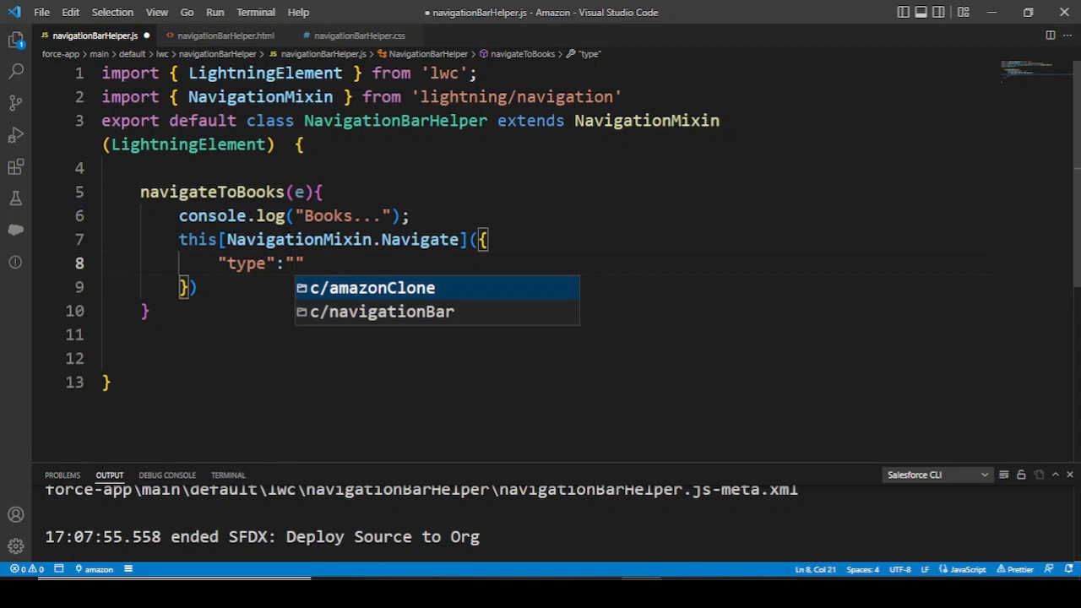
{"action": "type", "text": "stan"}
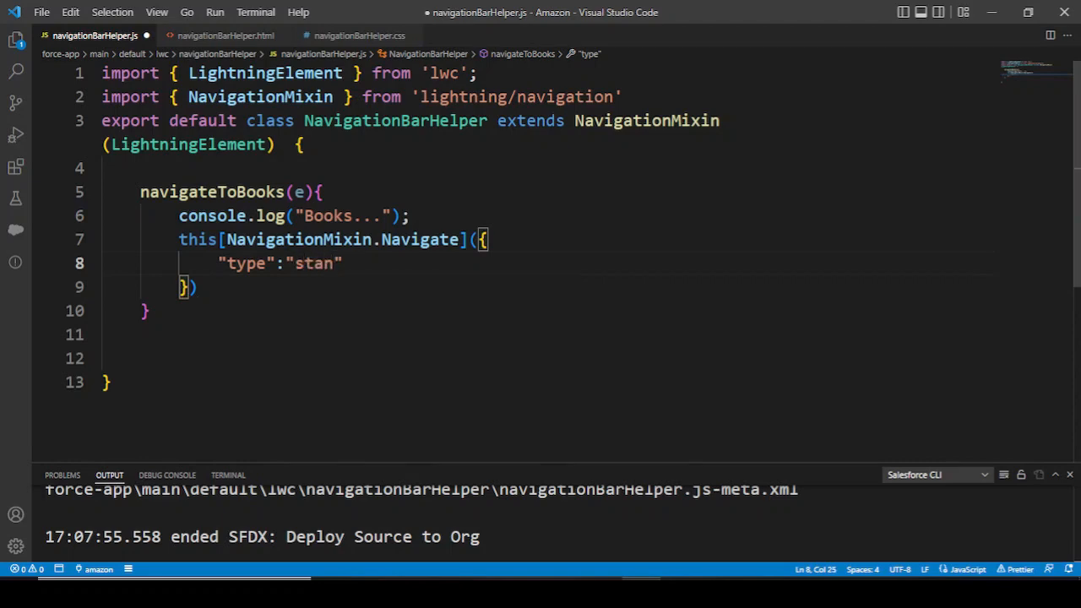
{"action": "type", "text": "dar"}
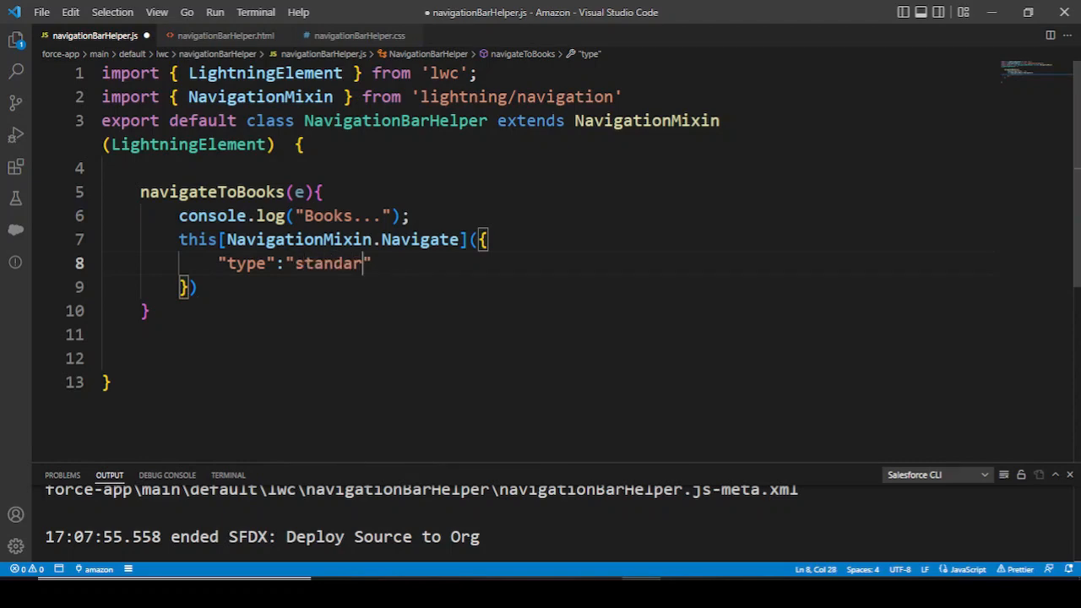
{"action": "type", "text": "d__"}
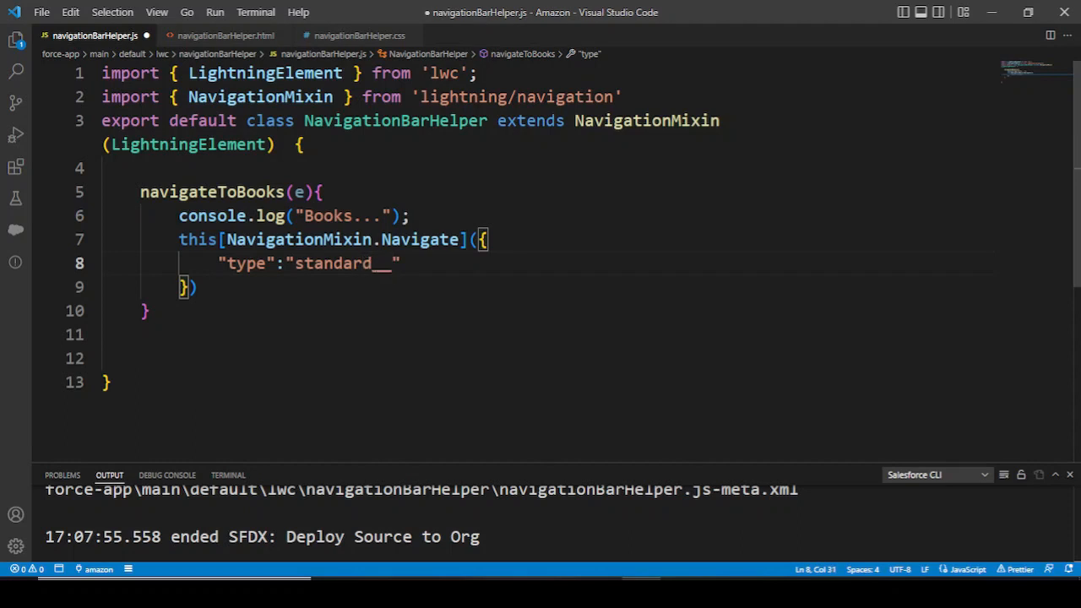
{"action": "type", "text": "webPage"}
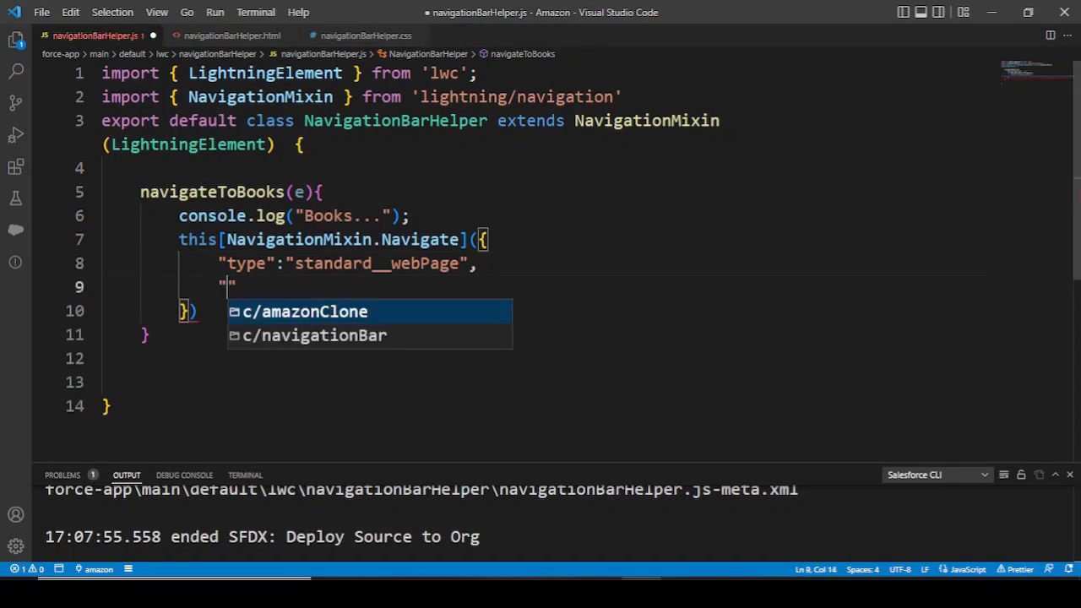
Step: Add "attributes": { "url": "/books" } and save the file
{"action": "type", "text": "atrri"}
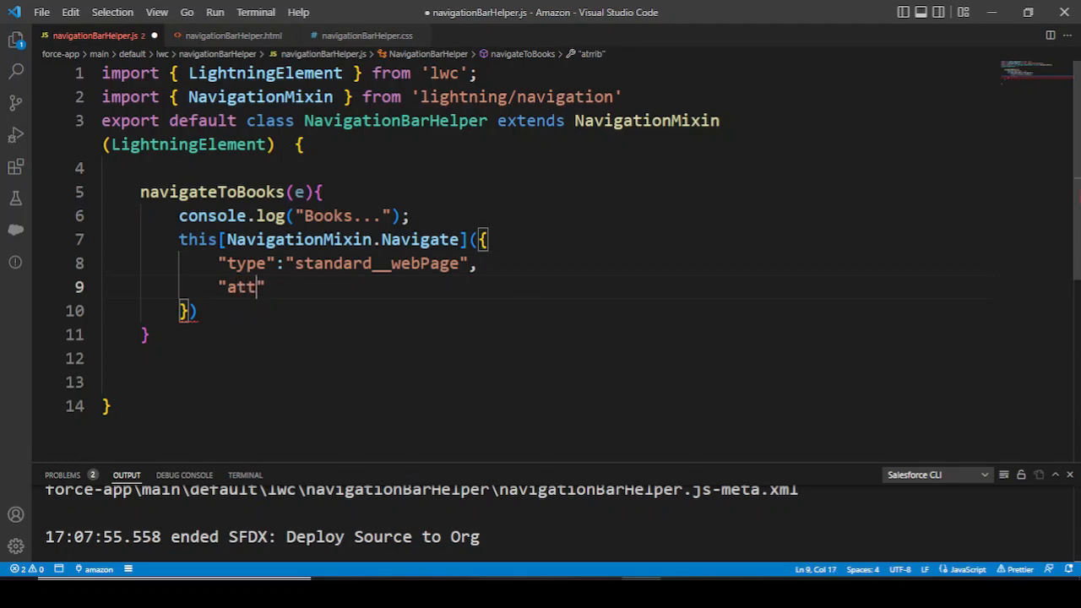
{"action": "type", "text": "ributes"}
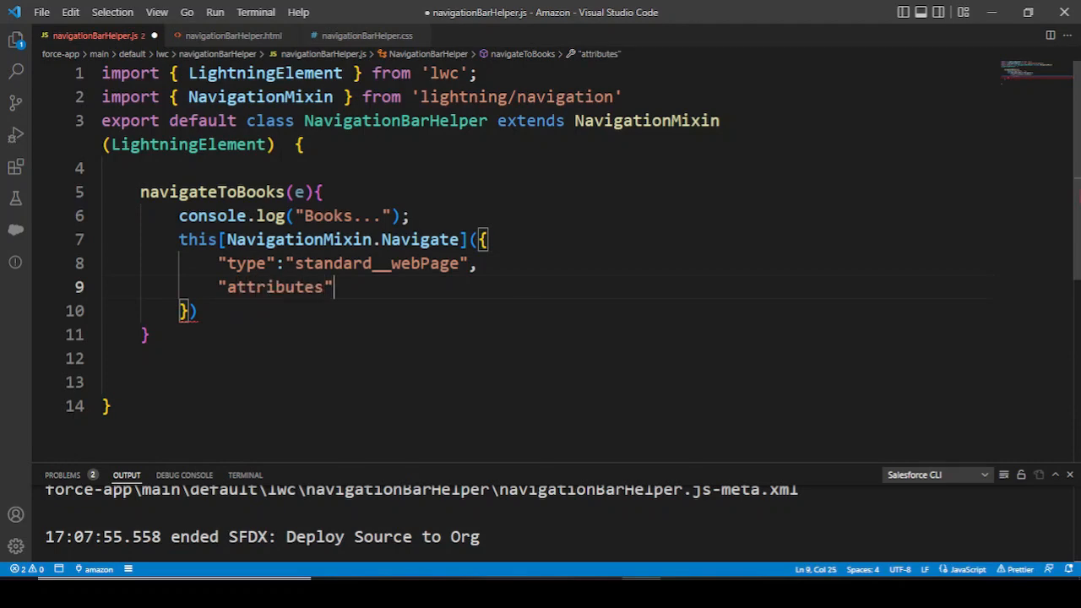
{"action": "type", "text": ":"}
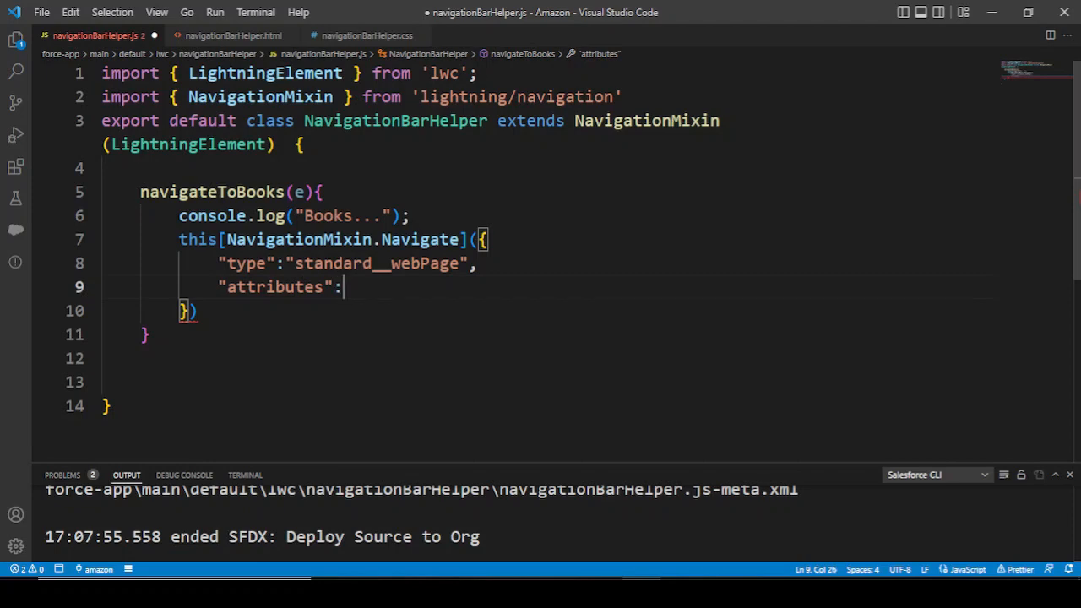
{"action": "type", "text": "{"}
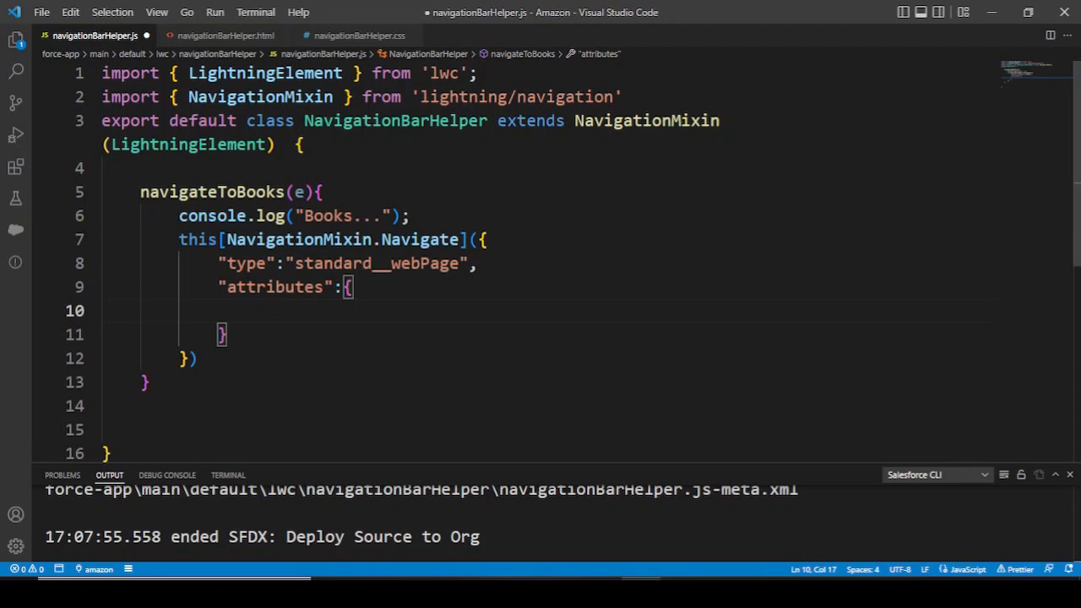
{"action": "type", "text": "\"url\""}
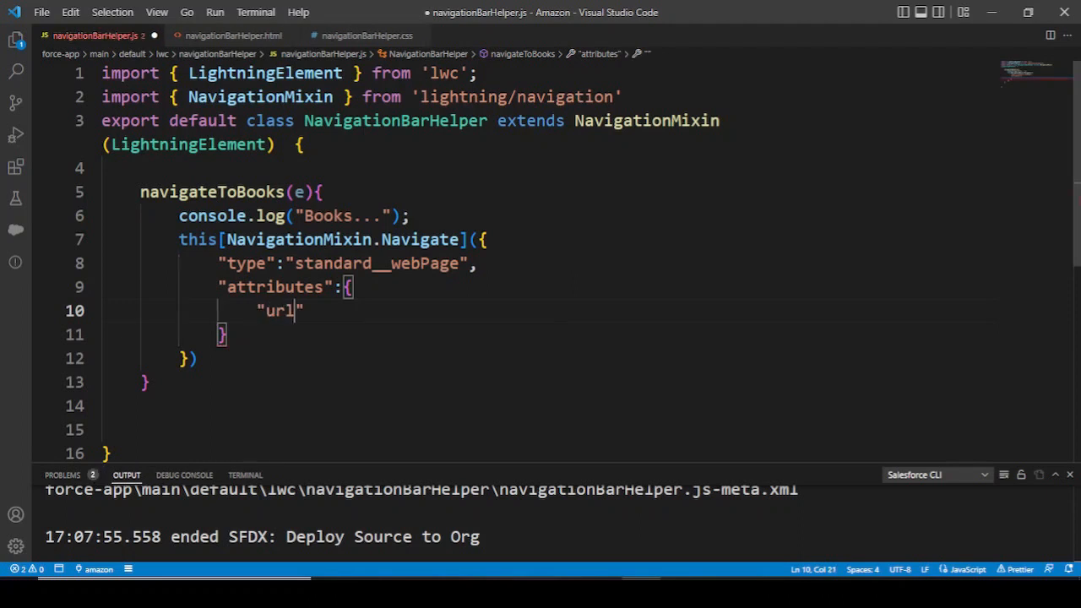
{"action": "type", "text": ":\"/"}
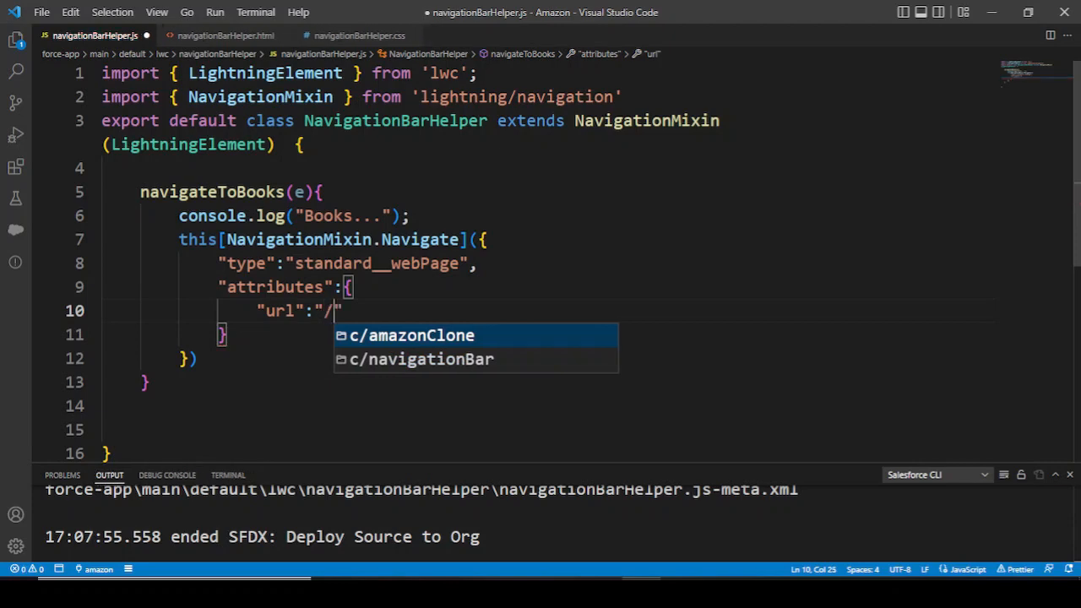
{"action": "type", "text": "books\""}
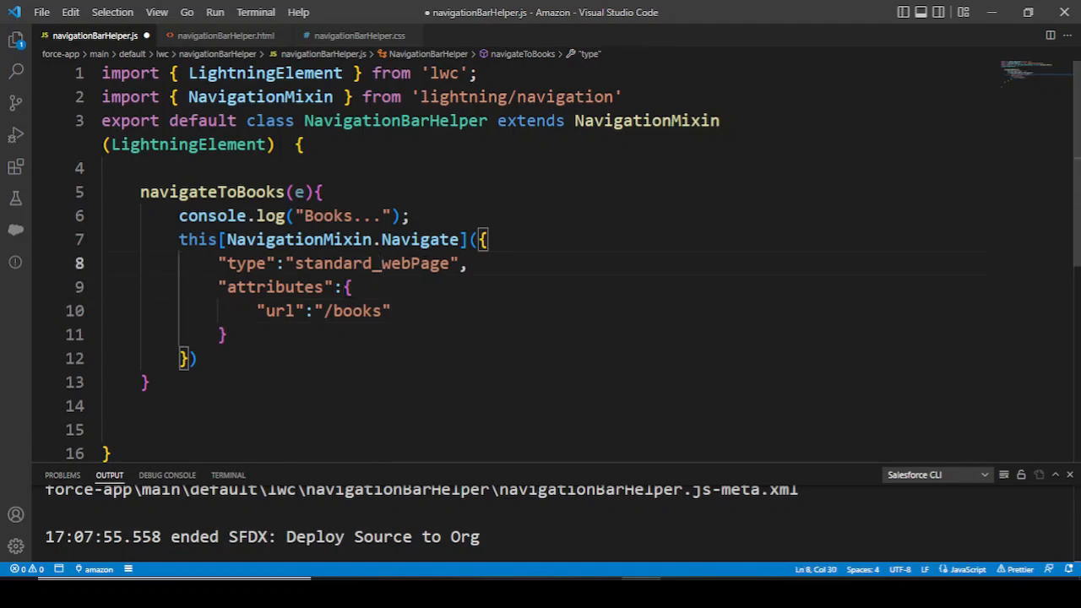
{"action": "type", "text": "_"}
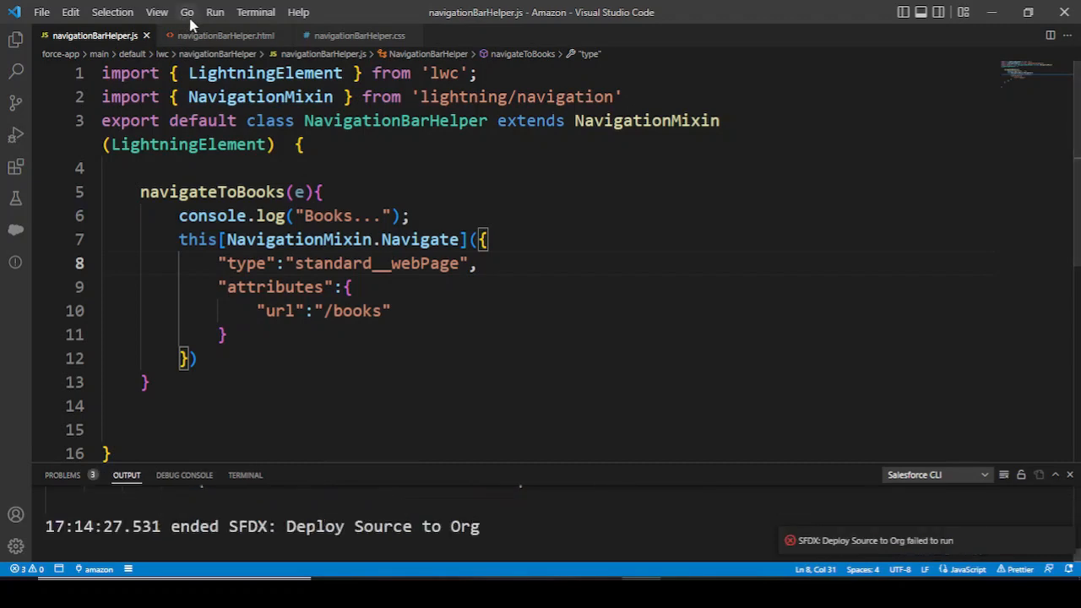
Step: Switch back to navigationBarHelper.html while deploying source to the org
{"action": "left_click", "coordinate": [223, 36]}
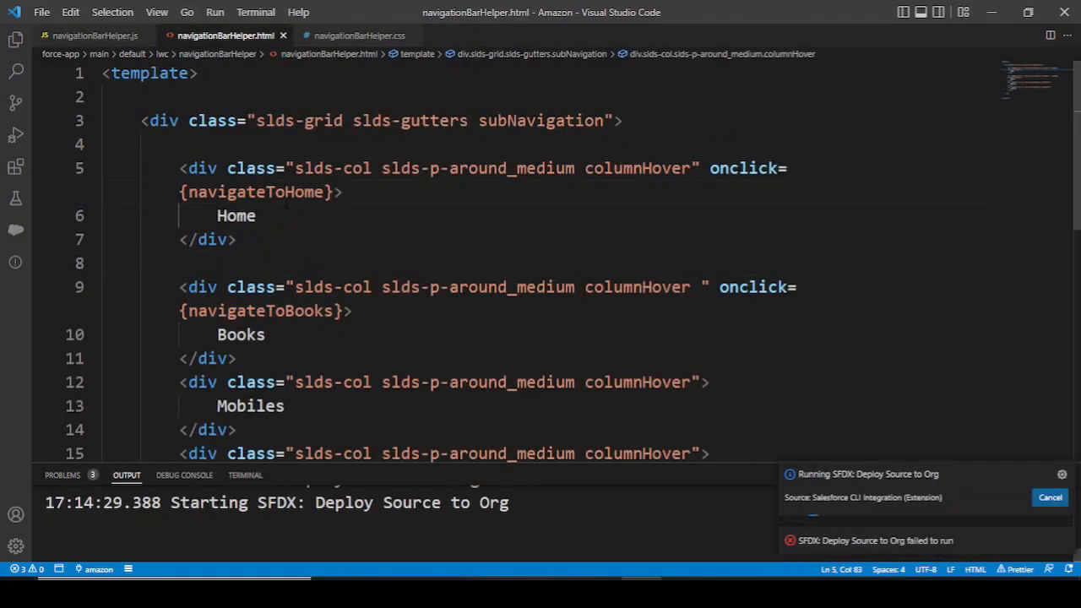
{"action": "mouse_move", "coordinate": [103, 38]}
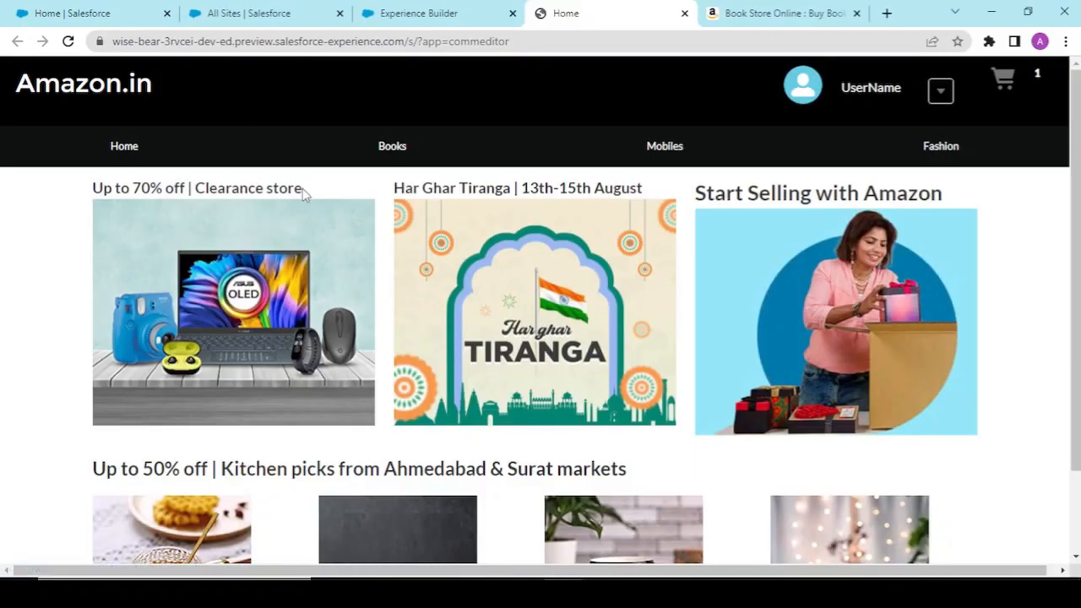
Step: Reload the preview, navigate to /books via the Books column, then try Home
{"action": "left_click", "coordinate": [392, 146]}
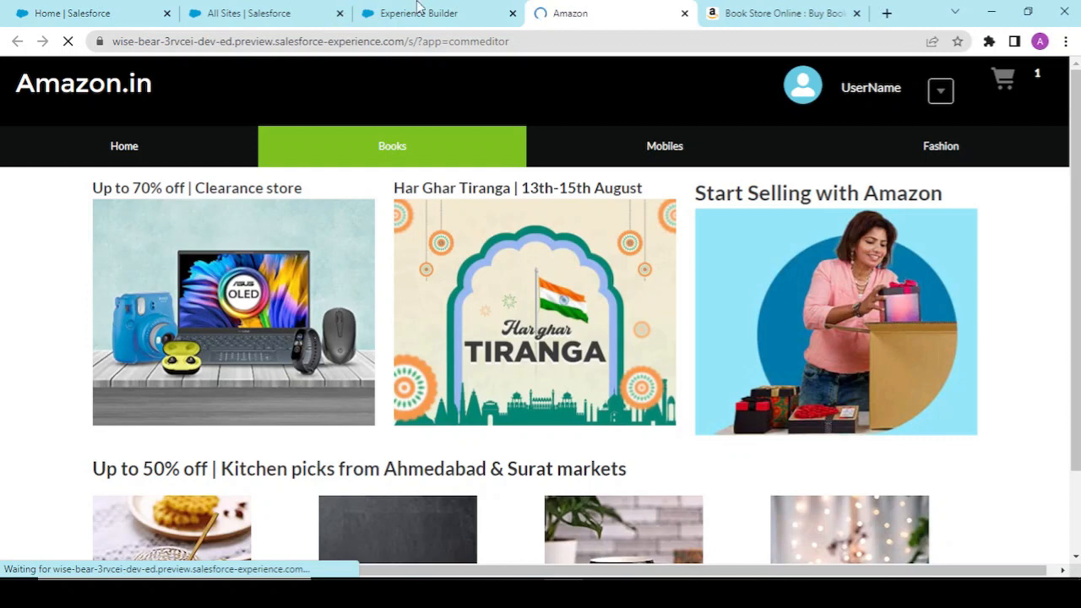
{"action": "left_click", "coordinate": [429, 14]}
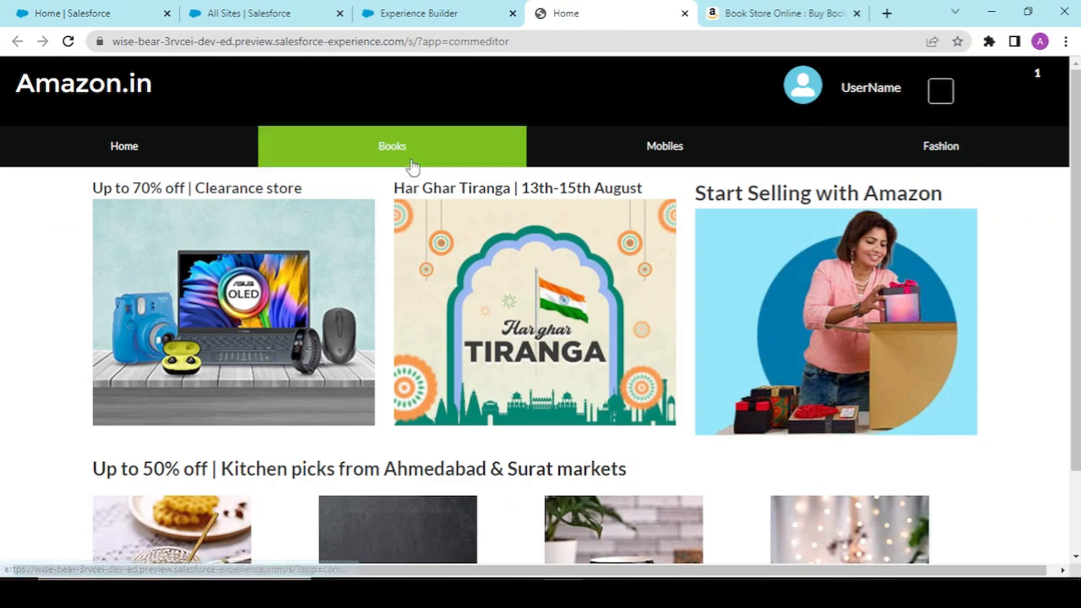
{"action": "left_click", "coordinate": [395, 145]}
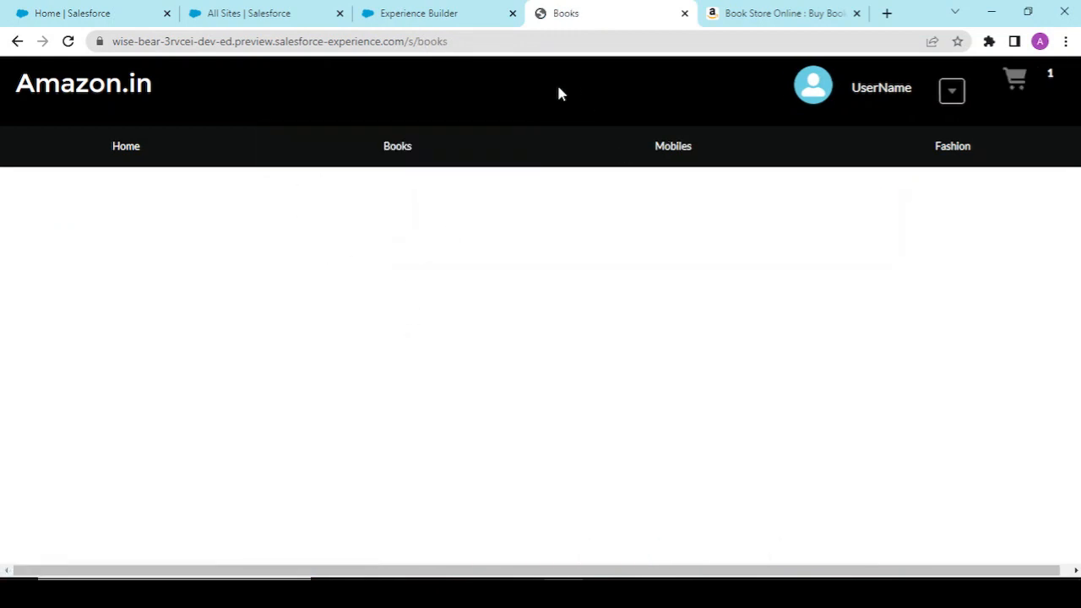
{"action": "left_click", "coordinate": [414, 41]}
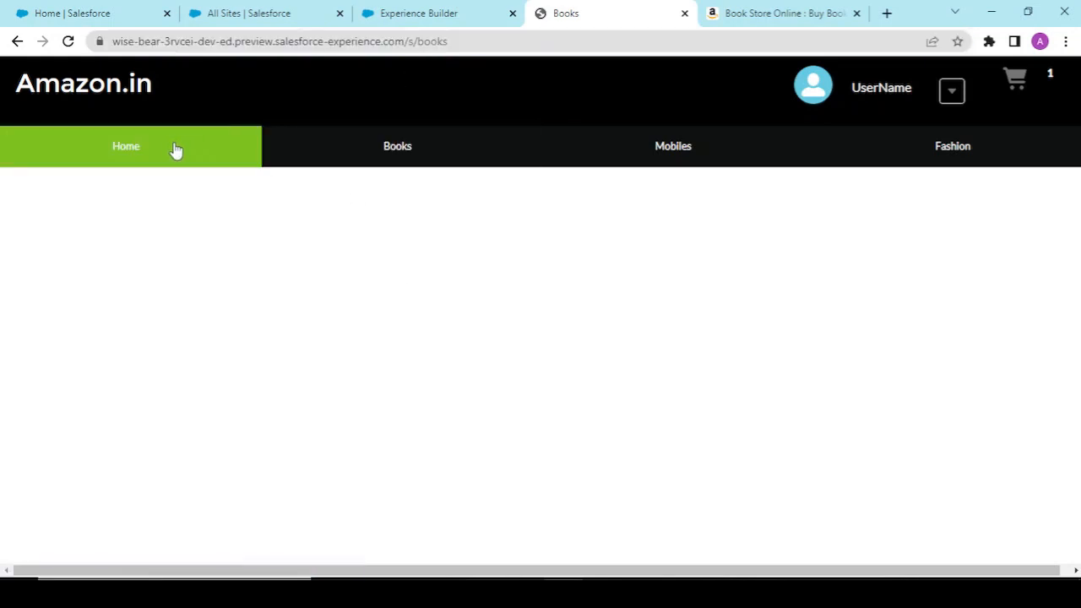
{"action": "mouse_move", "coordinate": [716, 566]}
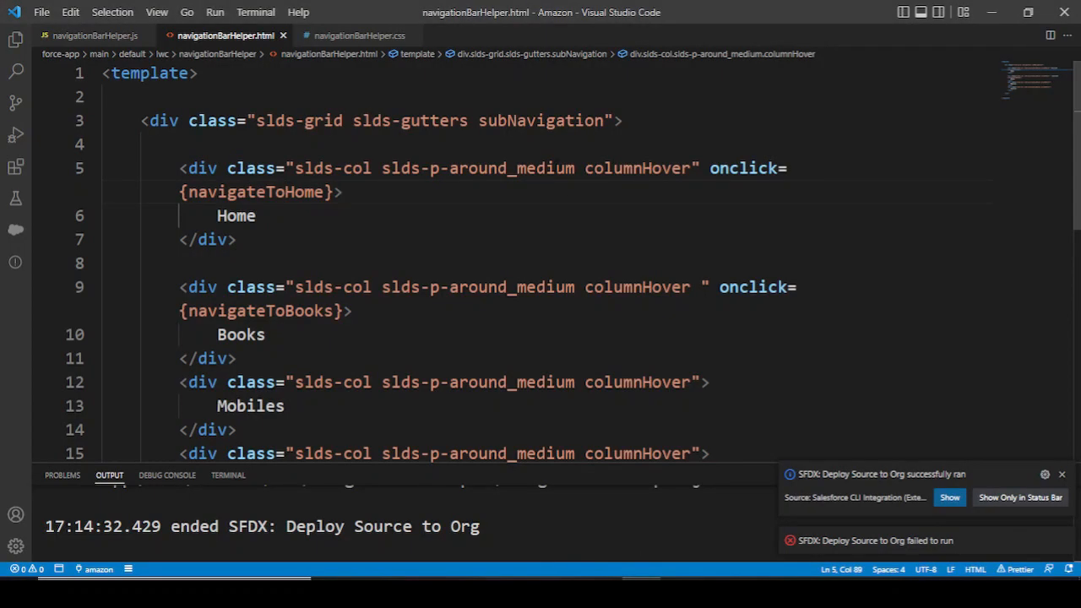
Step: Add navigateToHome(e){ } in the JS file with the pasted Navigate call, url edited toward /s
{"action": "double_click", "coordinate": [255, 193]}
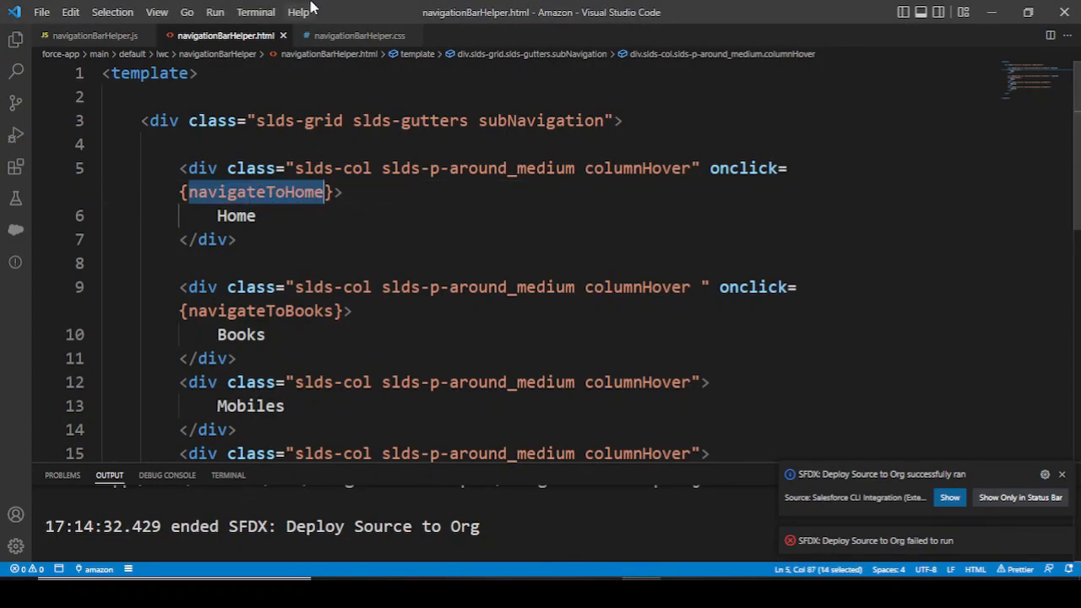
{"action": "left_click", "coordinate": [94, 36]}
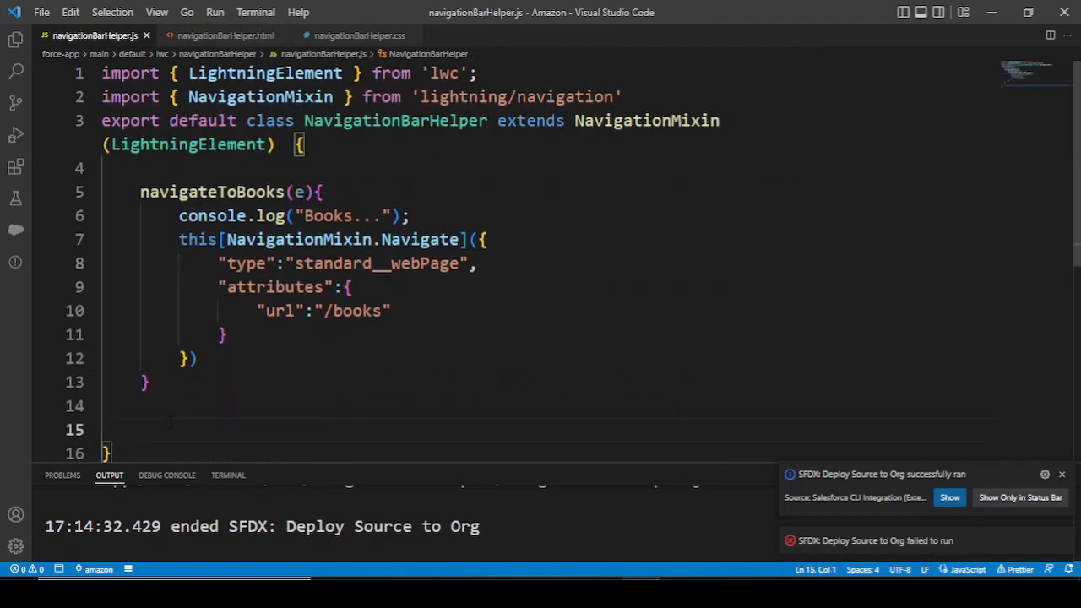
{"action": "type", "text": "navigateToHome"}
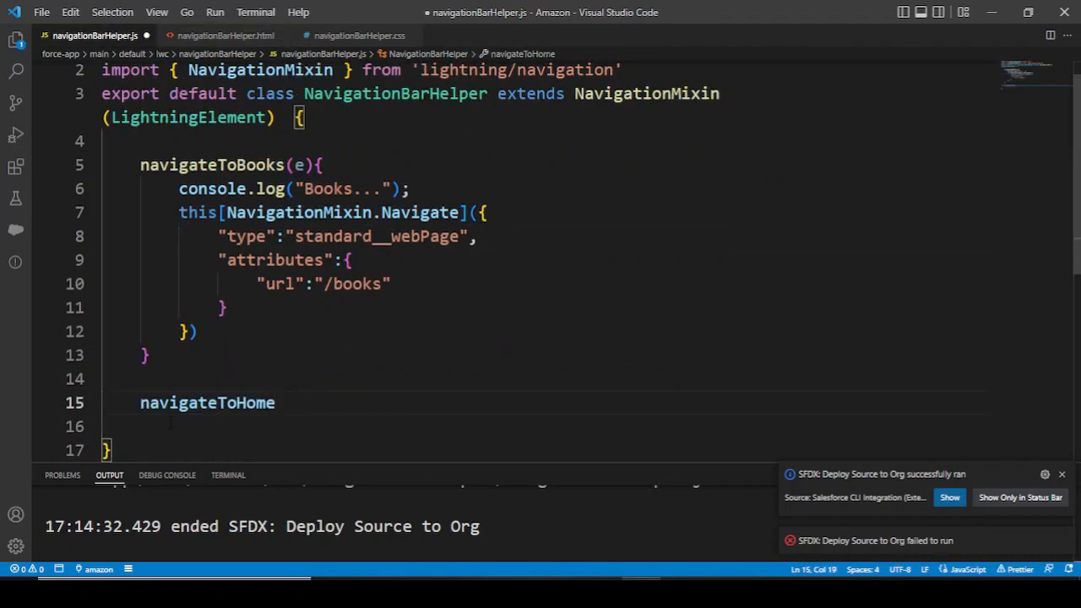
{"action": "type", "text": "(e){"}
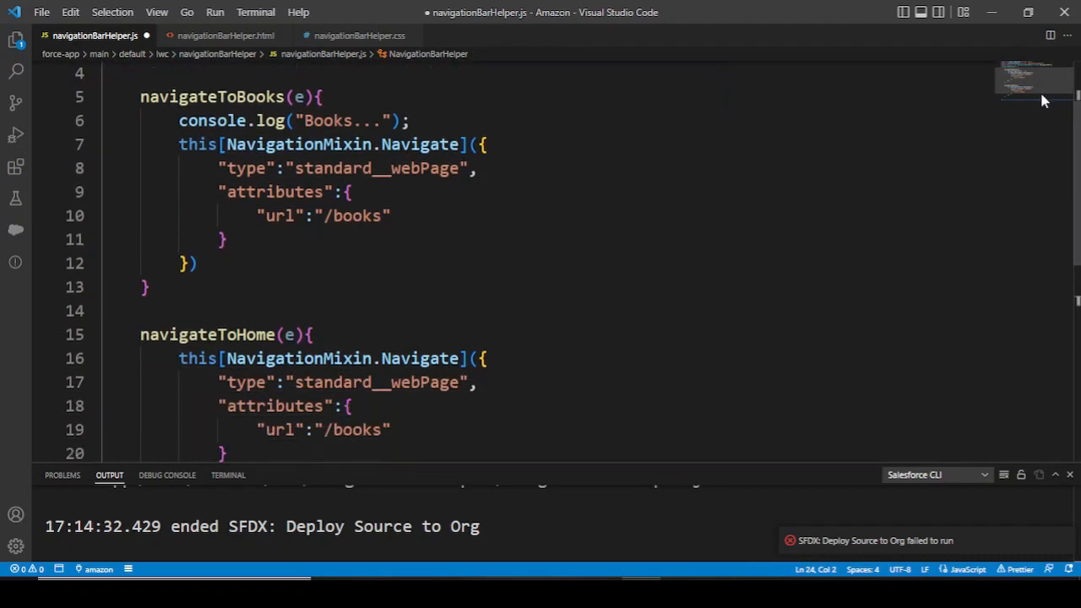
{"action": "scroll", "scroll_direction": "down", "scroll_amount": 3}
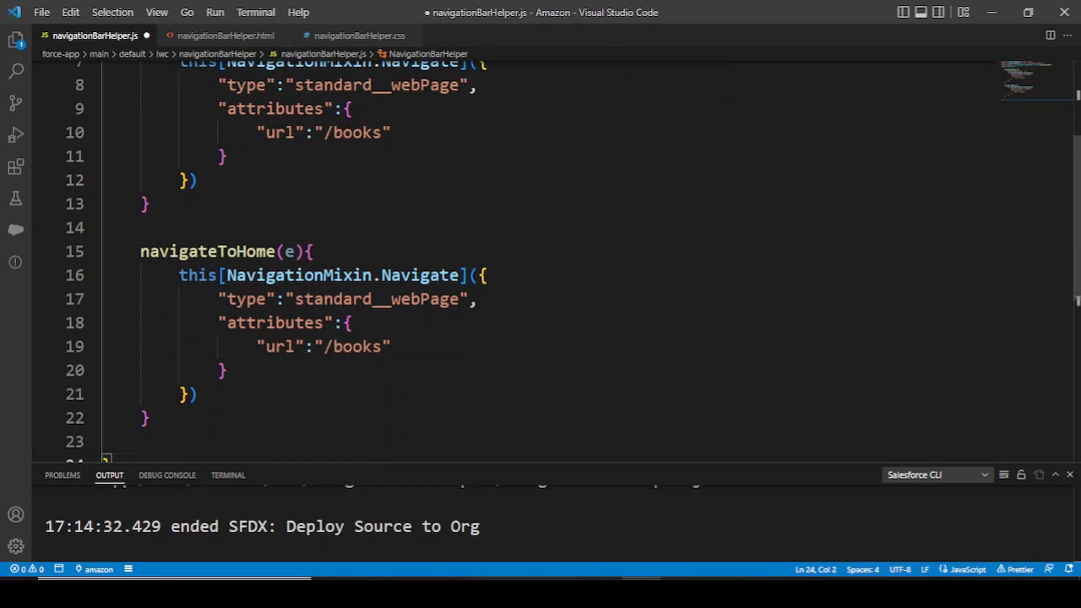
{"action": "type", "text": "/s/books"}
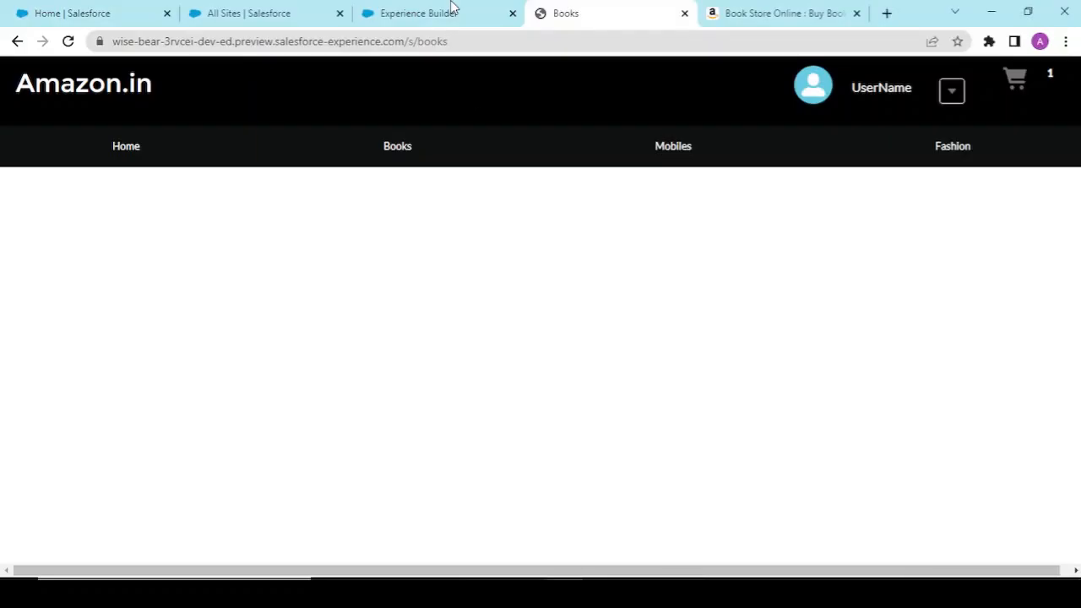
Step: Search 'ho' in the Pages panel and open the Home page's properties
{"action": "left_click", "coordinate": [414, 13]}
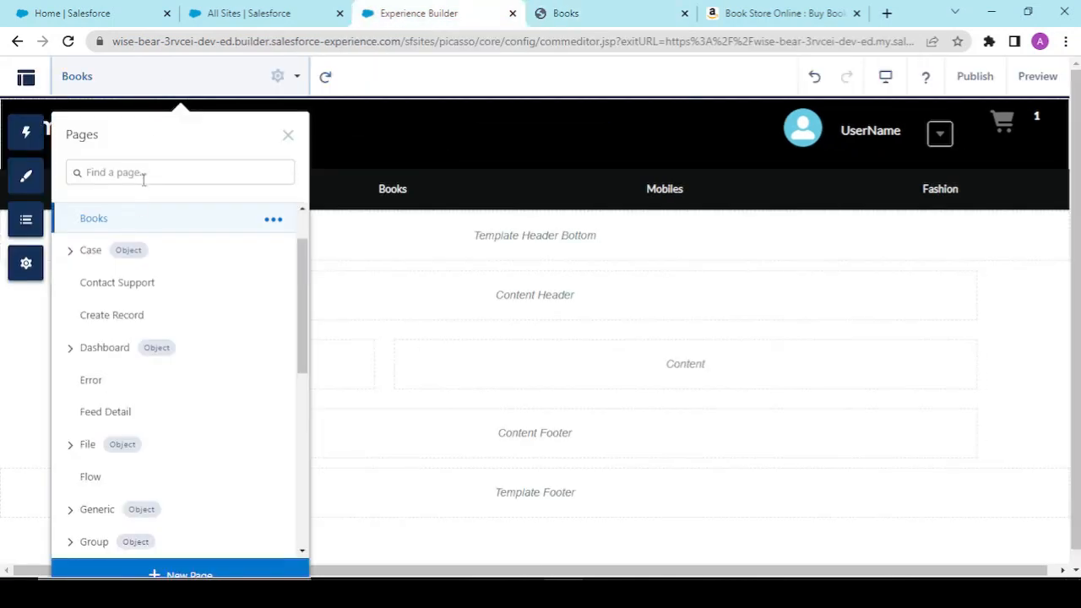
{"action": "type", "text": "ho"}
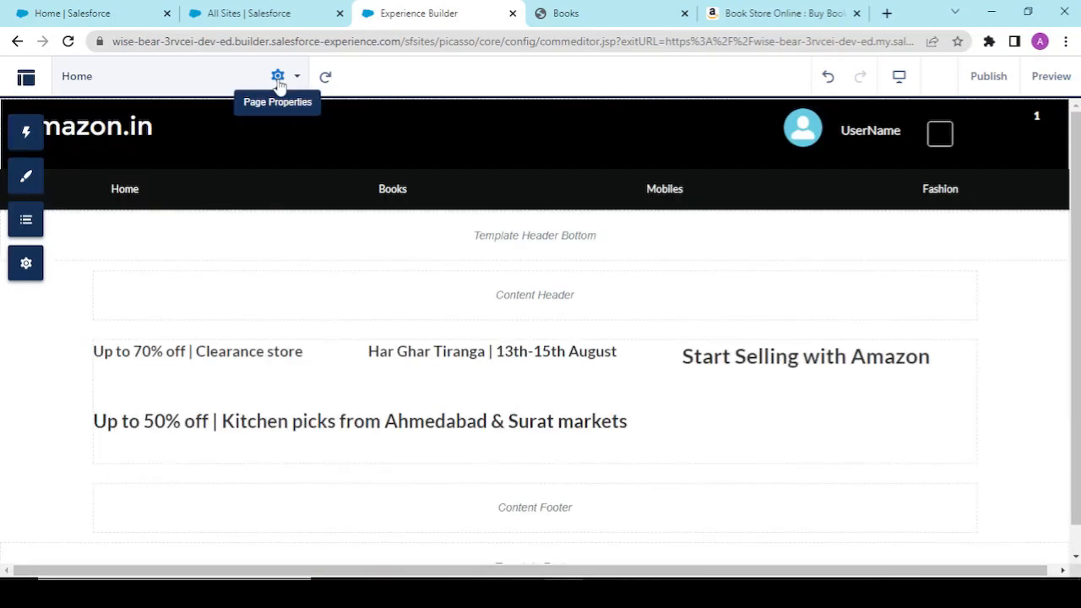
{"action": "left_click", "coordinate": [277, 77]}
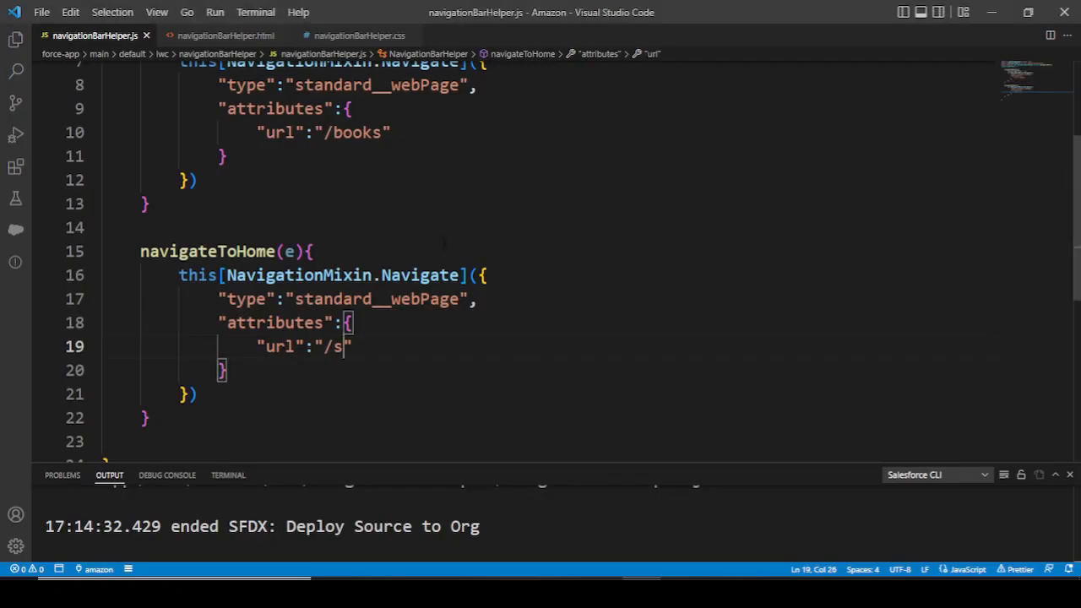
Step: Change the navigateToHome url from /s to / and run SFDX: Deploy Source to Org
{"action": "key", "text": "Backspace"}
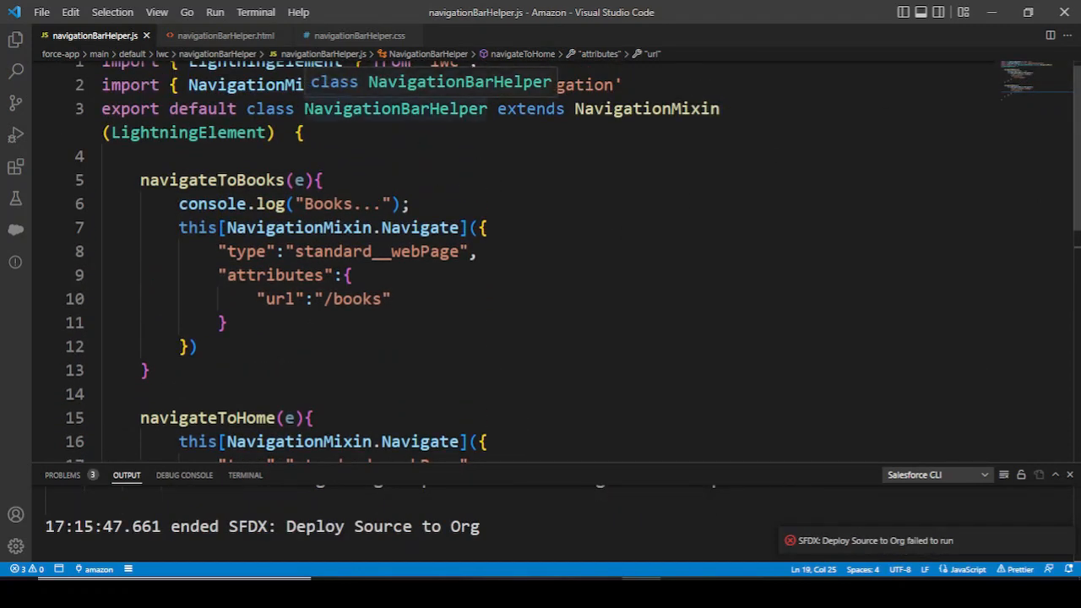
{"action": "double_click", "coordinate": [244, 96]}
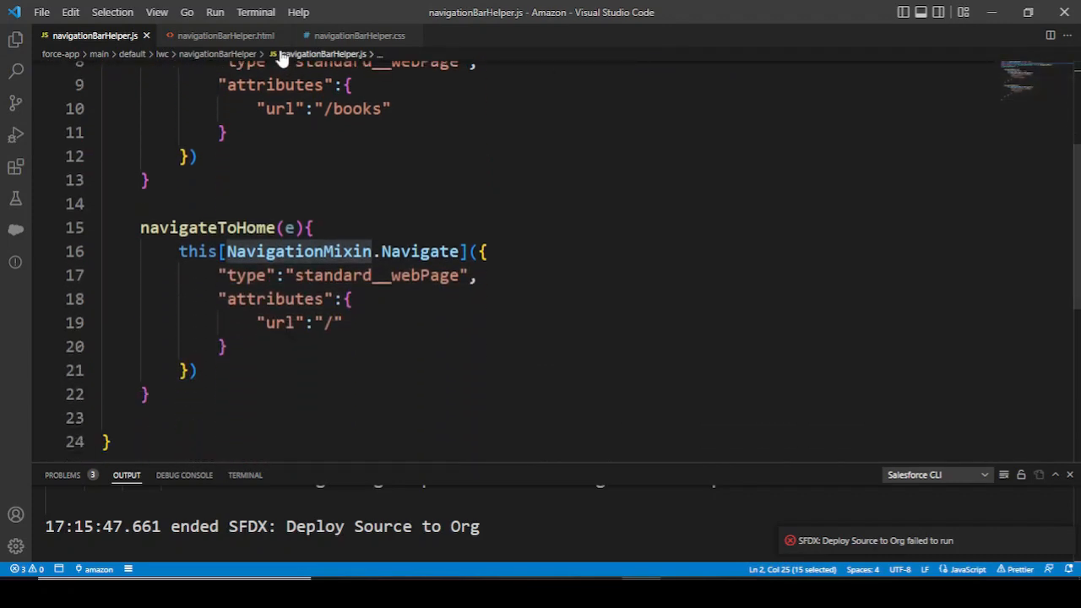
{"action": "left_click", "coordinate": [223, 35]}
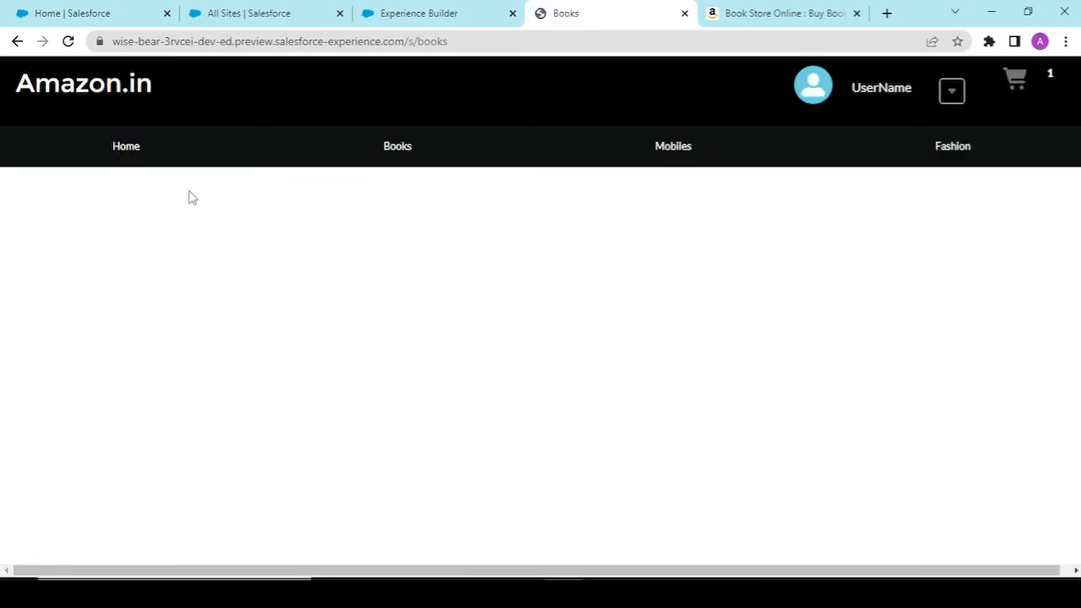
Step: From /s/books in the preview, click the Home column twice; the page stays on Books
{"action": "left_click", "coordinate": [125, 145]}
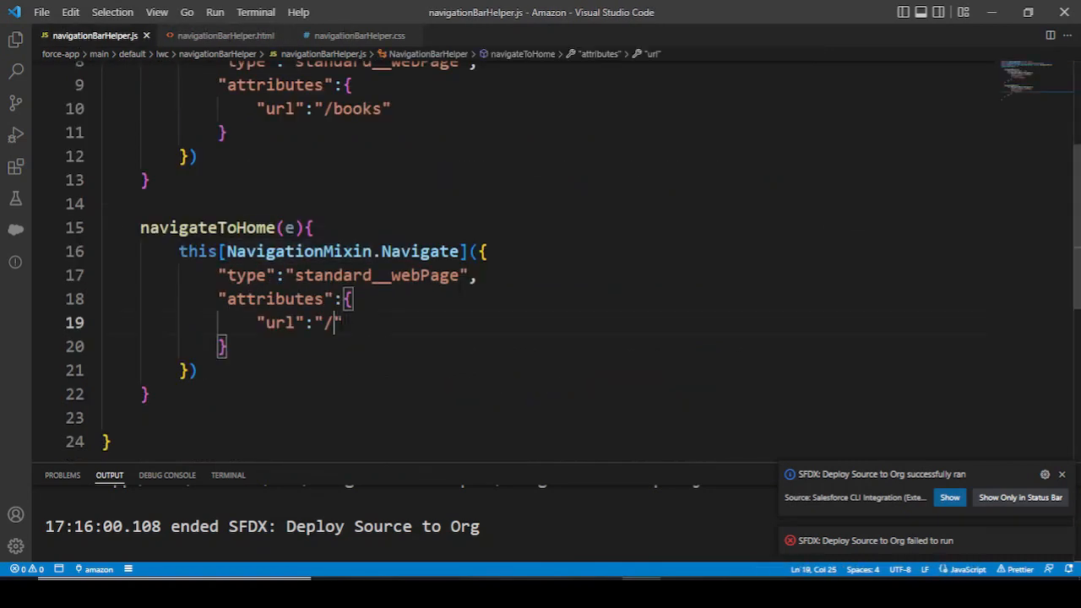
{"action": "type", "text": "s"}
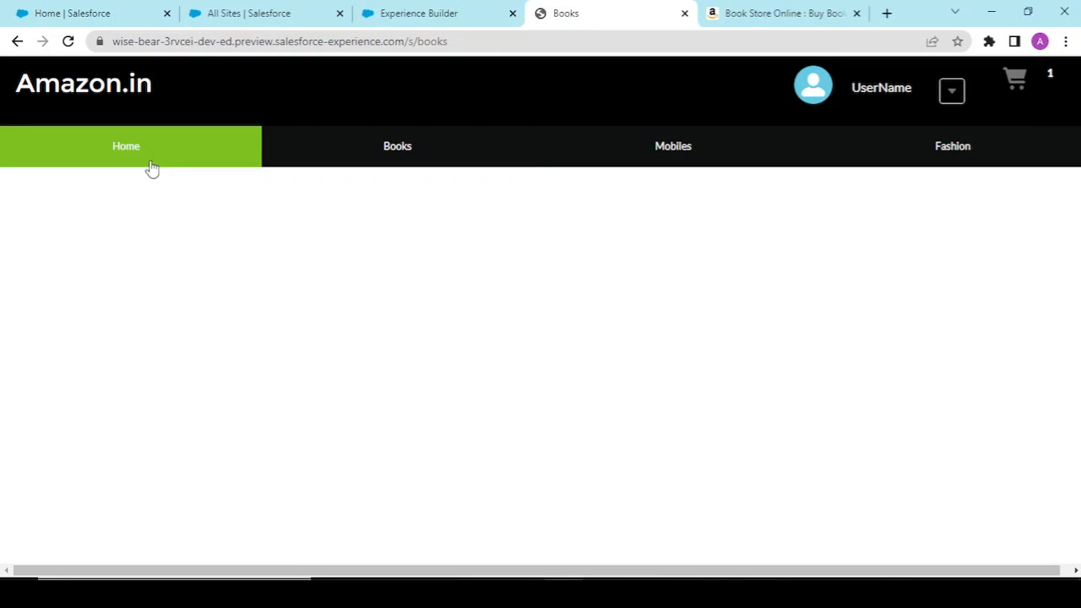
{"action": "left_click", "coordinate": [125, 145]}
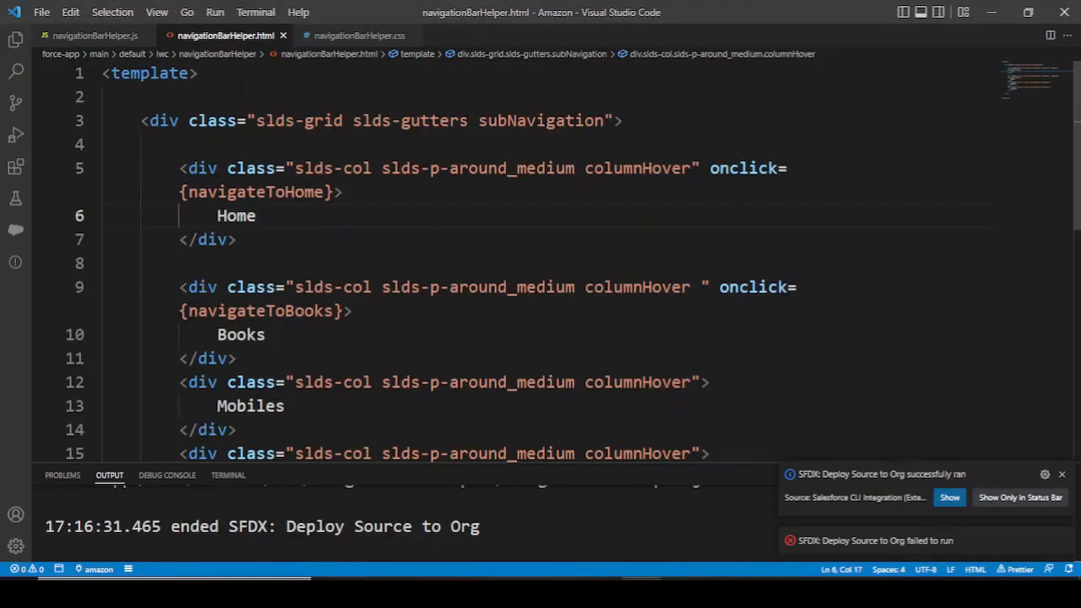
Step: Redeploy navigationBarHelper.js to the org with the Home url set to /
{"action": "left_click", "coordinate": [91, 37]}
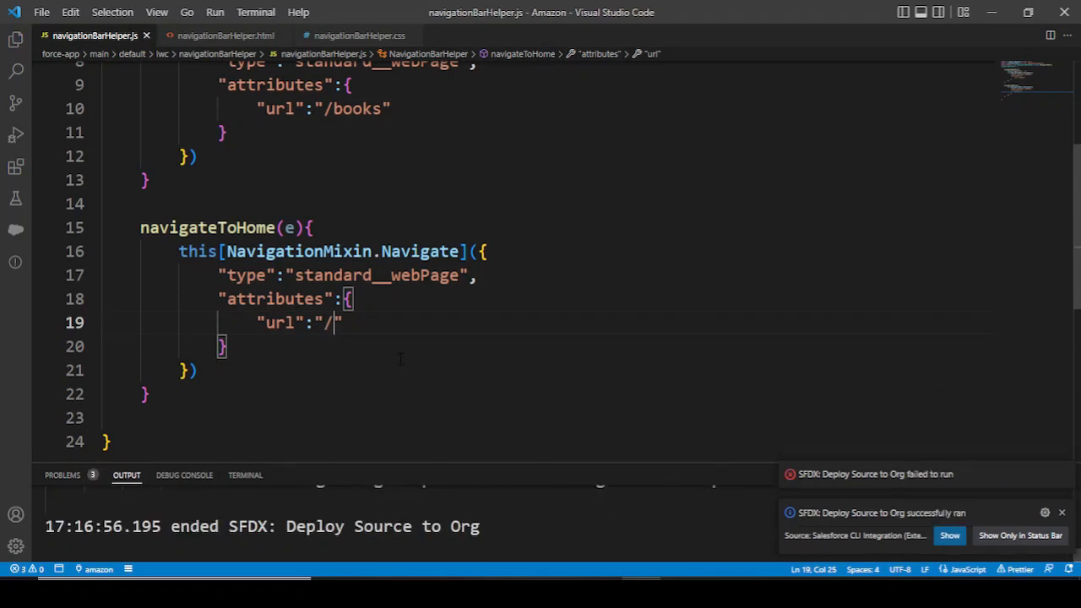
{"action": "left_click", "coordinate": [223, 35]}
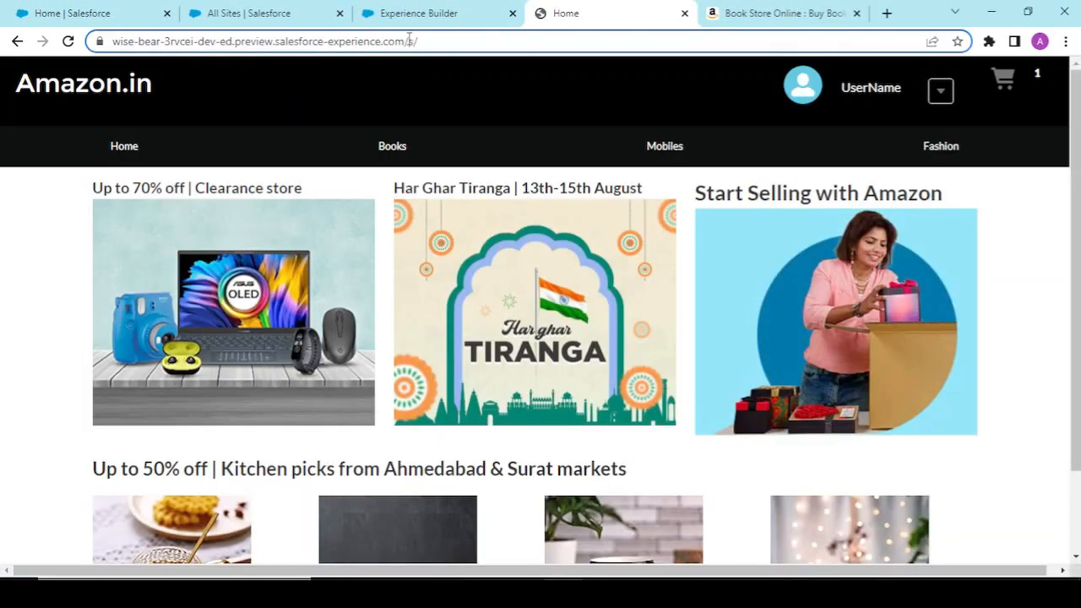
Step: Verify Books opens /s/books and Home returns to the home page, checking Home's URL is /
{"action": "left_click", "coordinate": [392, 145]}
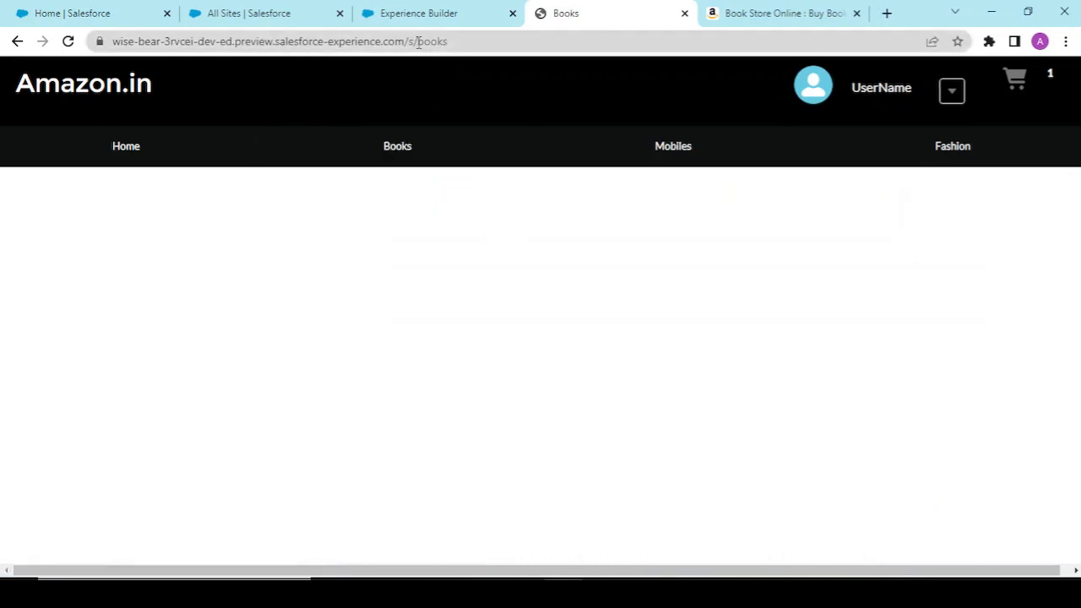
{"action": "left_click", "coordinate": [125, 145]}
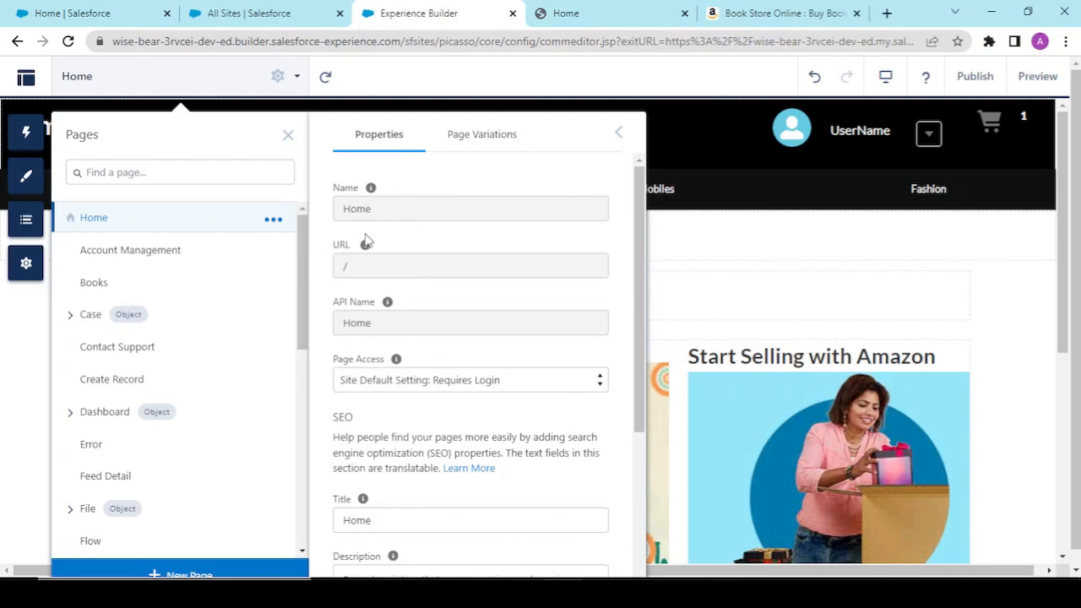
{"action": "left_click", "coordinate": [583, 13]}
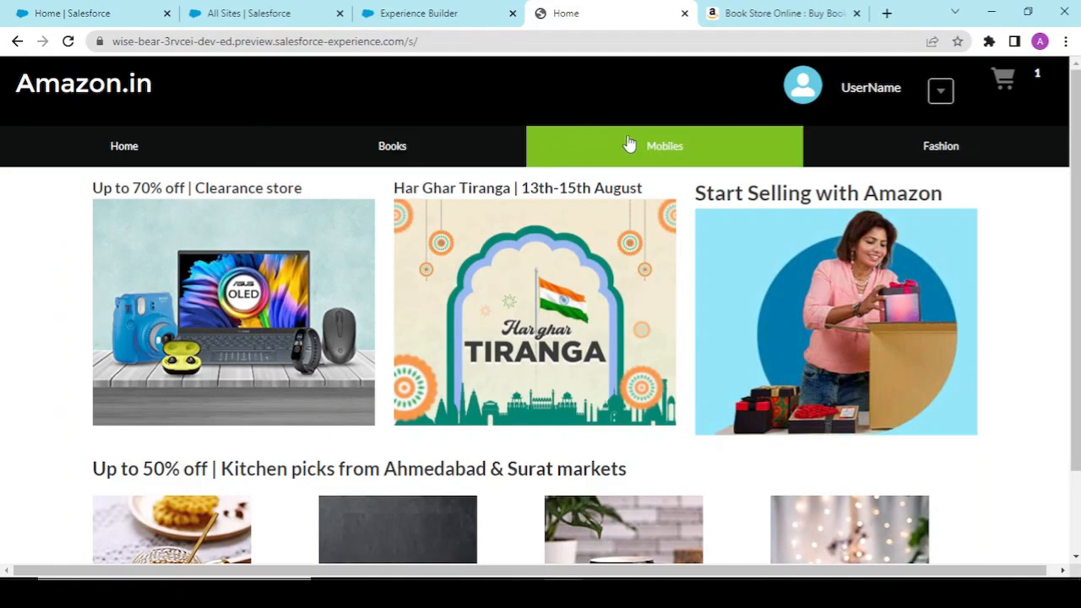
{"action": "mouse_move", "coordinate": [490, 99]}
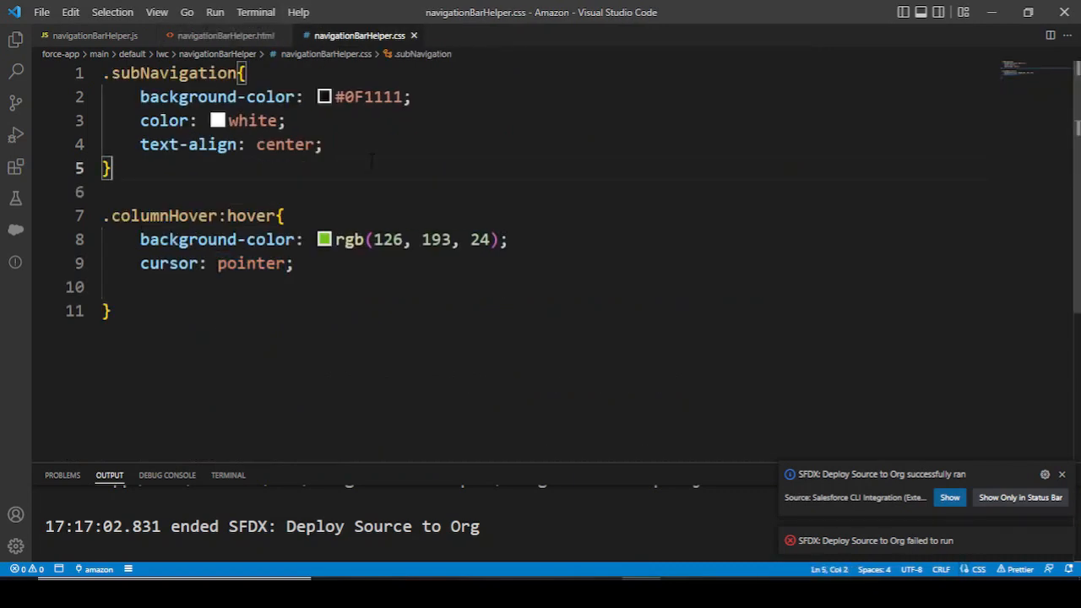
Step: Add font-weight: bold to the .subNavigation rule in navigationBarHelper.css
{"action": "type", "text": "f"}
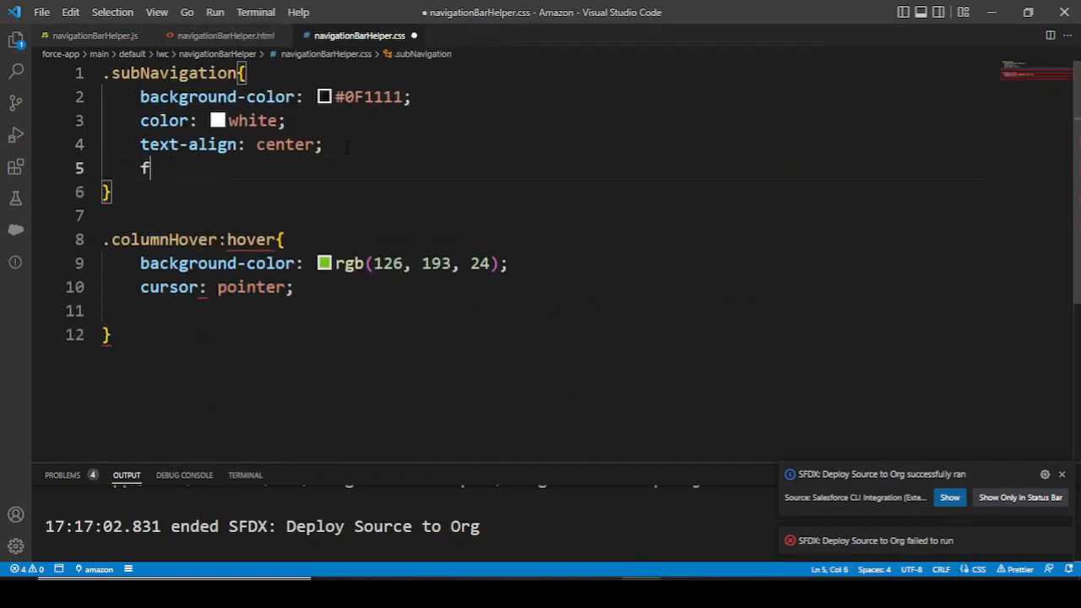
{"action": "type", "text": "ont-weight: ;"}
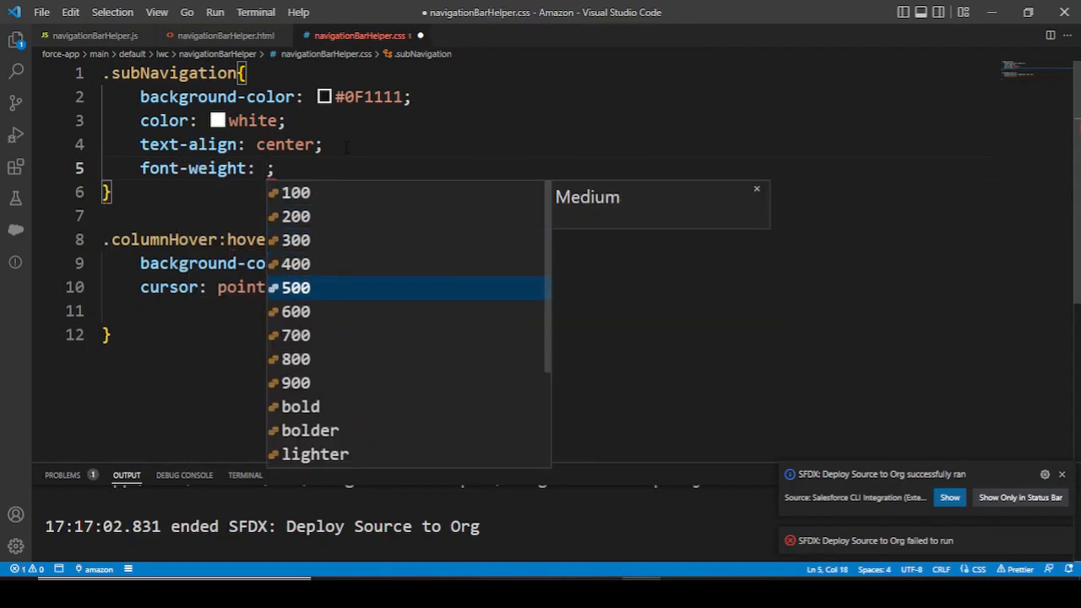
{"action": "left_click", "coordinate": [295, 335]}
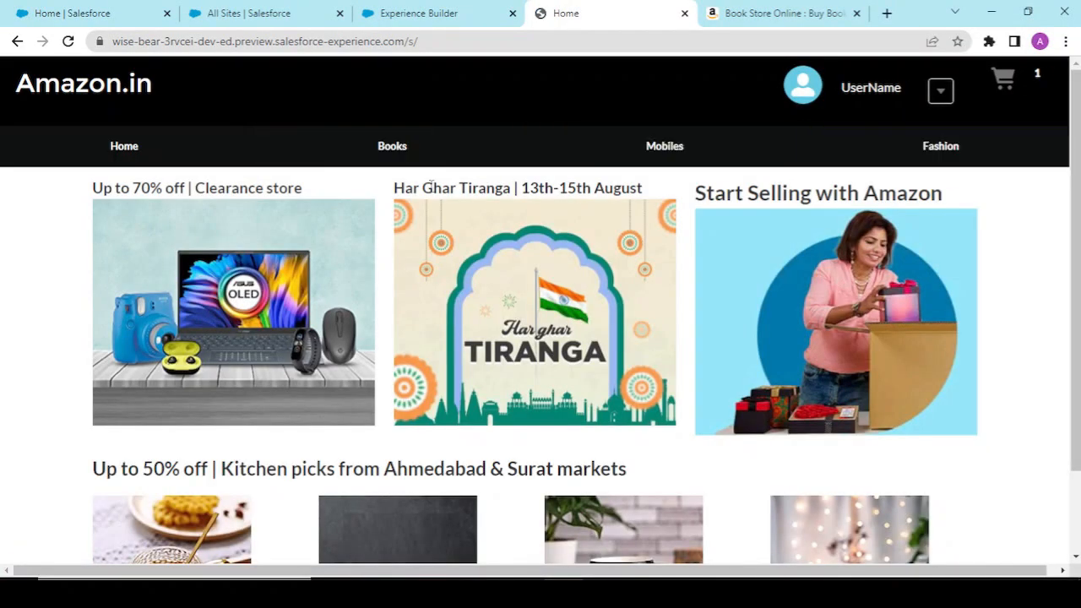
{"action": "mouse_move", "coordinate": [1000, 265]}
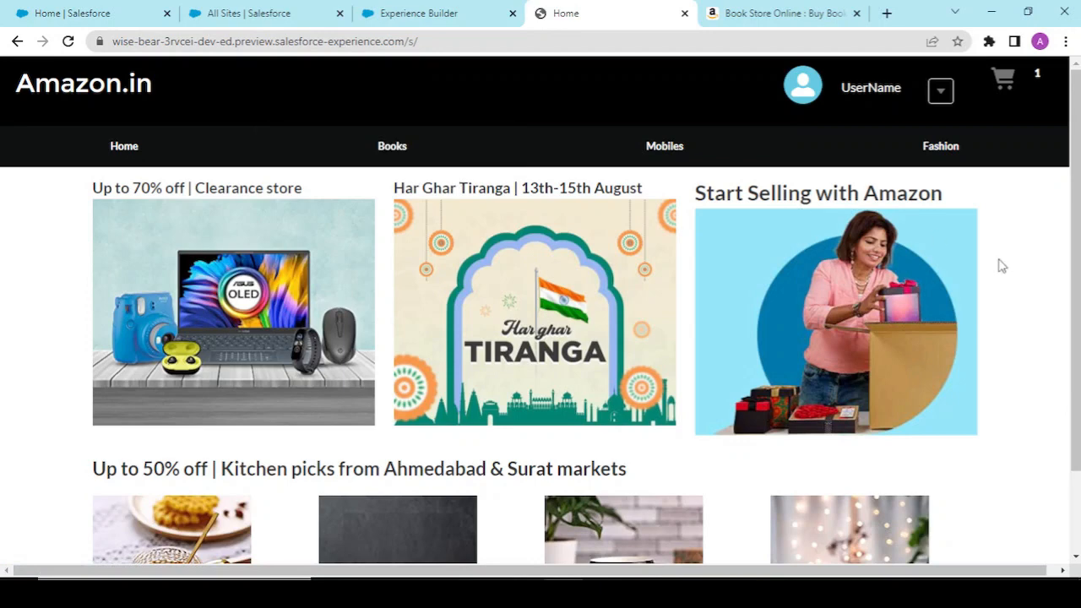
{"action": "mouse_move", "coordinate": [361, 152]}
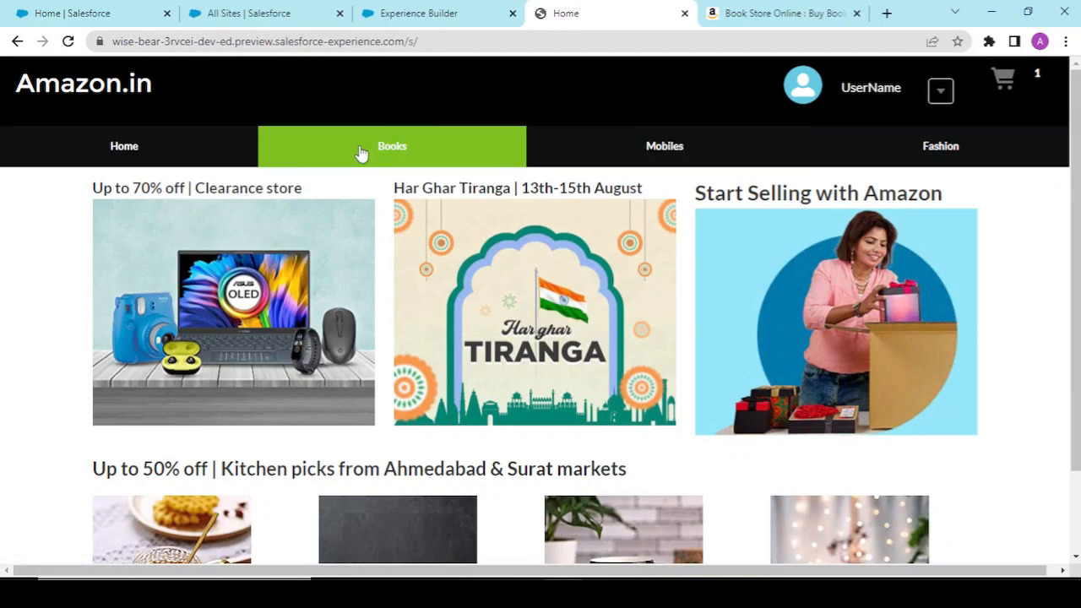
{"action": "left_click", "coordinate": [360, 152]}
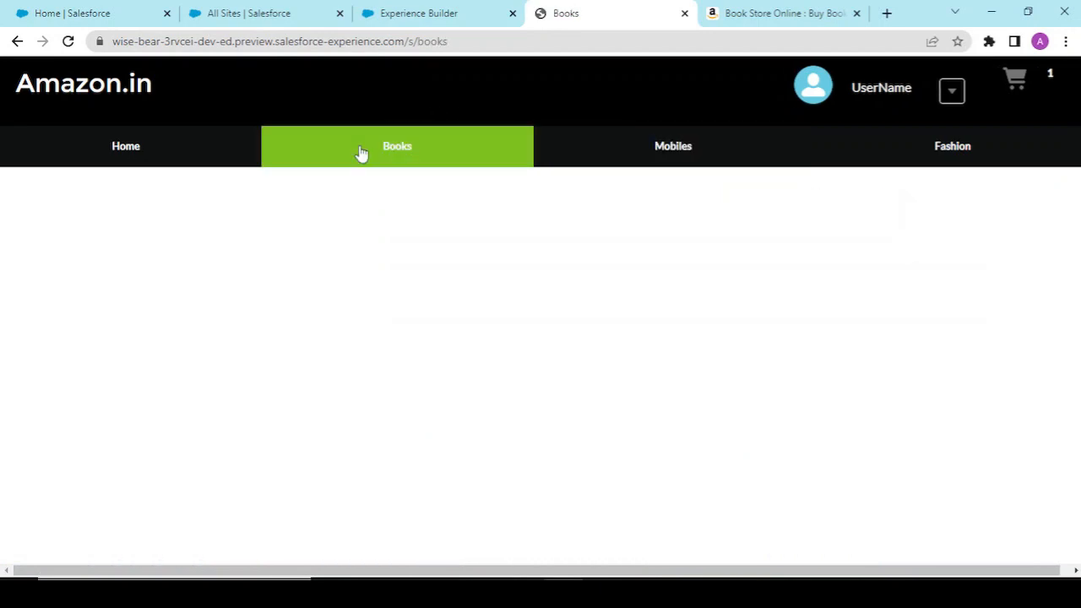
{"action": "mouse_move", "coordinate": [429, 175]}
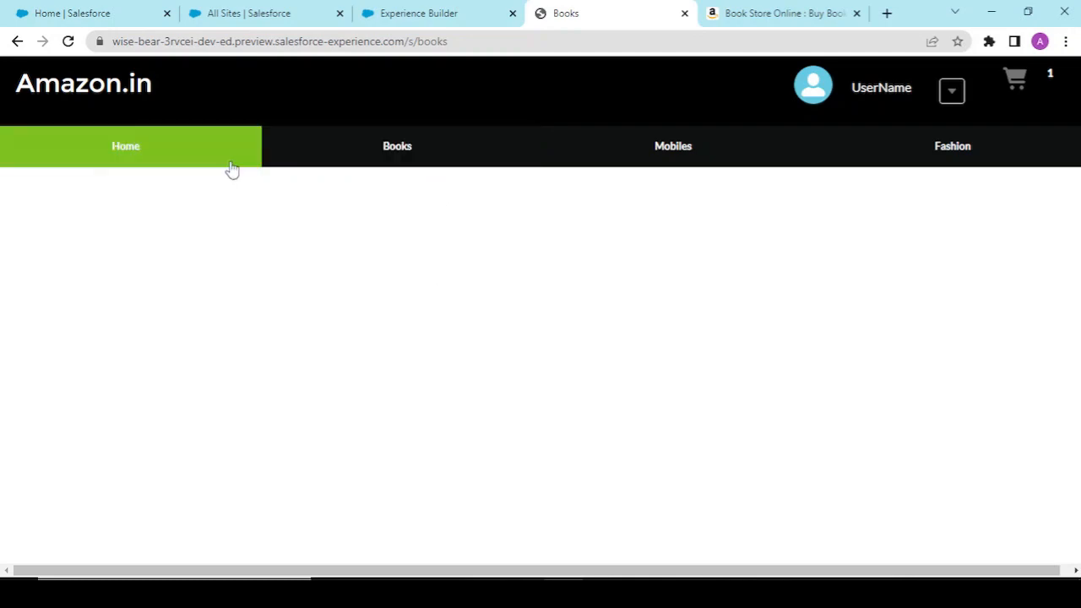
{"action": "mouse_move", "coordinate": [144, 152]}
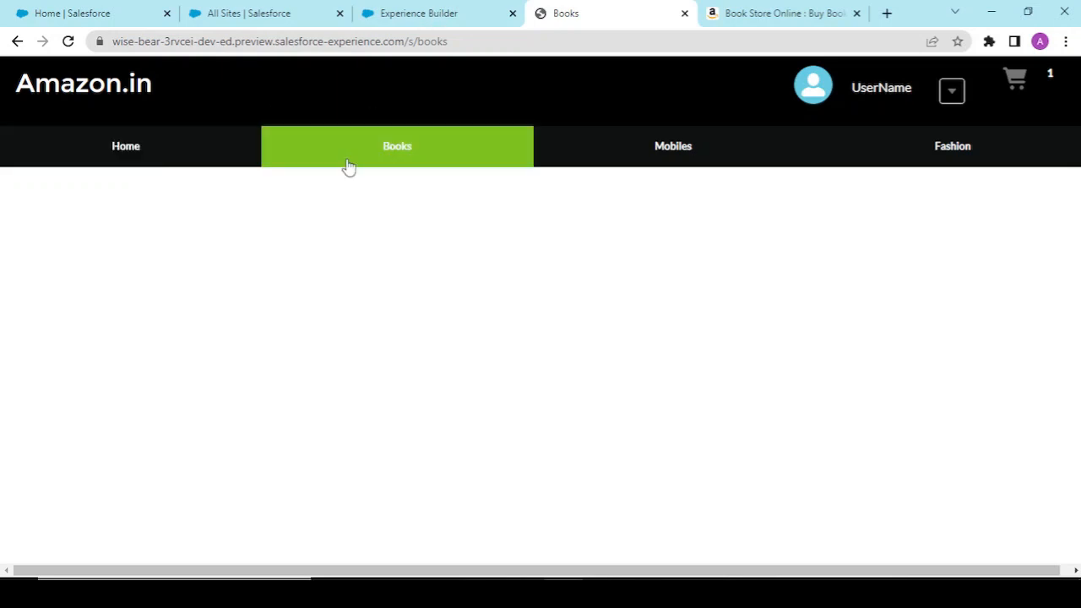
{"action": "left_click", "coordinate": [780, 13]}
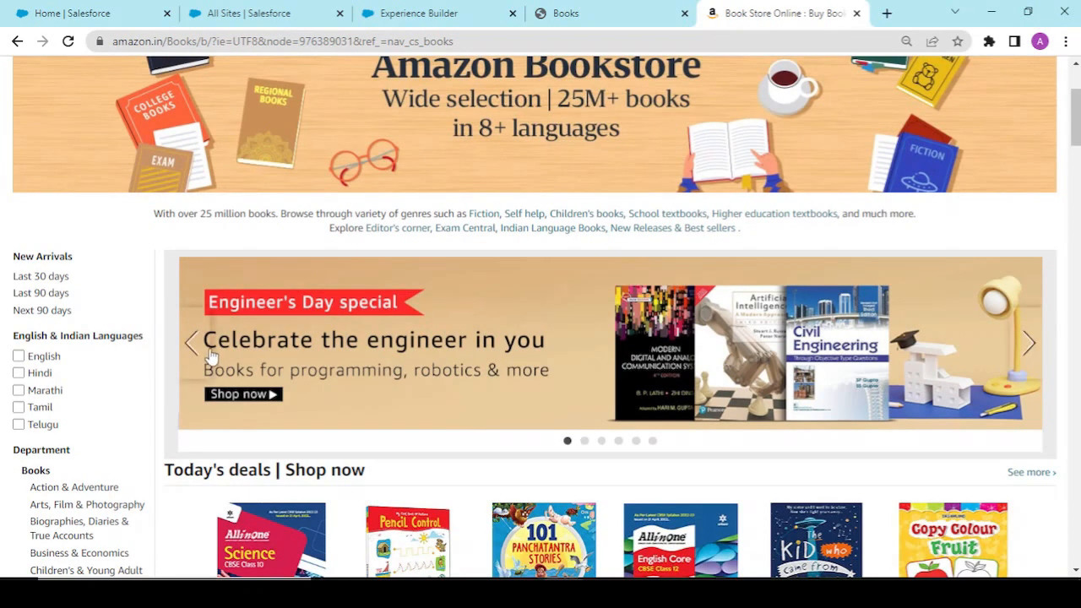
{"action": "left_click", "coordinate": [583, 13]}
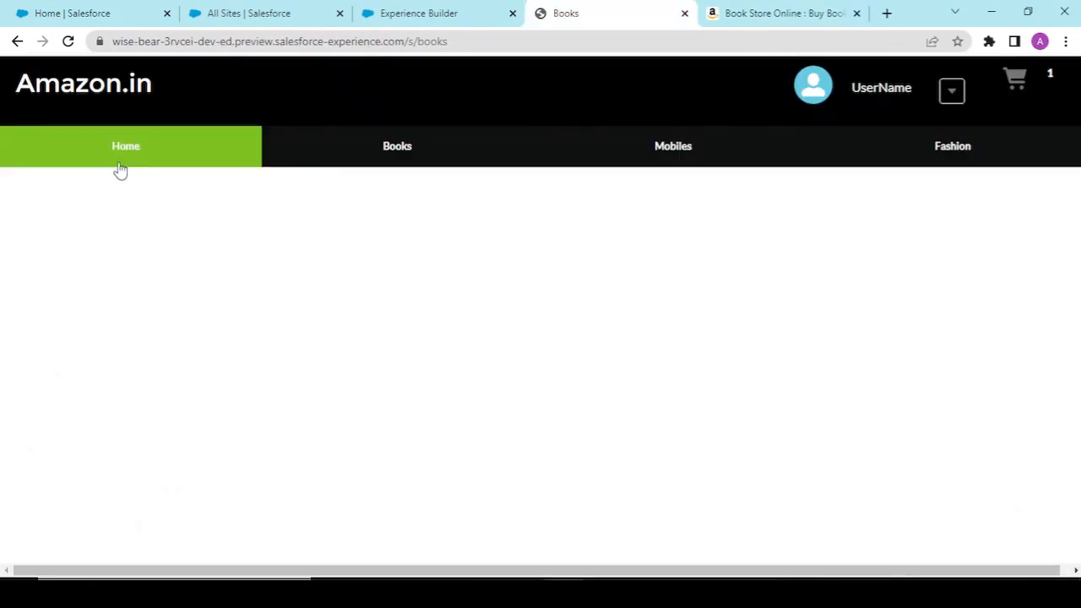
{"action": "left_click", "coordinate": [125, 145]}
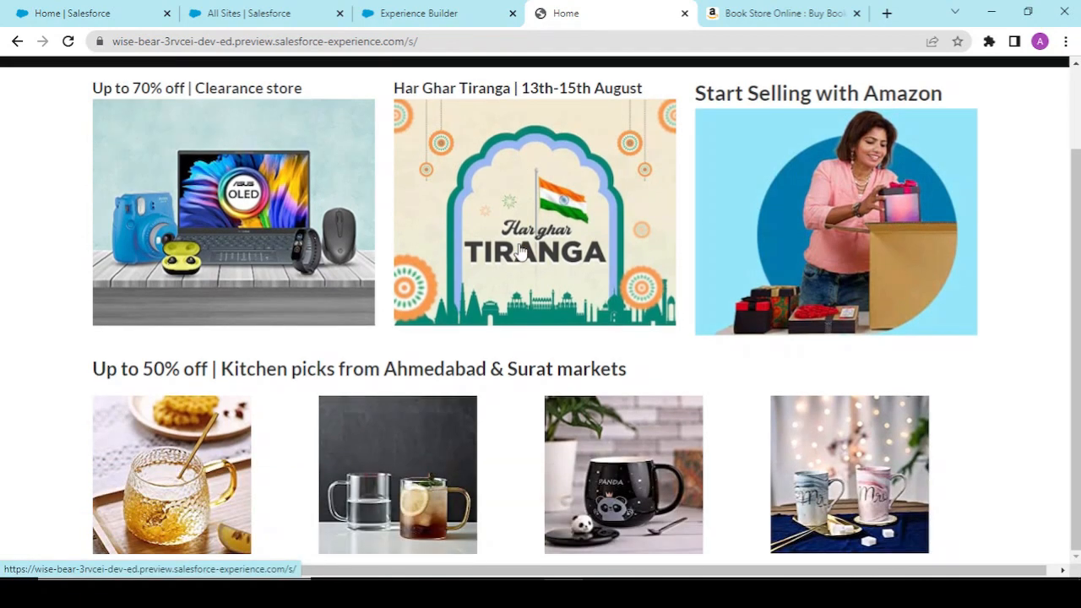
{"action": "mouse_move", "coordinate": [724, 254]}
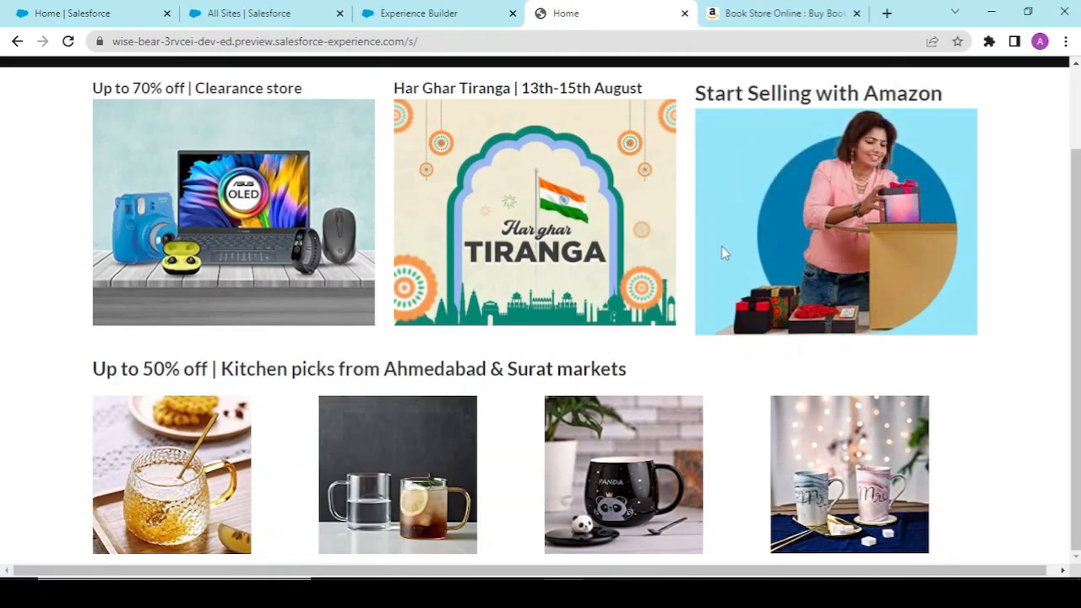